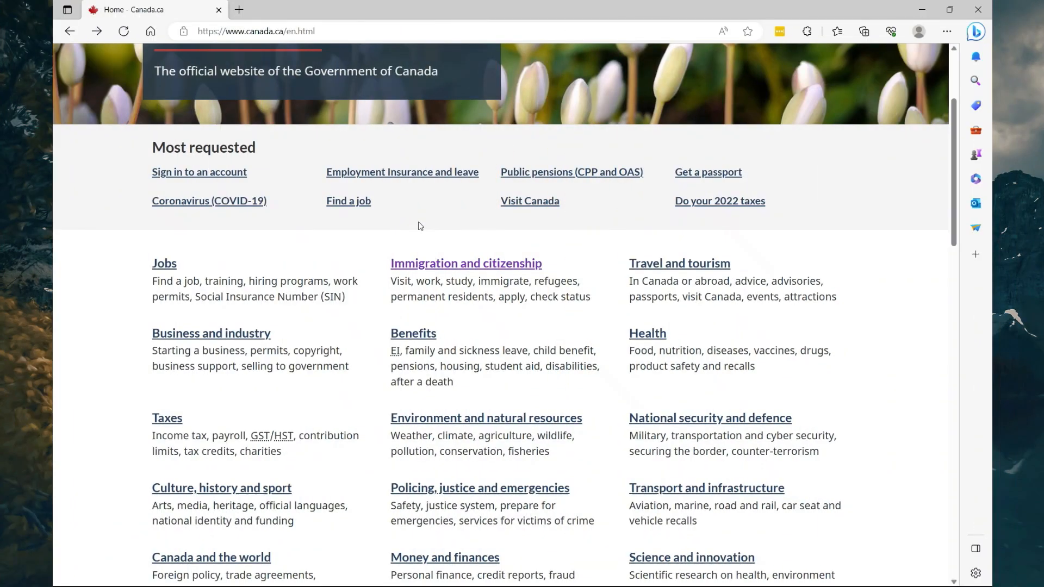
pyautogui.moveTo(235, 53)
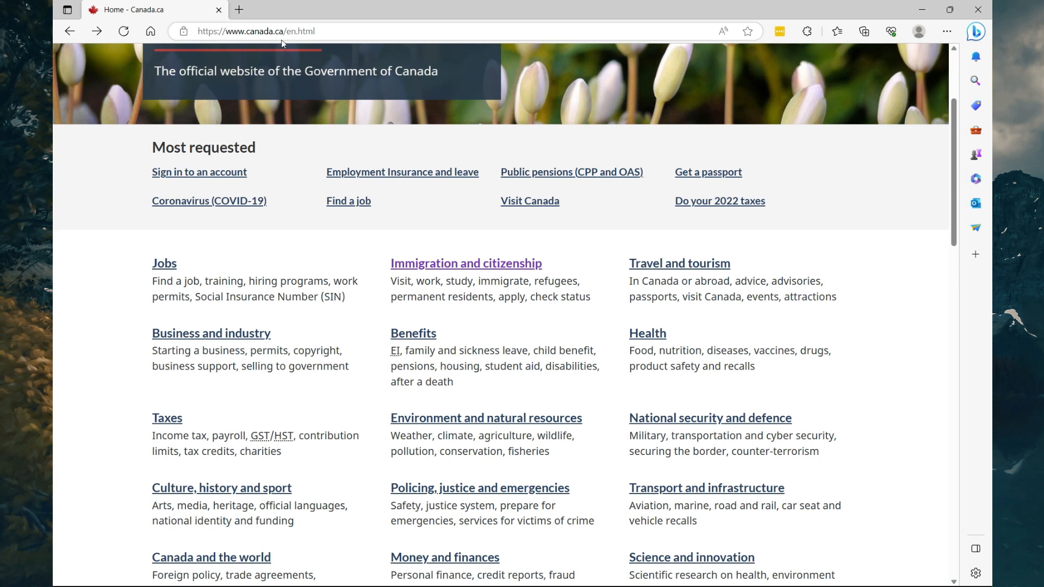
pyautogui.moveTo(457, 276)
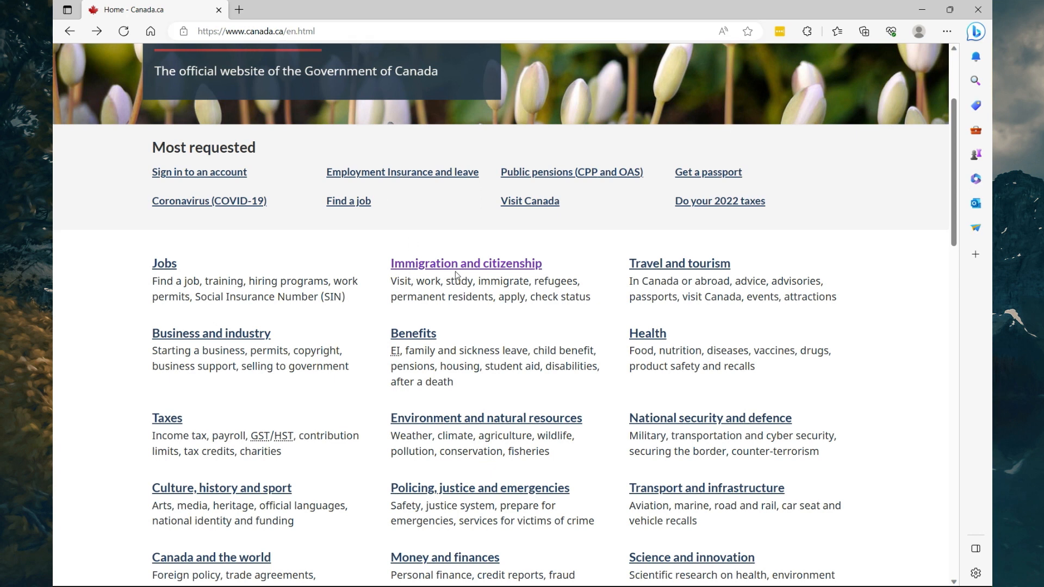
# Open Canada.ca's Immigration and citizenship page and scroll down to Services and information.
pyautogui.click(465, 263)
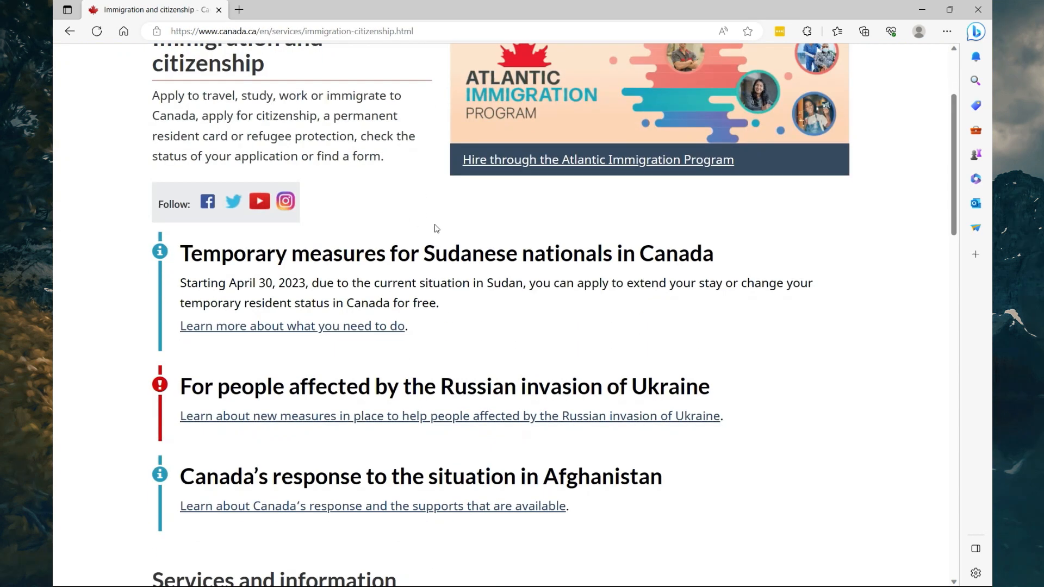
pyautogui.scroll(-3)
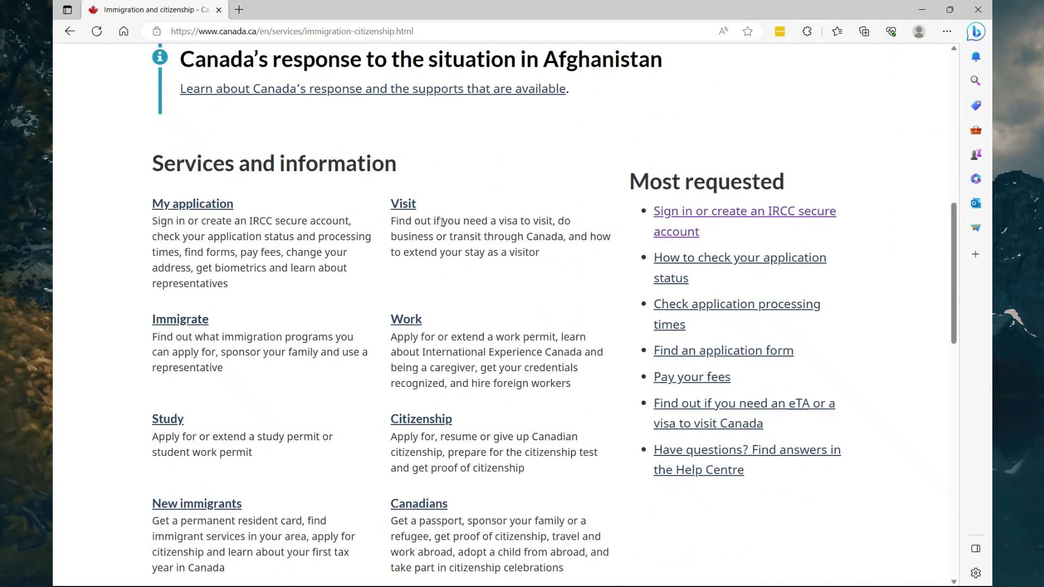
pyautogui.moveTo(678, 222)
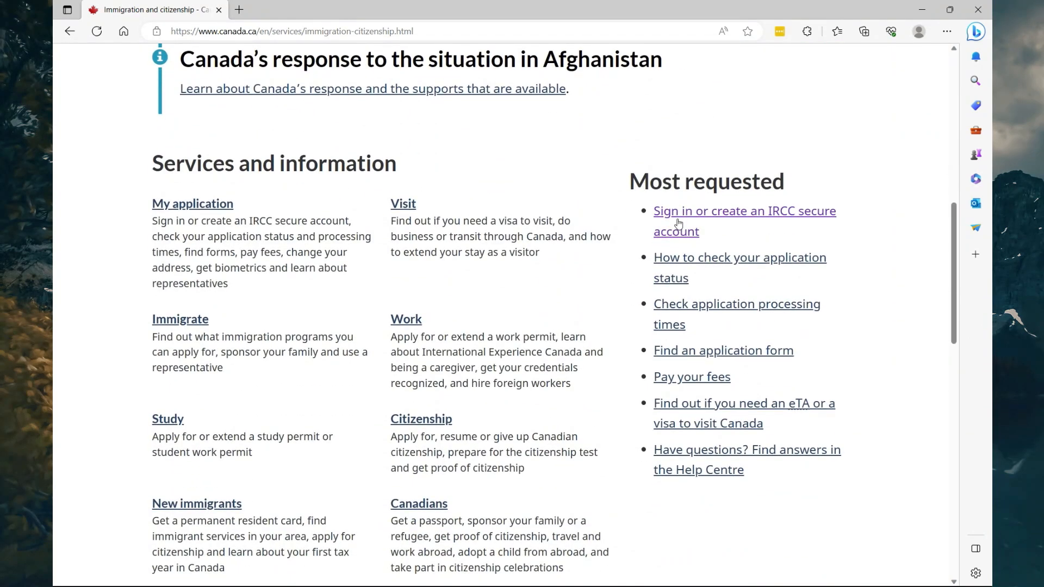
pyautogui.moveTo(788, 229)
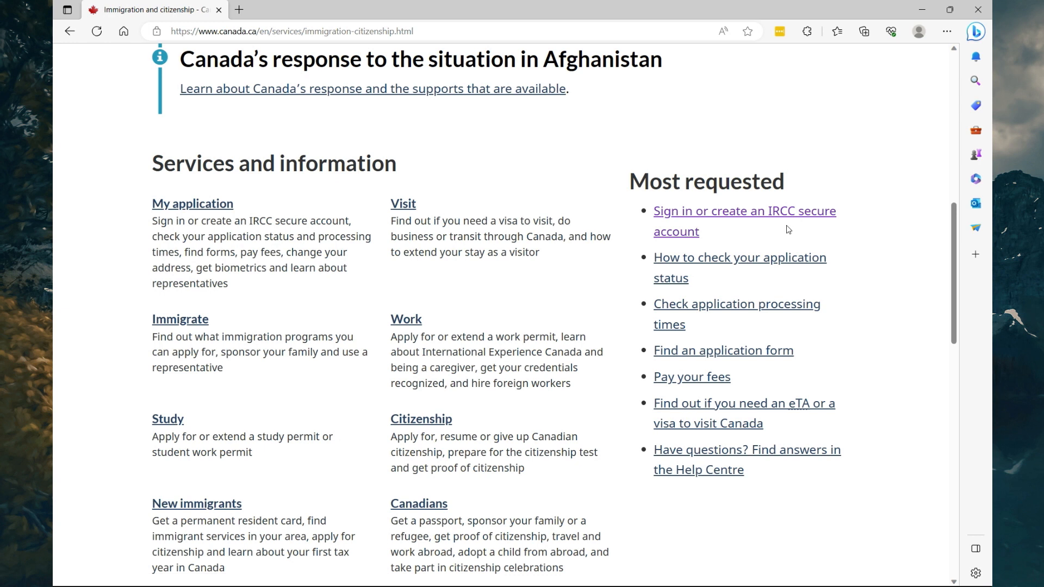
# Sign in to the IRCC secure account using RBC as the banking Sign-In Partner.
pyautogui.click(745, 211)
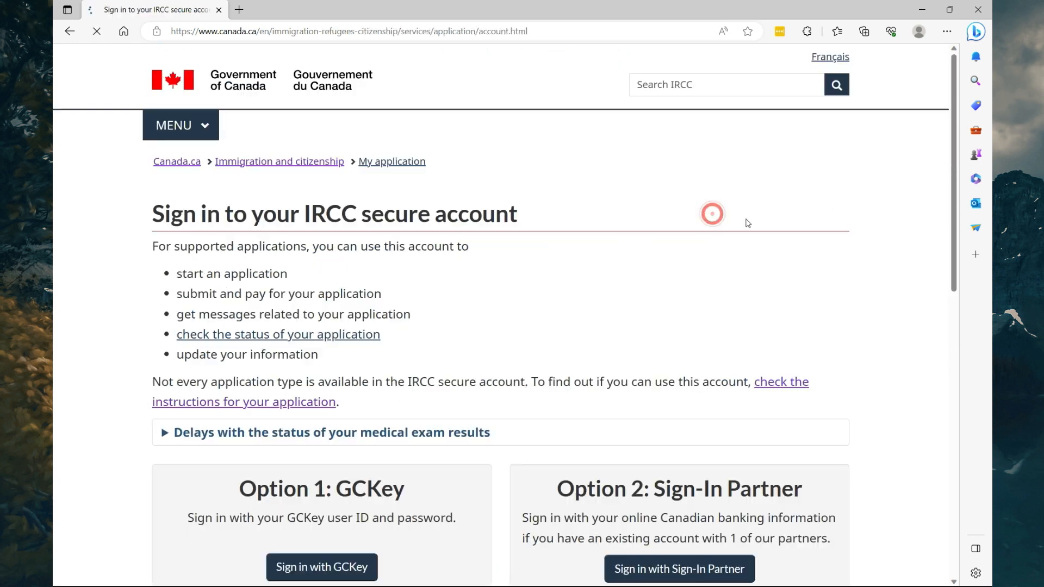
pyautogui.scroll(-3)
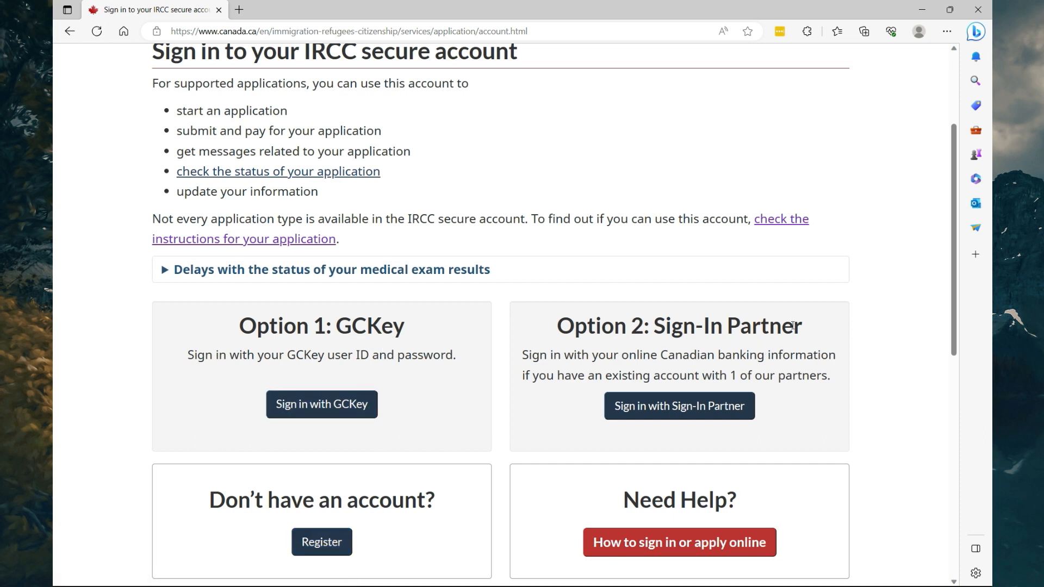
pyautogui.moveTo(334, 542)
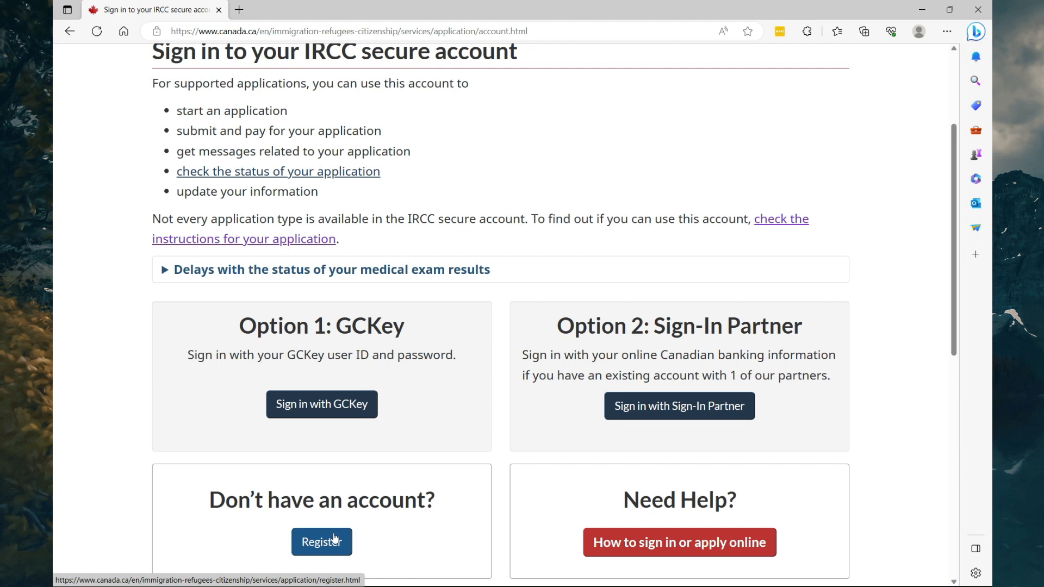
pyautogui.moveTo(372, 339)
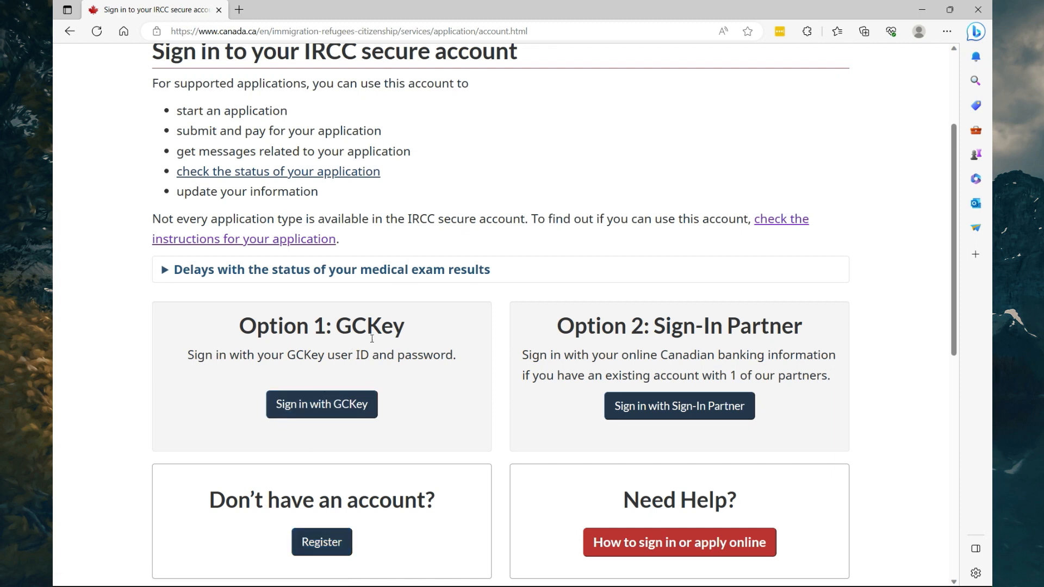
pyautogui.moveTo(685, 408)
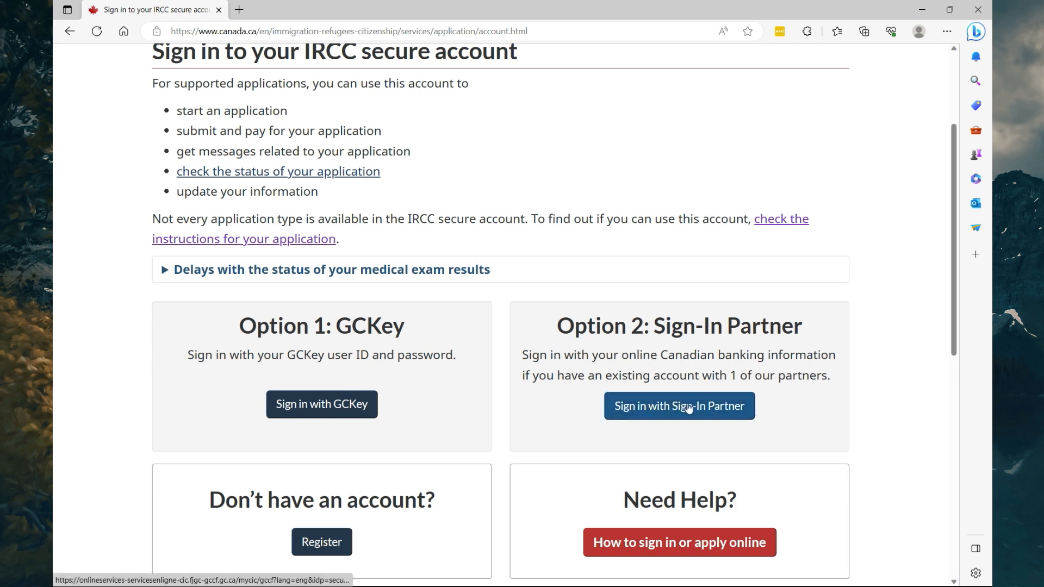
pyautogui.click(687, 406)
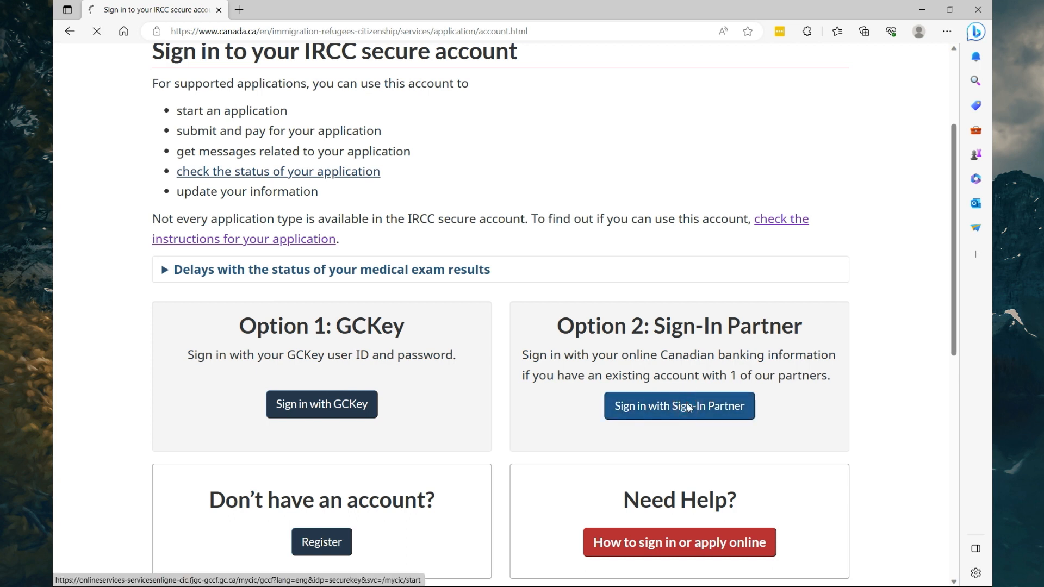
pyautogui.click(679, 406)
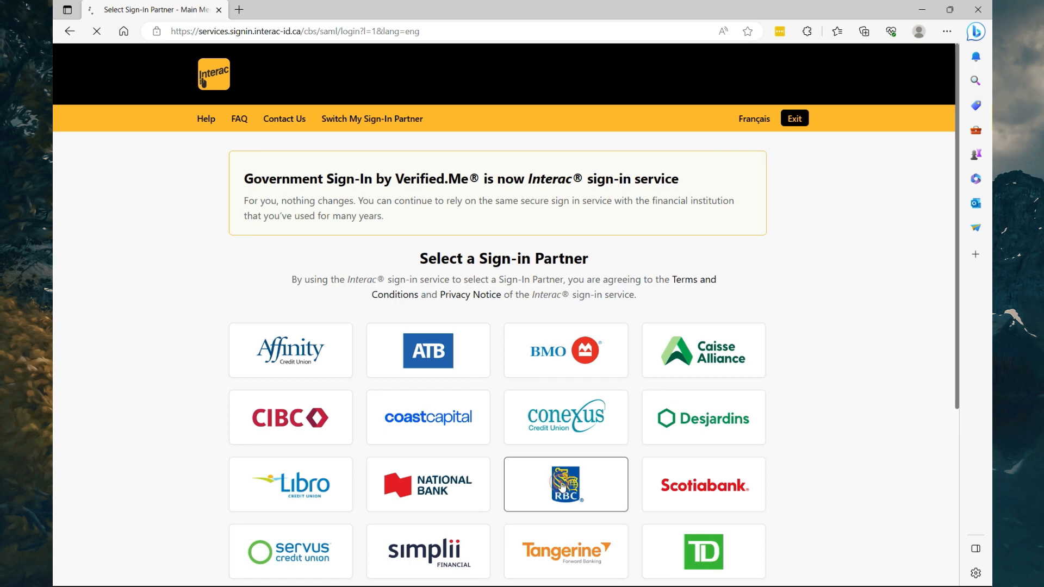
pyautogui.click(566, 485)
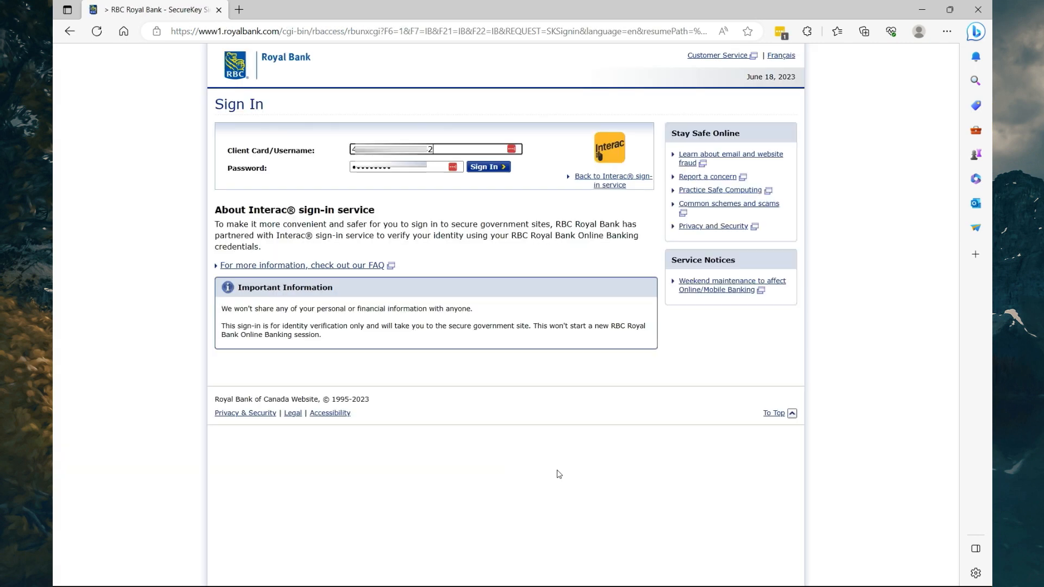
pyautogui.click(488, 166)
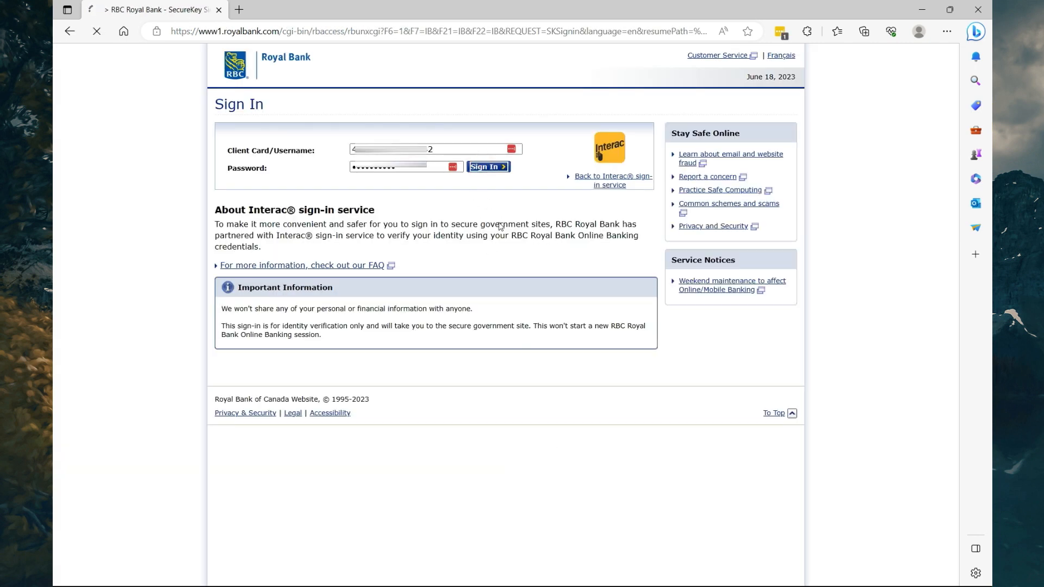
pyautogui.click(488, 167)
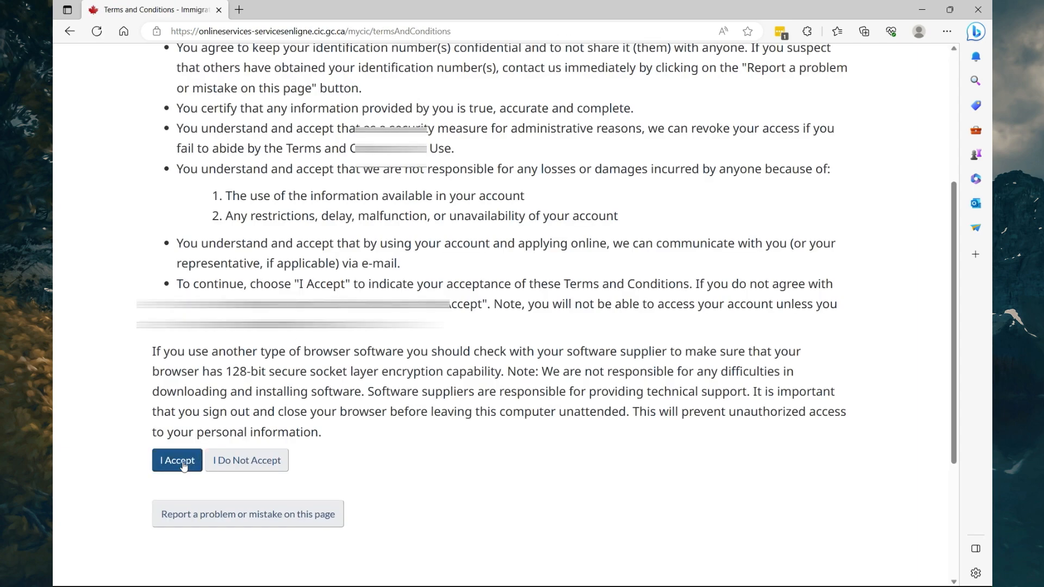
# Accept the terms and conditions and answer the identity validation secret question.
pyautogui.click(176, 460)
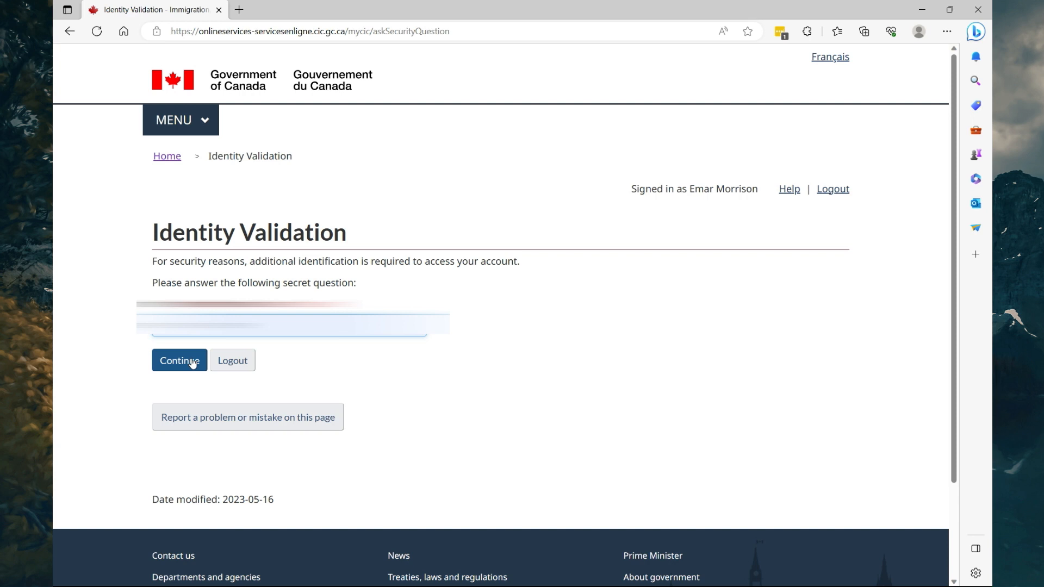
pyautogui.click(179, 361)
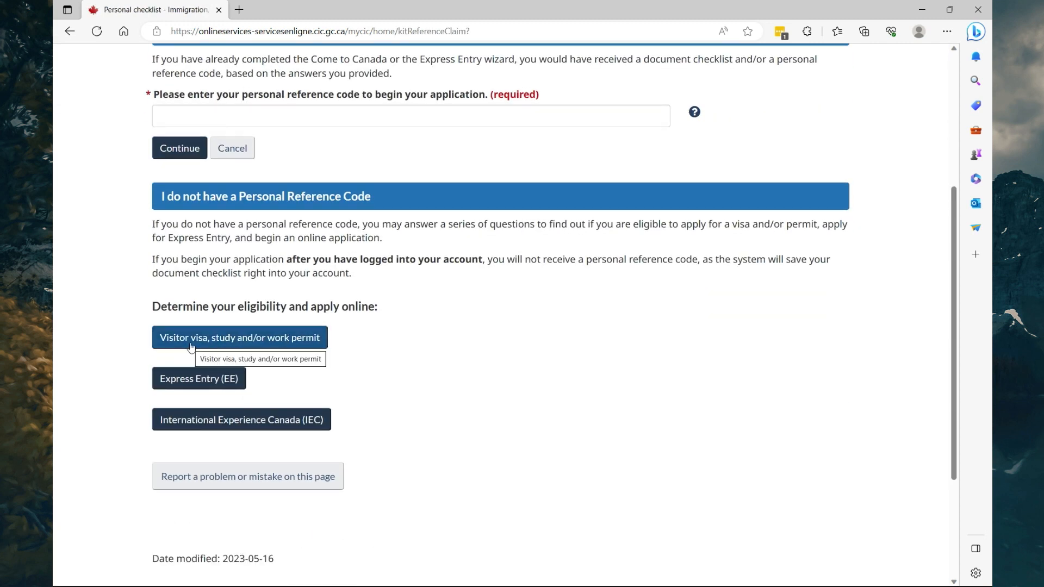
pyautogui.moveTo(253, 346)
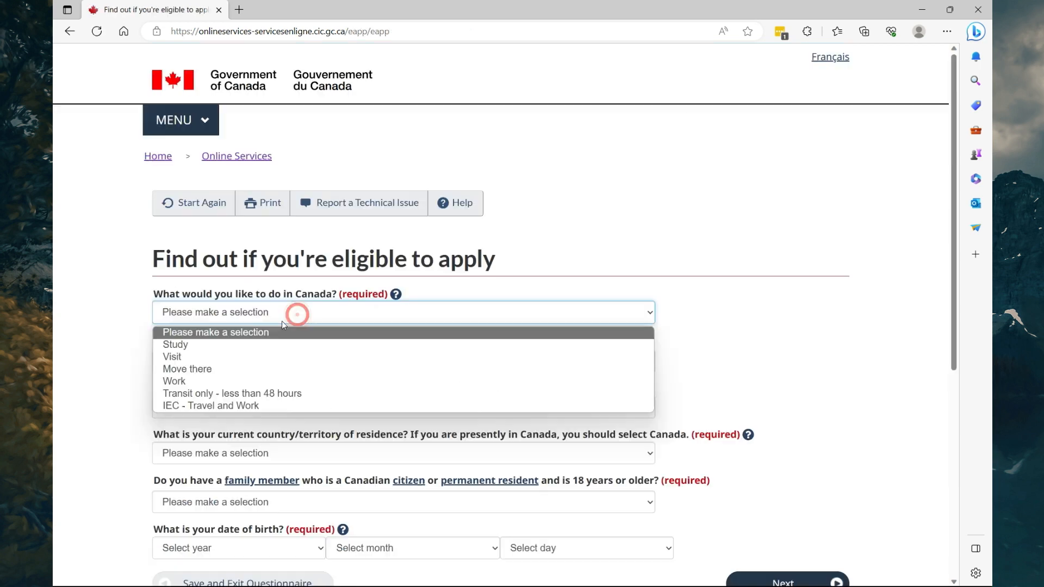
# Answer Study, more than 6 months, JAM passport, and birth year 2000 with month.
pyautogui.click(175, 344)
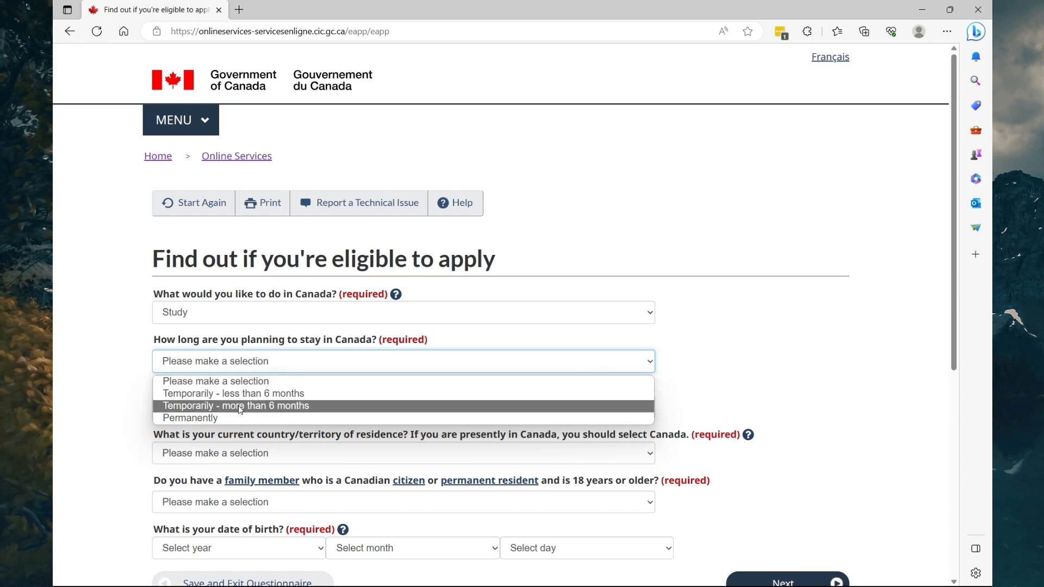
pyautogui.click(238, 405)
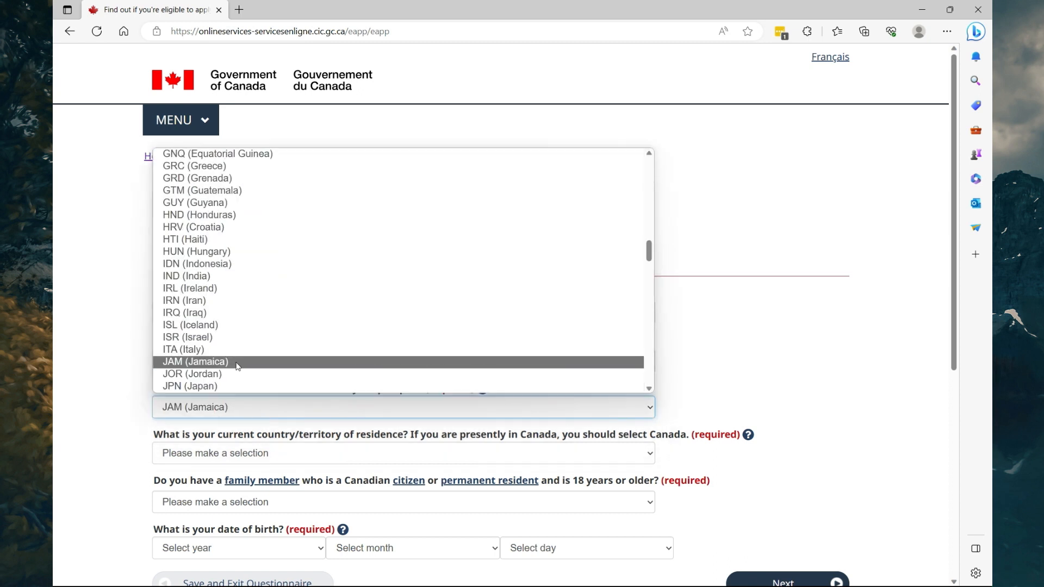
pyautogui.click(196, 362)
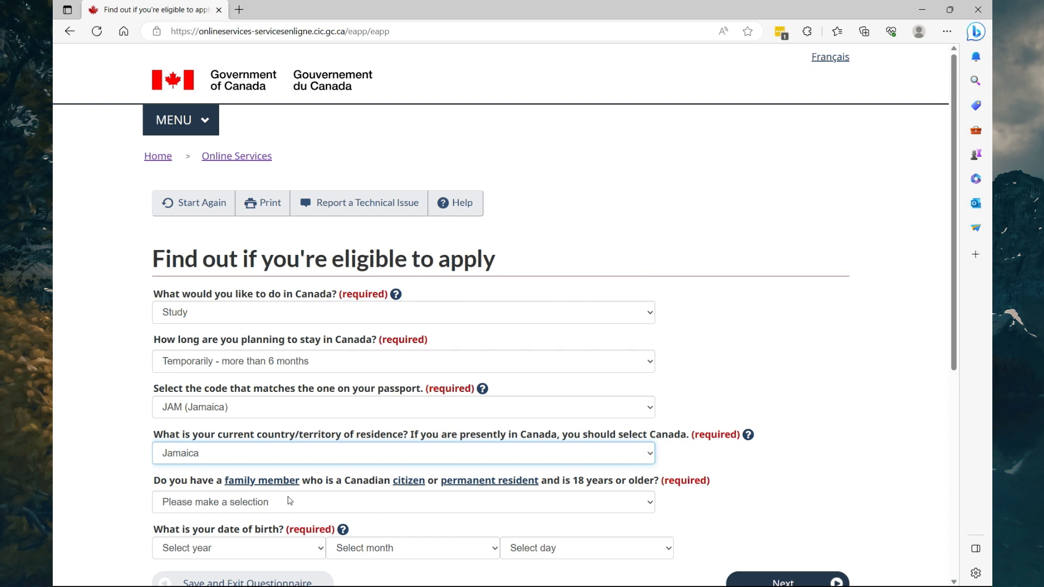
pyautogui.moveTo(527, 497)
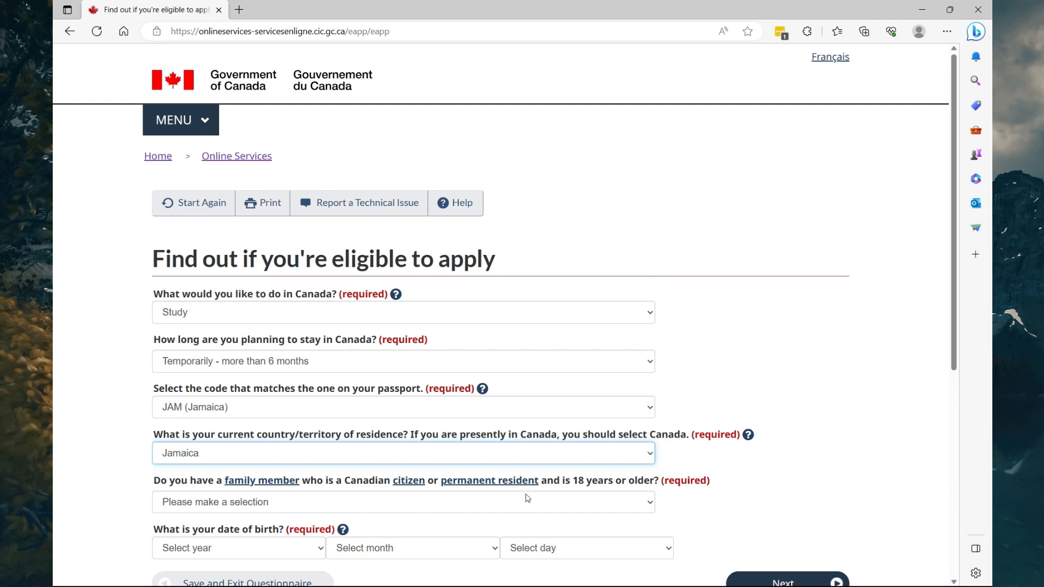
pyautogui.moveTo(539, 500)
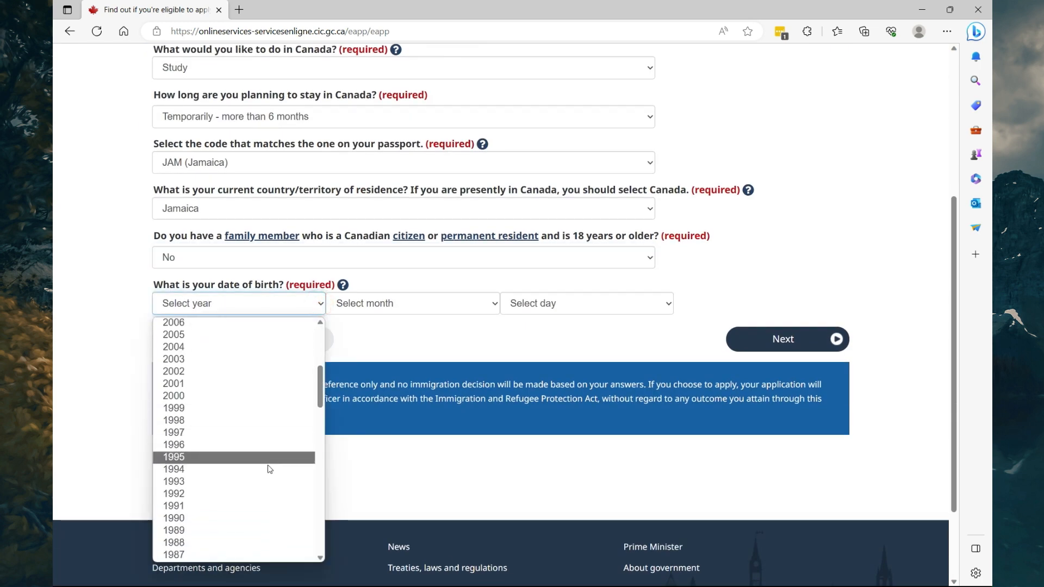
pyautogui.click(173, 395)
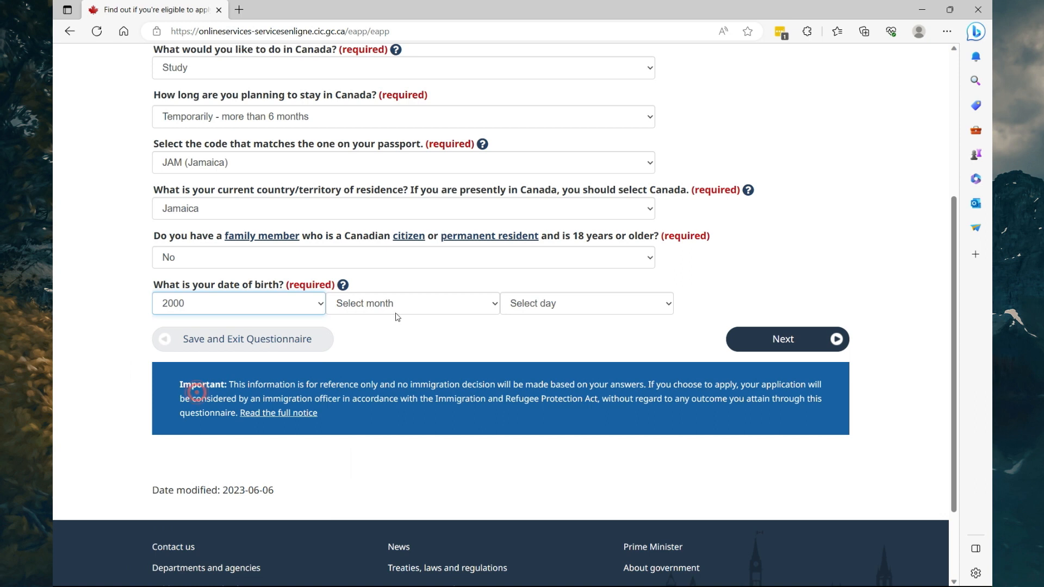
pyautogui.click(586, 303)
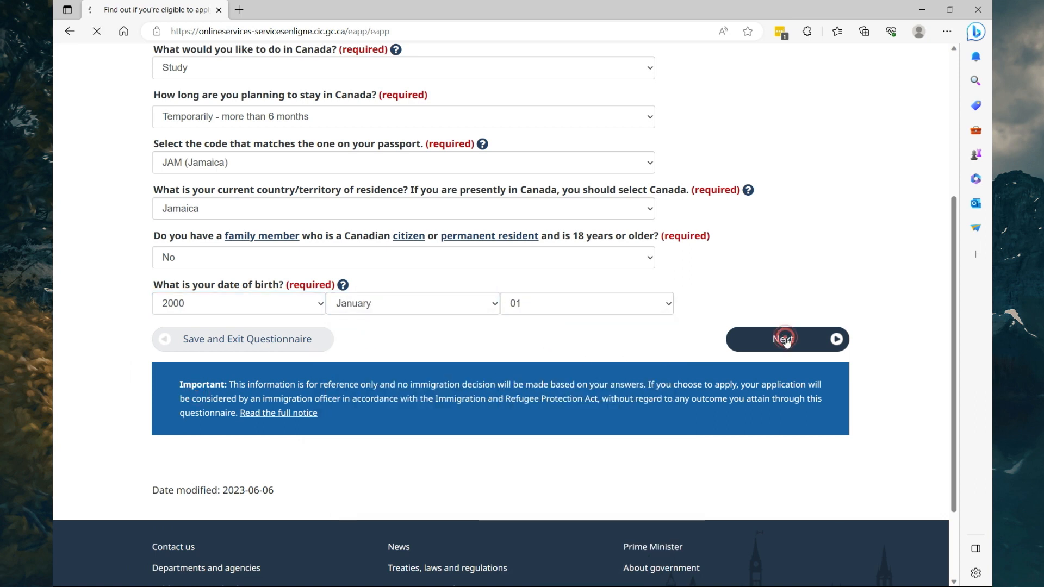
# Answer Yes to designated learning institution, Common-Law, Ontario, and submit for eligibility results.
pyautogui.click(785, 340)
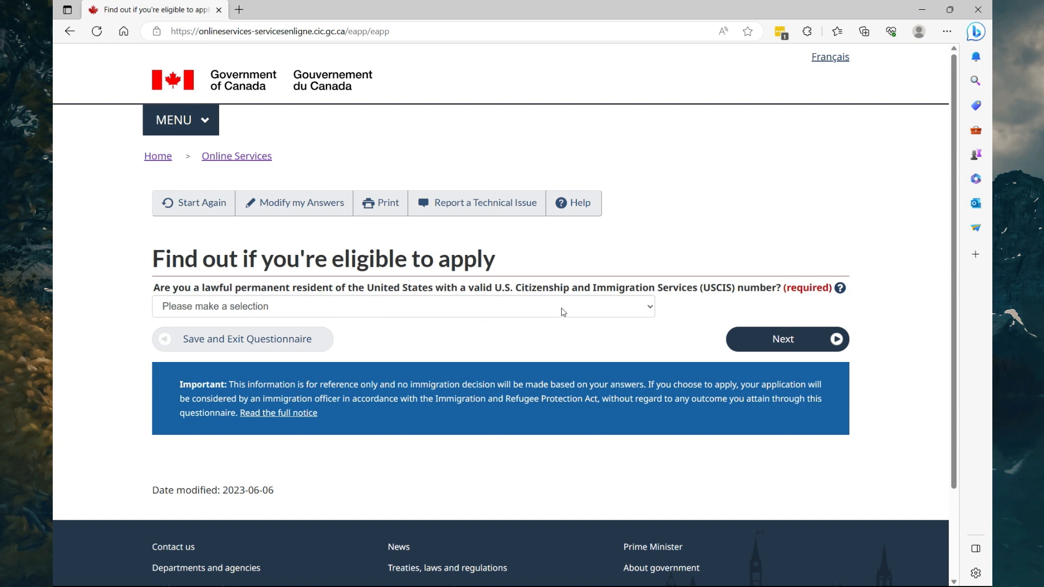
pyautogui.moveTo(597, 311)
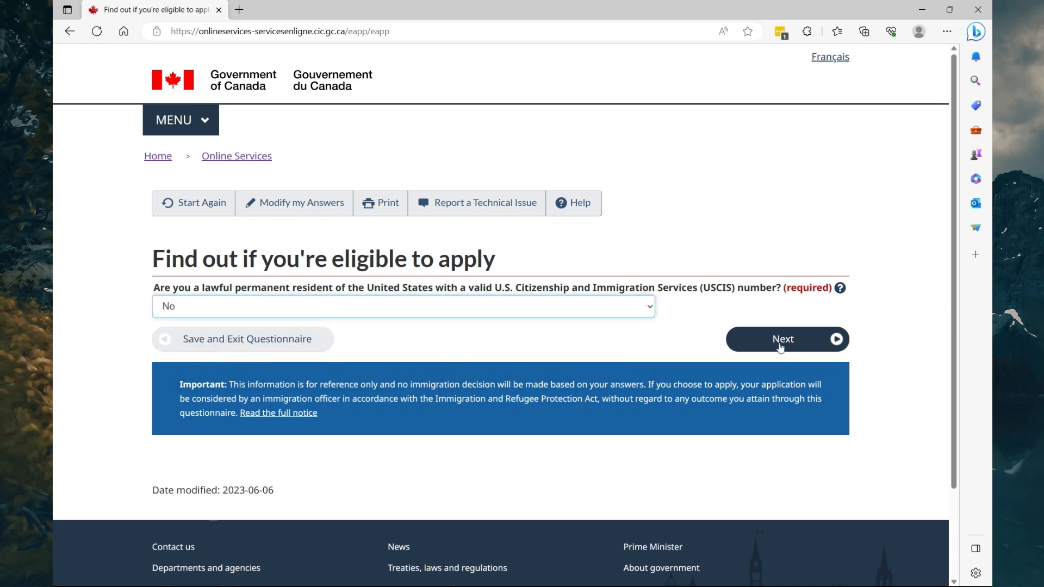
pyautogui.click(783, 340)
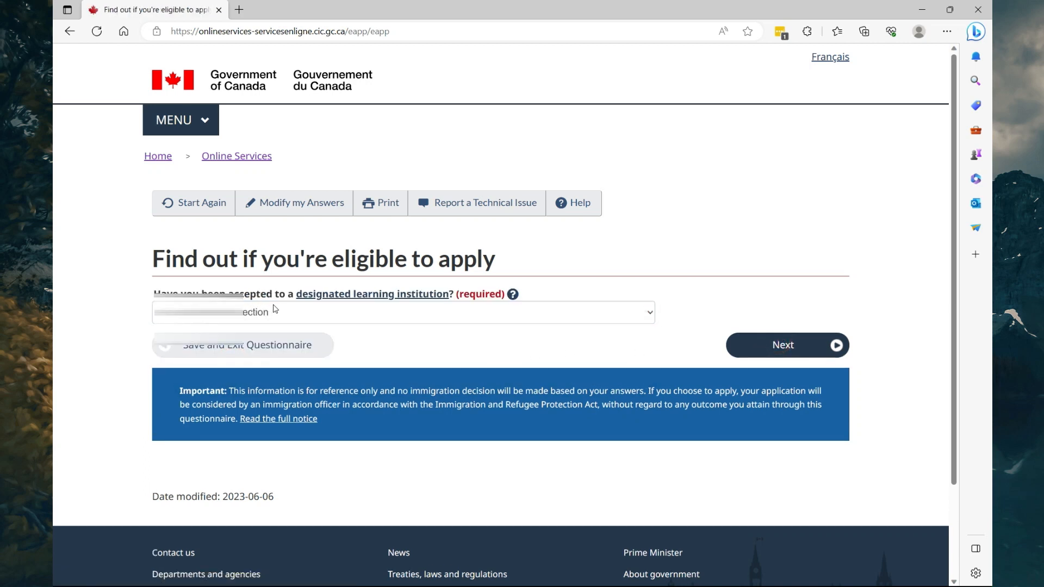
pyautogui.moveTo(345, 308)
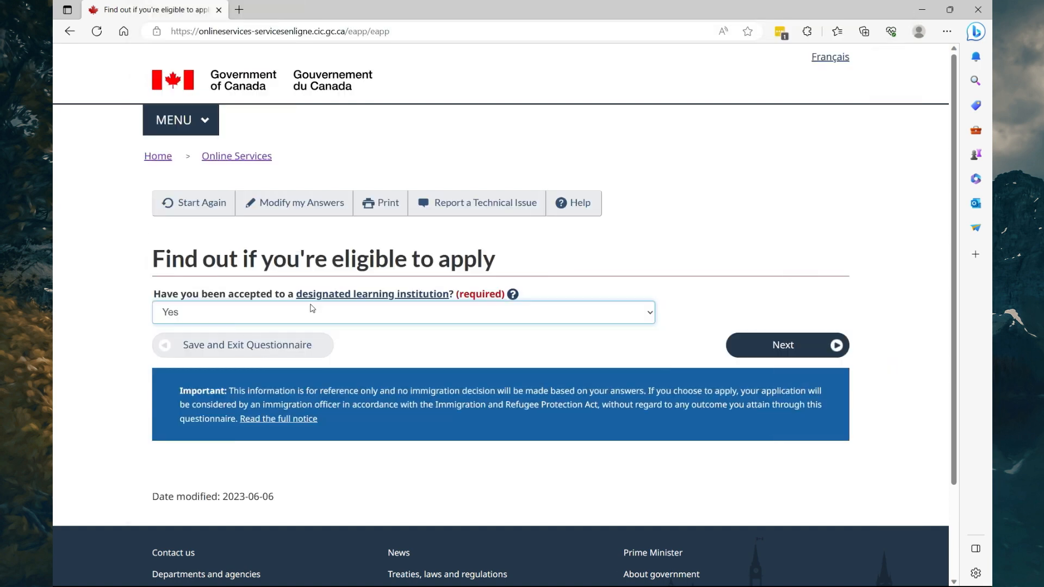
pyautogui.moveTo(307, 318)
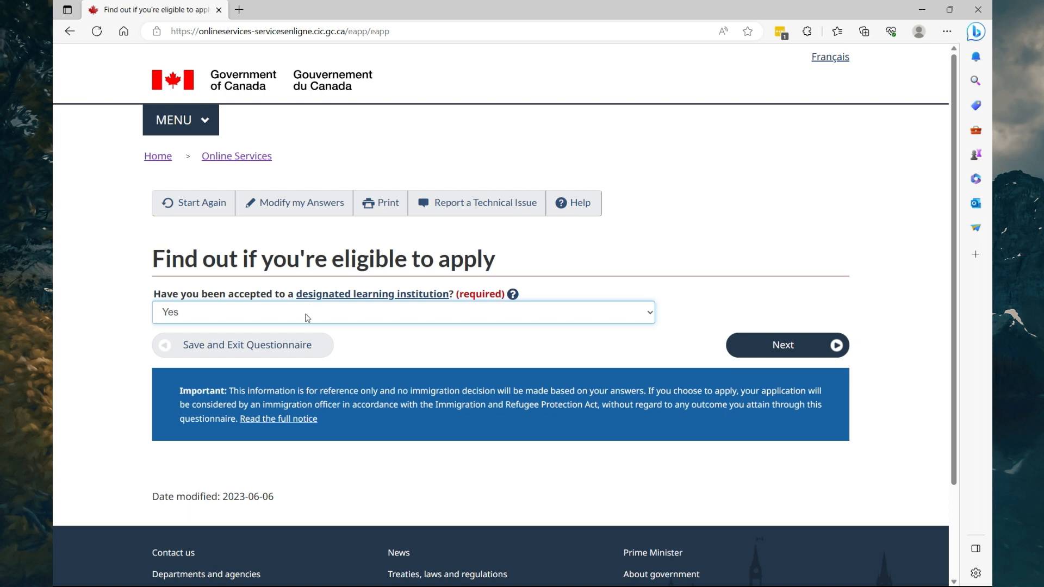
pyautogui.click(768, 346)
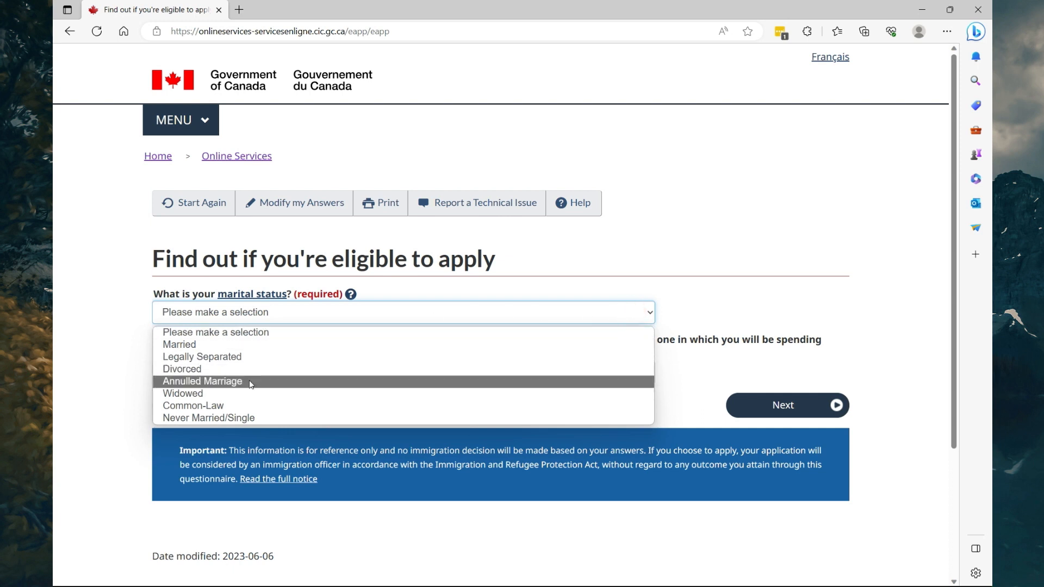
pyautogui.click(194, 406)
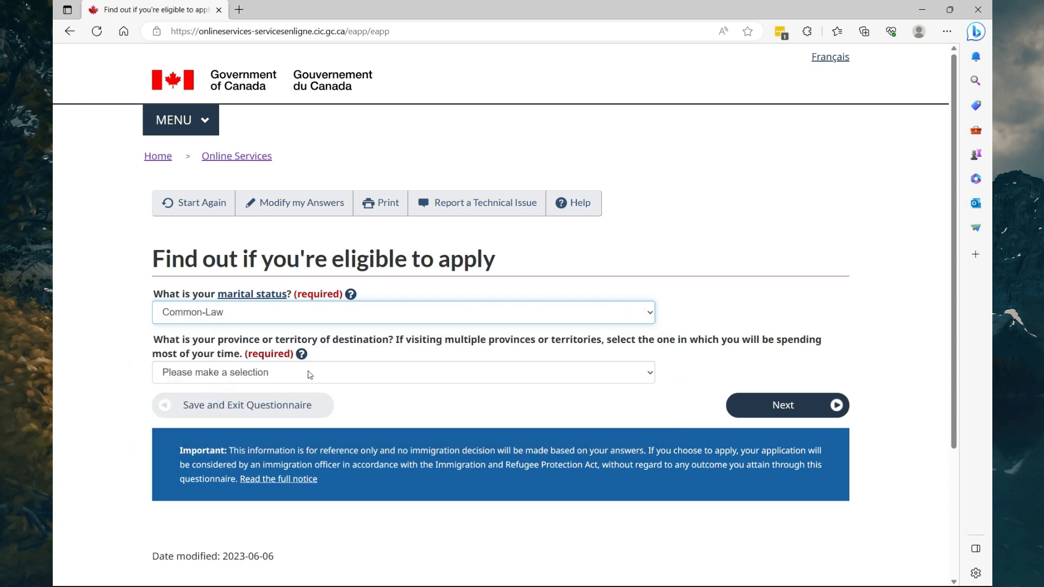
pyautogui.moveTo(613, 374)
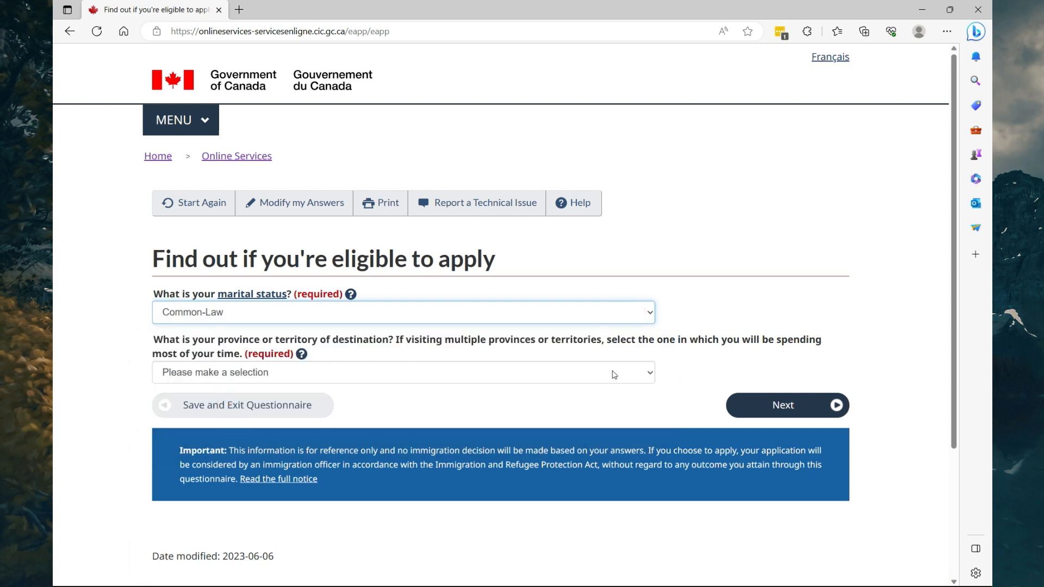
pyautogui.click(402, 373)
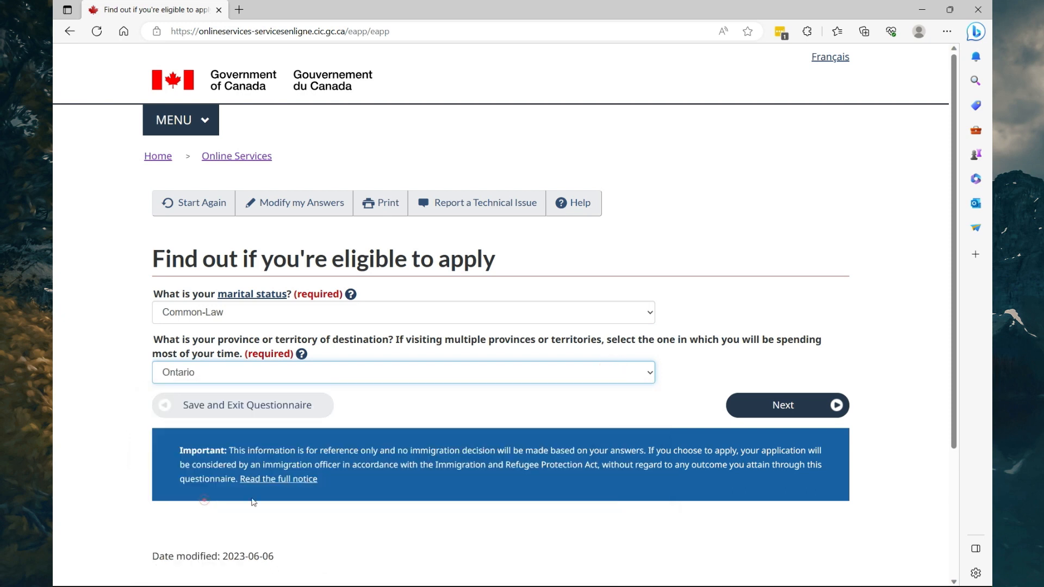
pyautogui.click(783, 405)
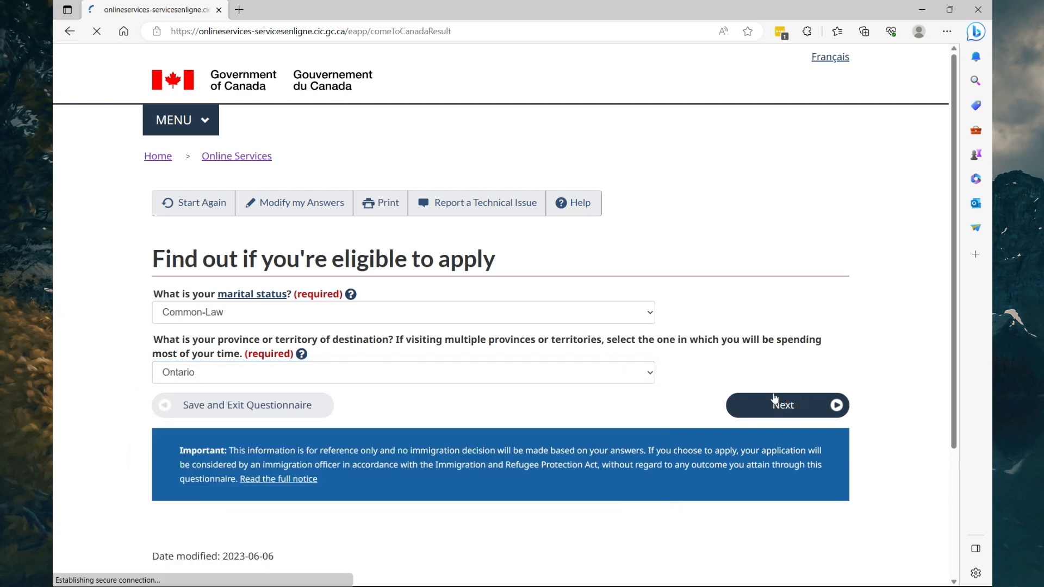
# Continue past the Students (Study permit) eligibility result to the checklist introduction.
pyautogui.click(784, 405)
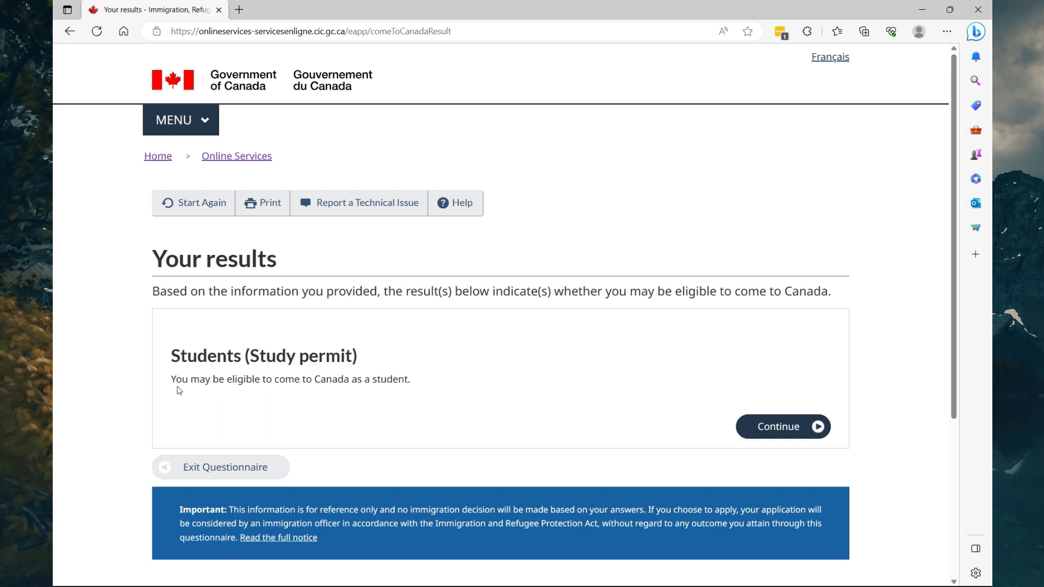
pyautogui.moveTo(322, 391)
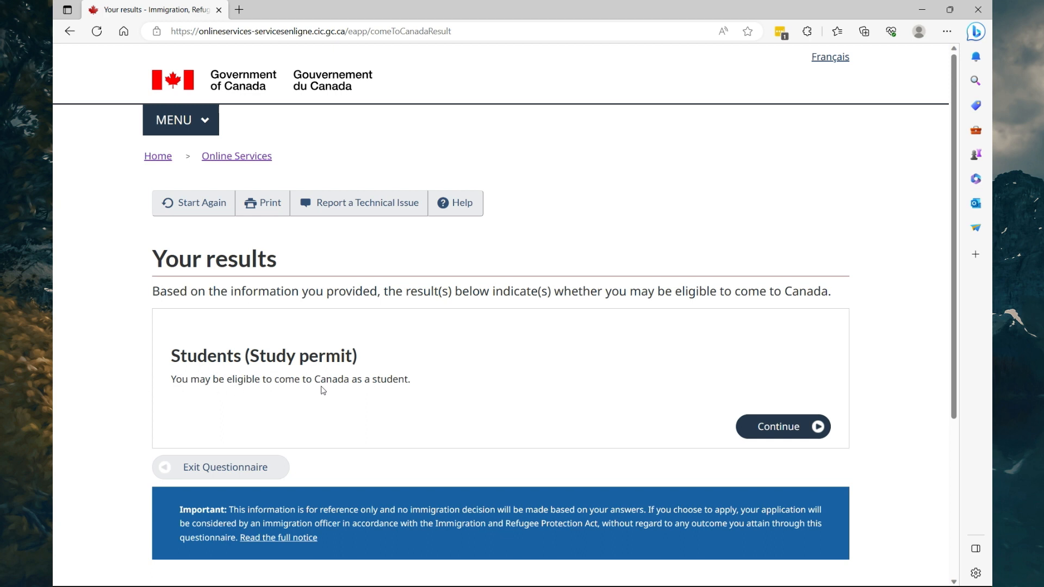
pyautogui.moveTo(789, 429)
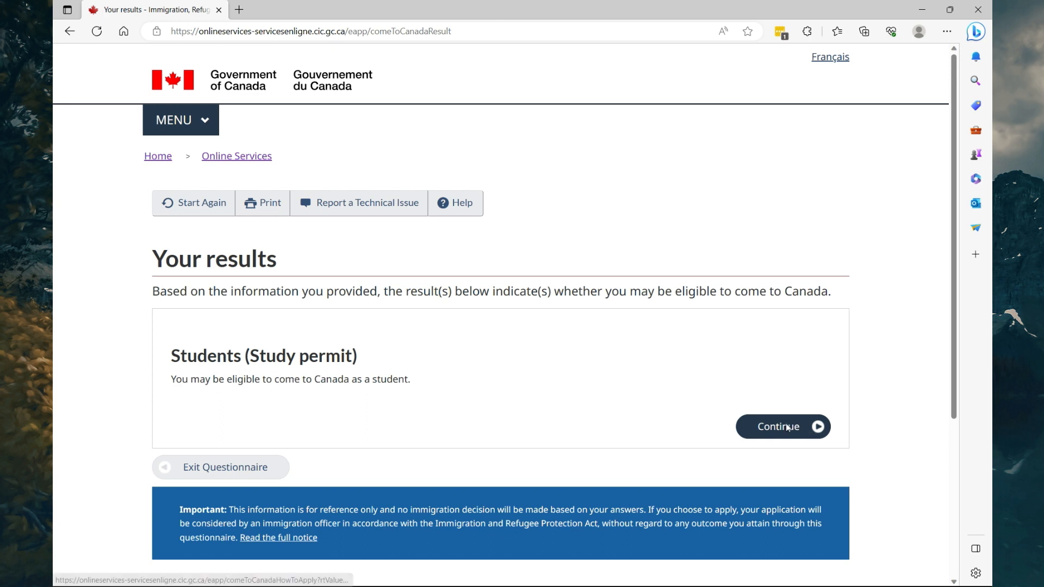
pyautogui.click(784, 426)
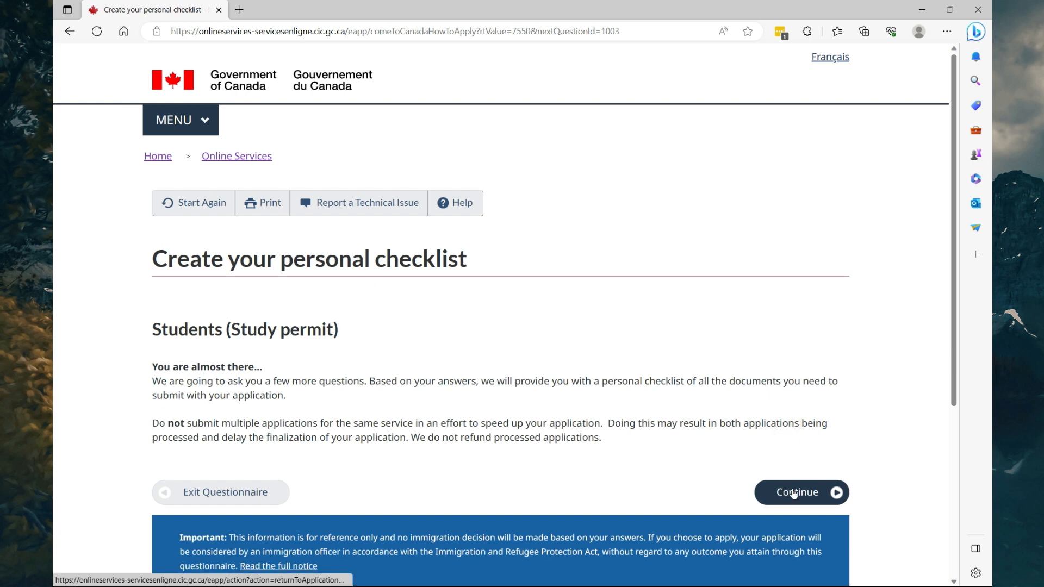
# Answer No to holding a permit, exchange studies, essential work, spouse and aid questions.
pyautogui.click(797, 492)
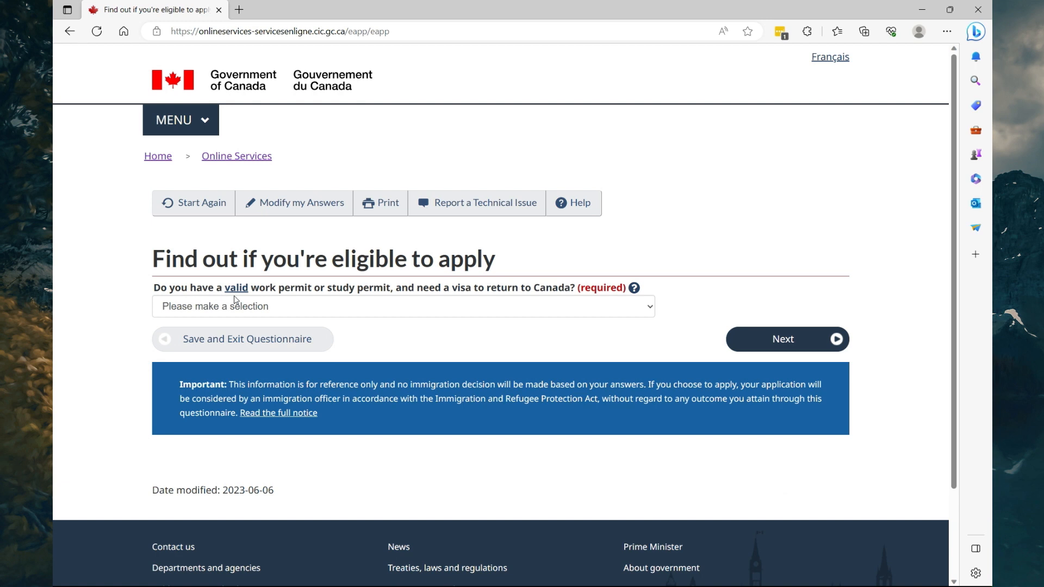
pyautogui.moveTo(391, 300)
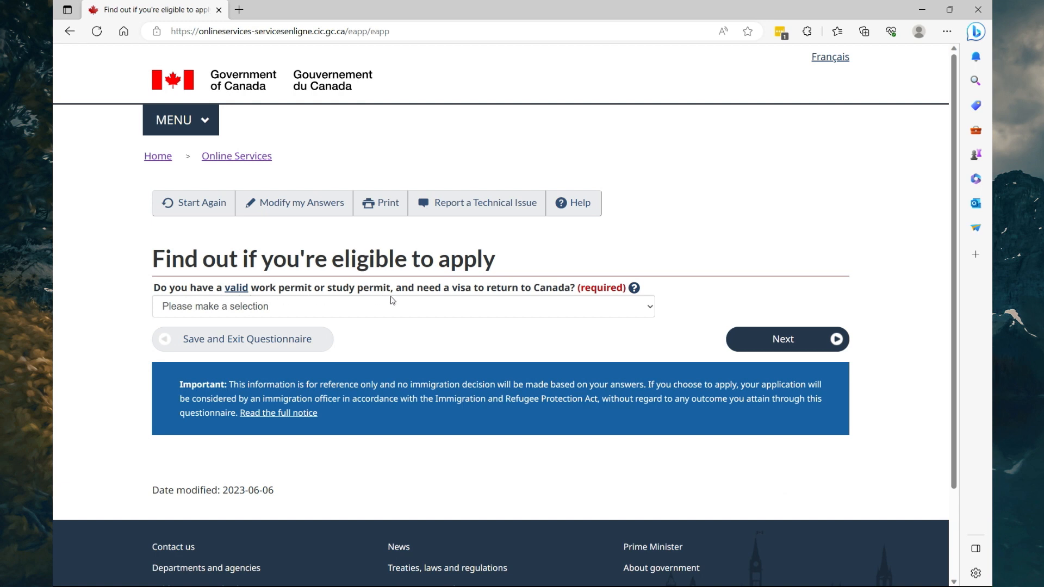
pyautogui.moveTo(638, 308)
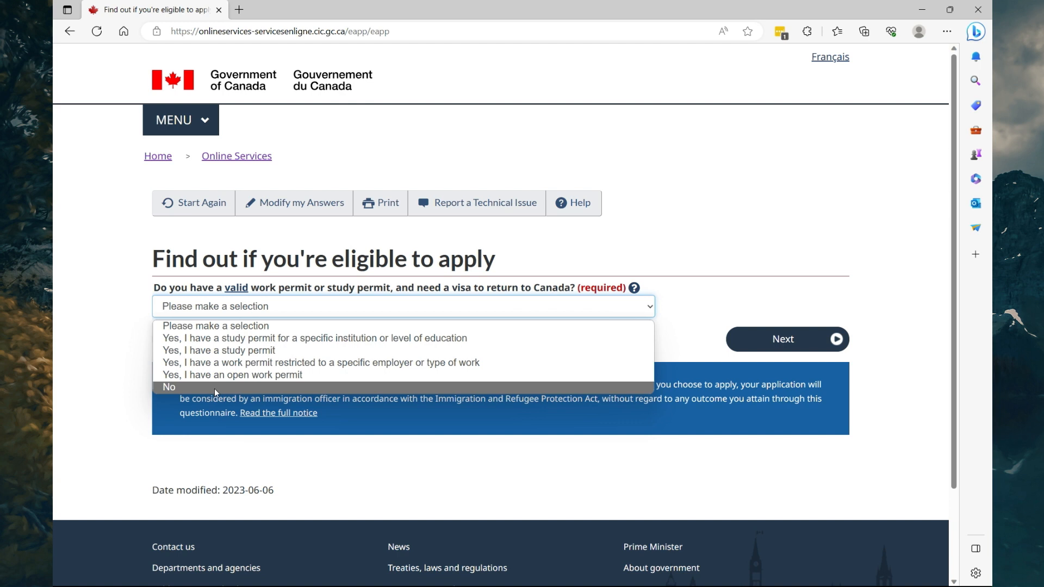
pyautogui.click(169, 387)
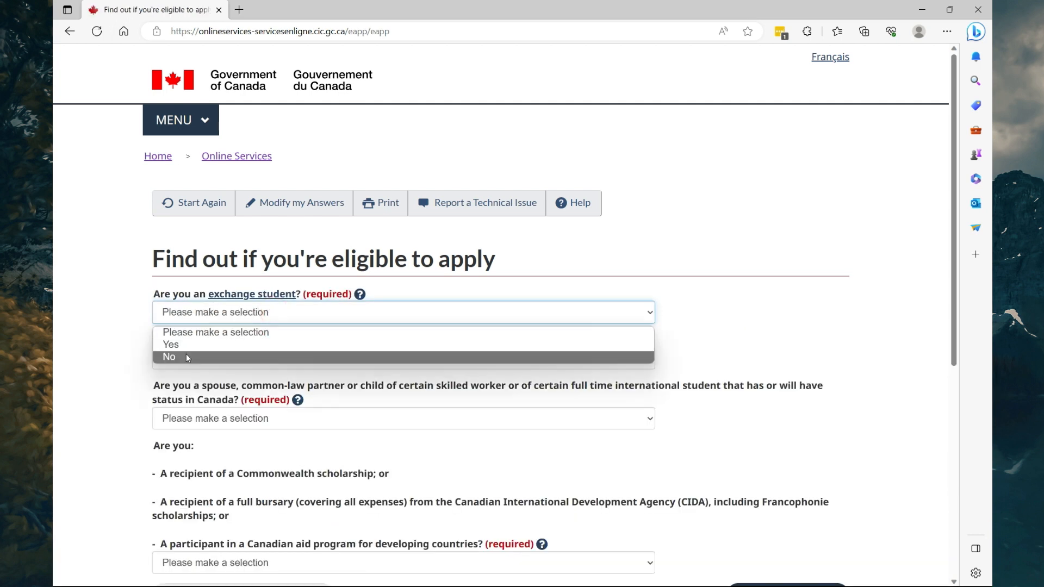
pyautogui.click(169, 356)
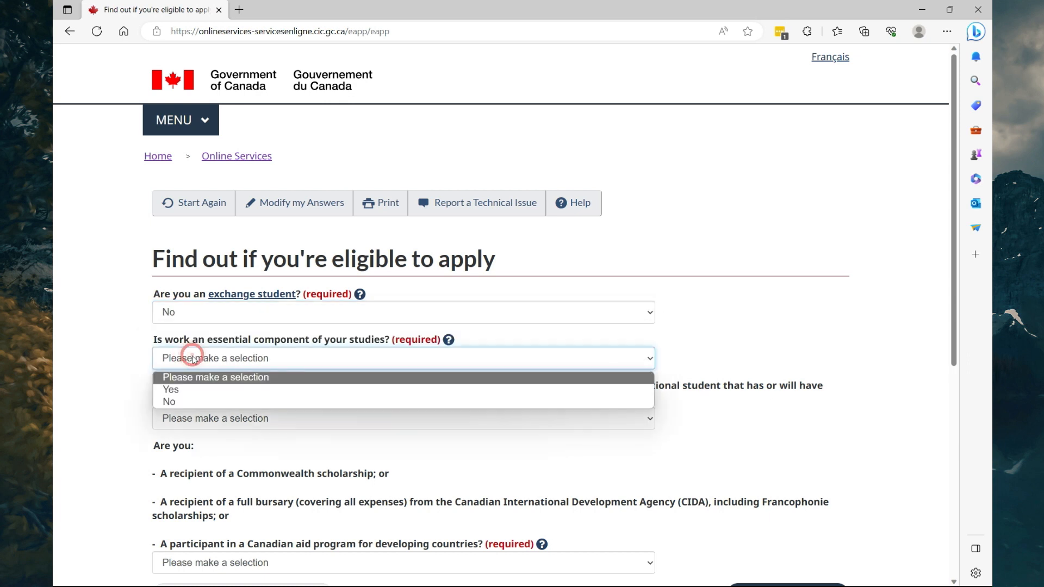
pyautogui.click(170, 402)
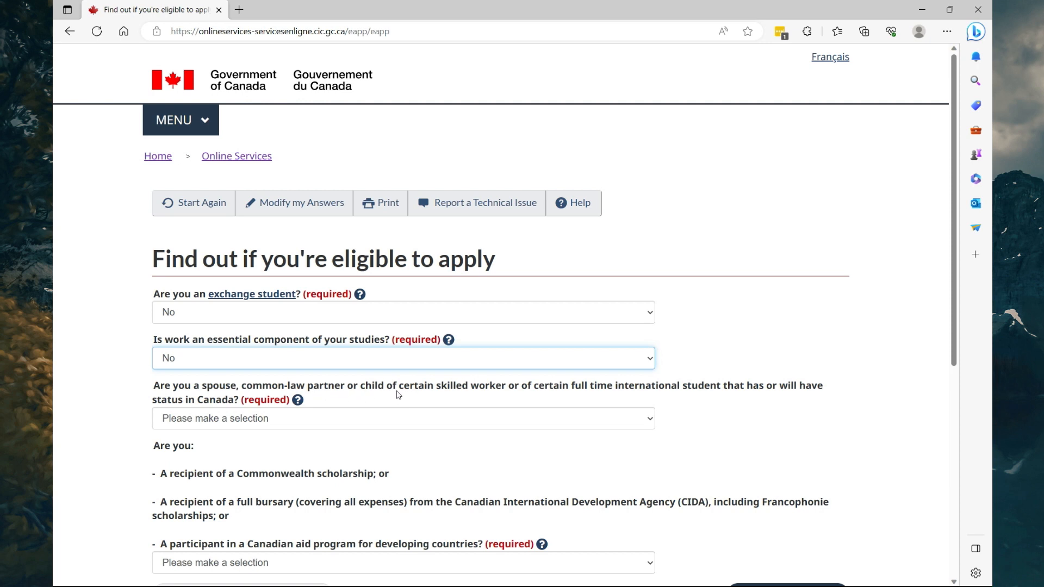
pyautogui.moveTo(554, 398)
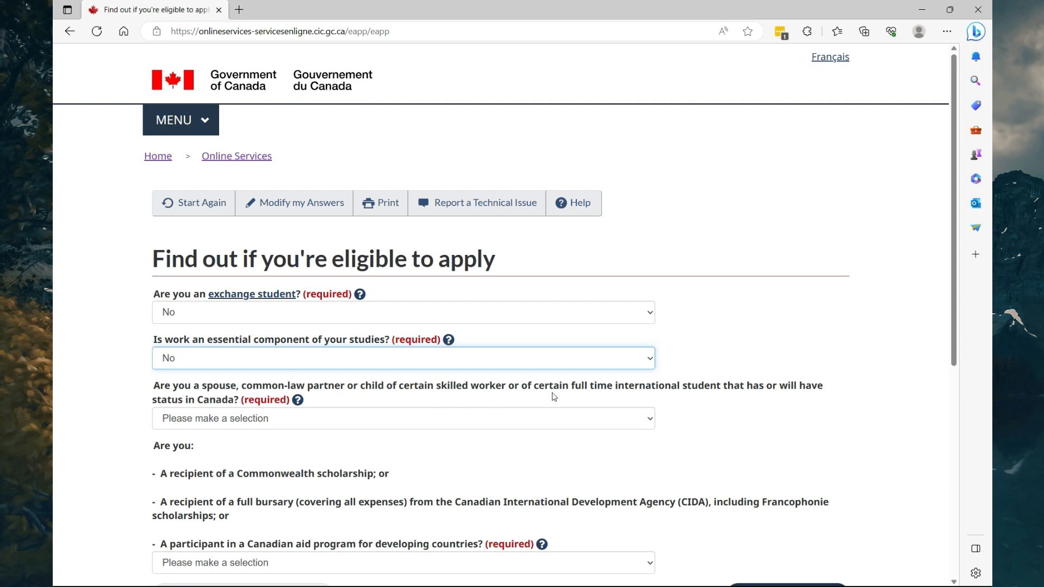
pyautogui.moveTo(725, 391)
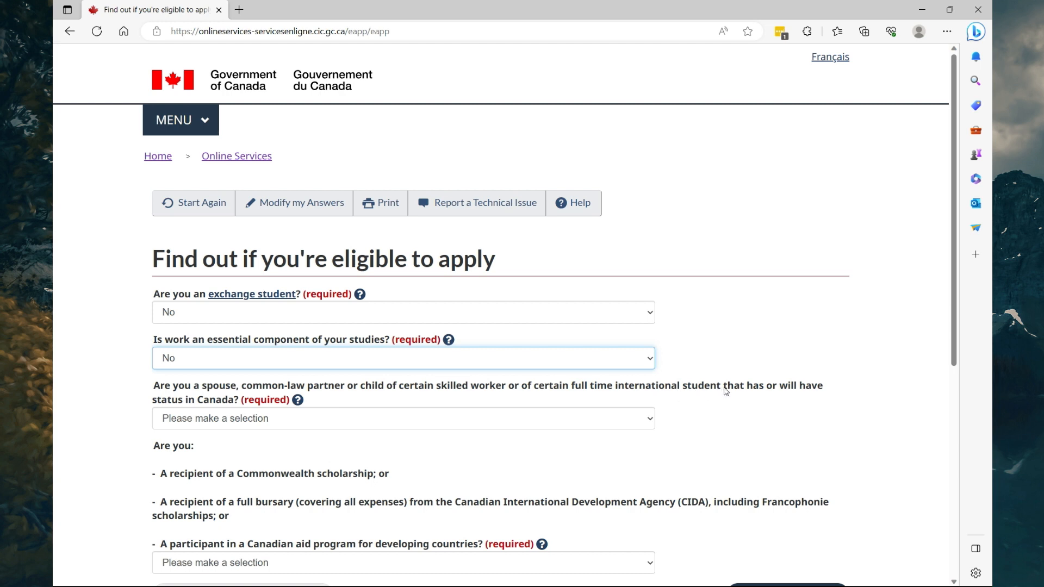
pyautogui.moveTo(606, 430)
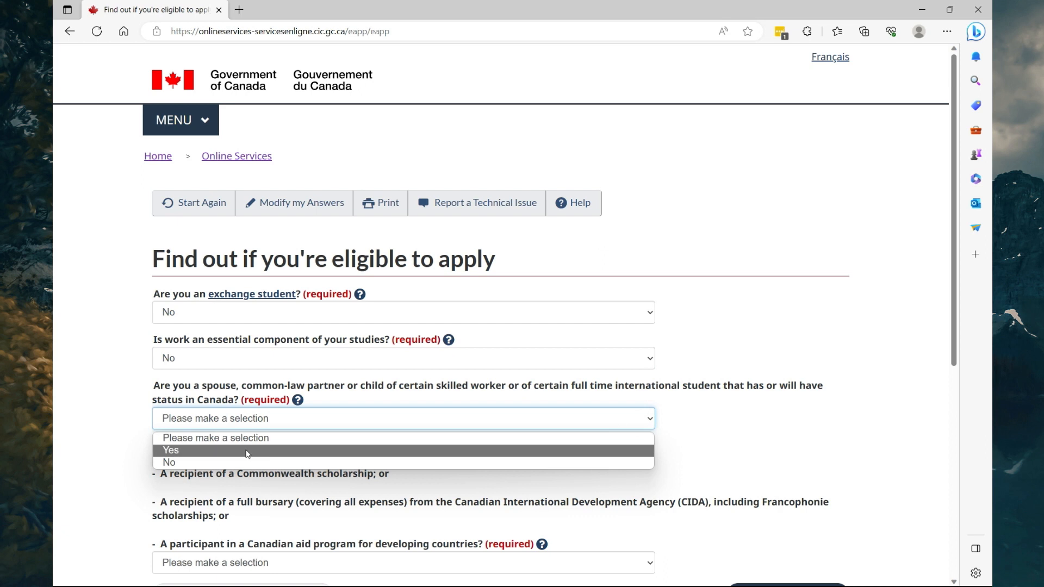
pyautogui.click(169, 462)
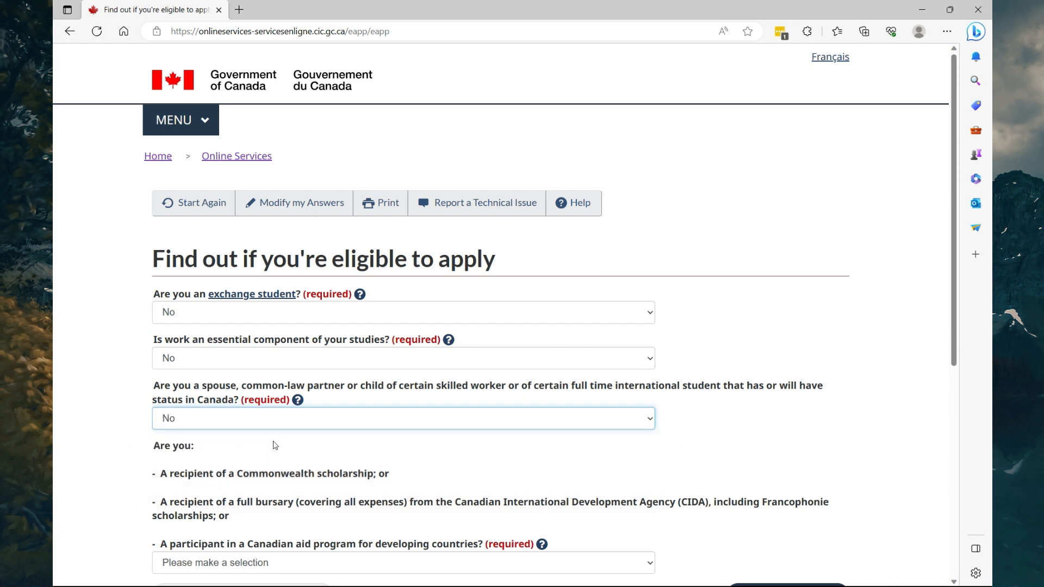
pyautogui.moveTo(267, 426)
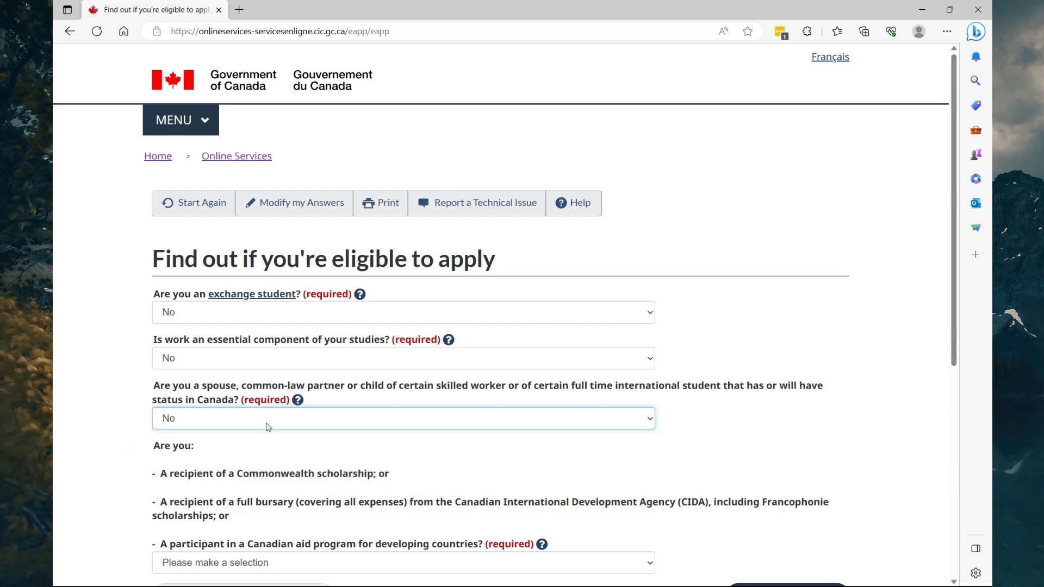
pyautogui.scroll(-3)
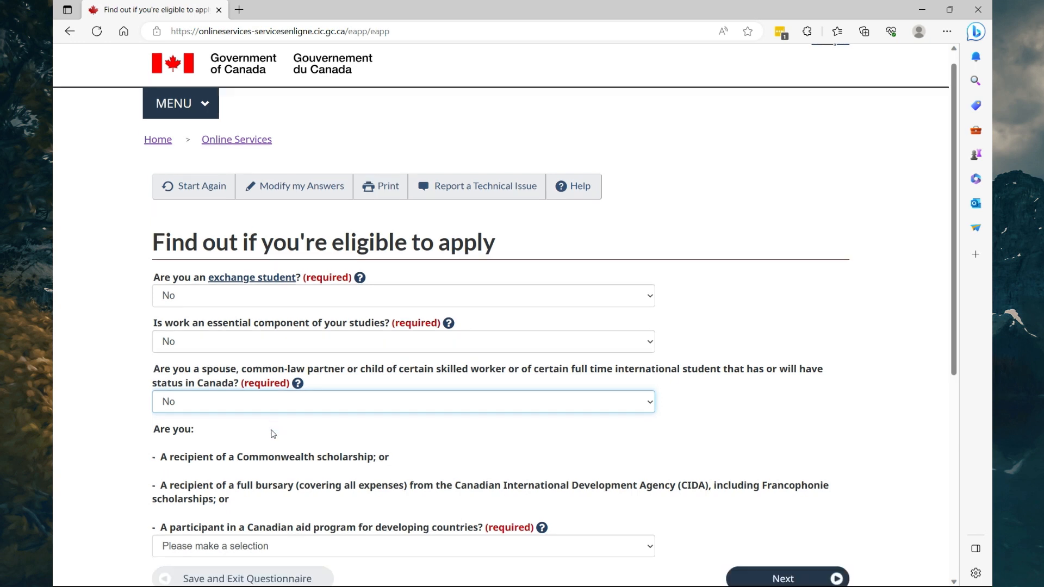
pyautogui.scroll(-3)
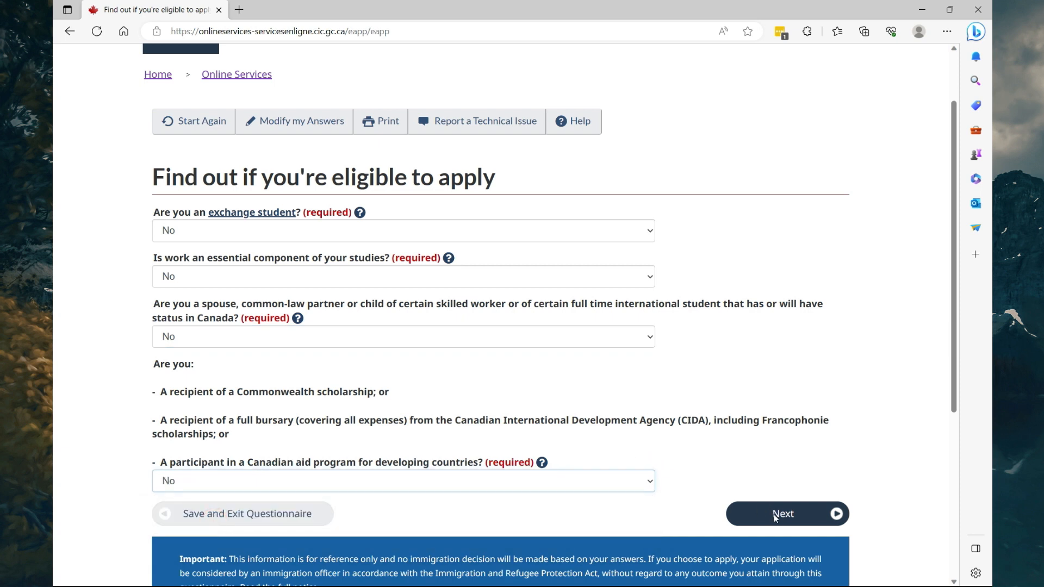
pyautogui.click(784, 513)
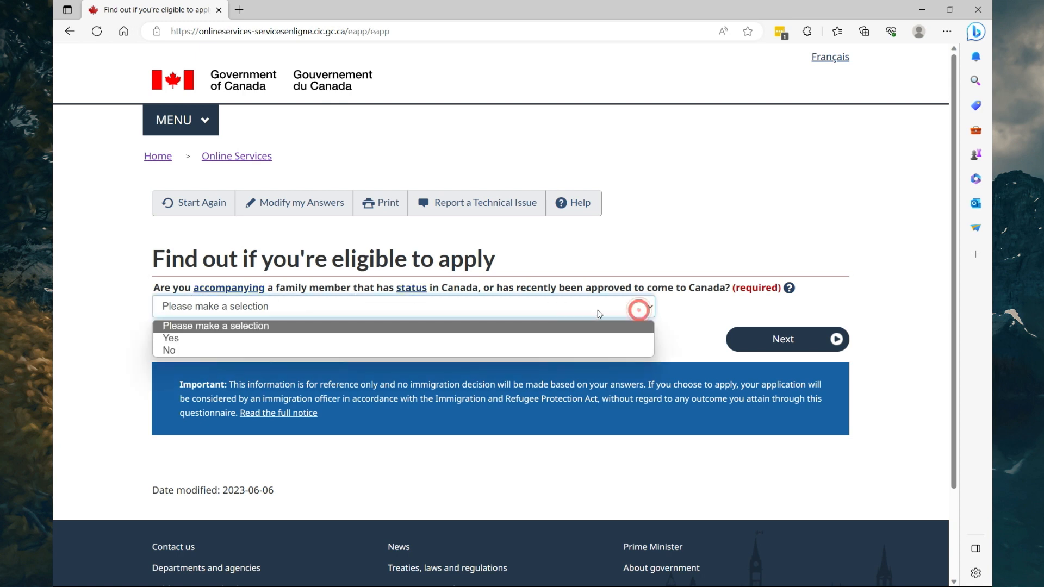
# Answer No to accompanying family, criminal offence, recent medical exam and designated countries.
pyautogui.click(169, 350)
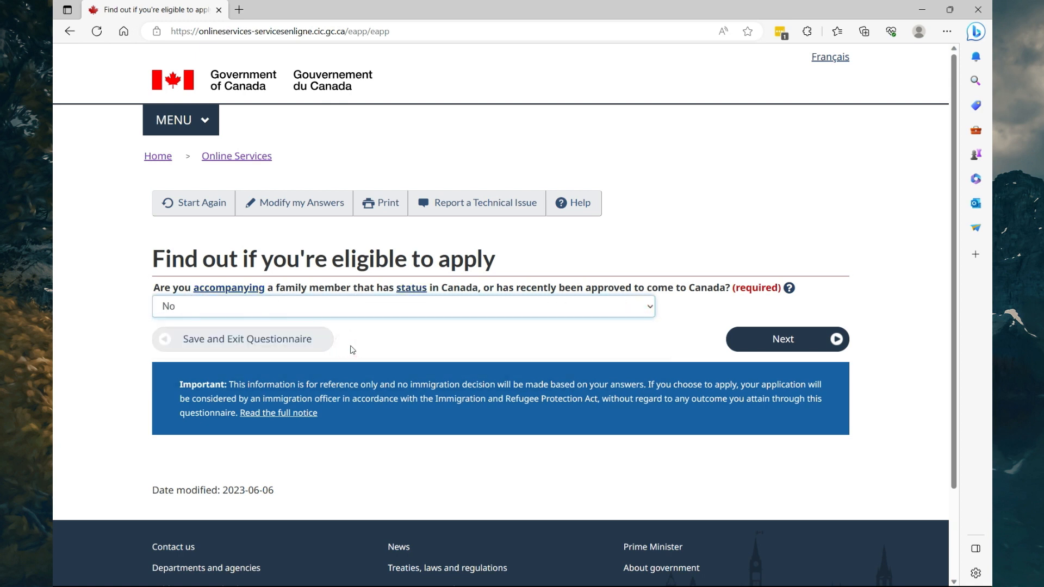
pyautogui.click(784, 339)
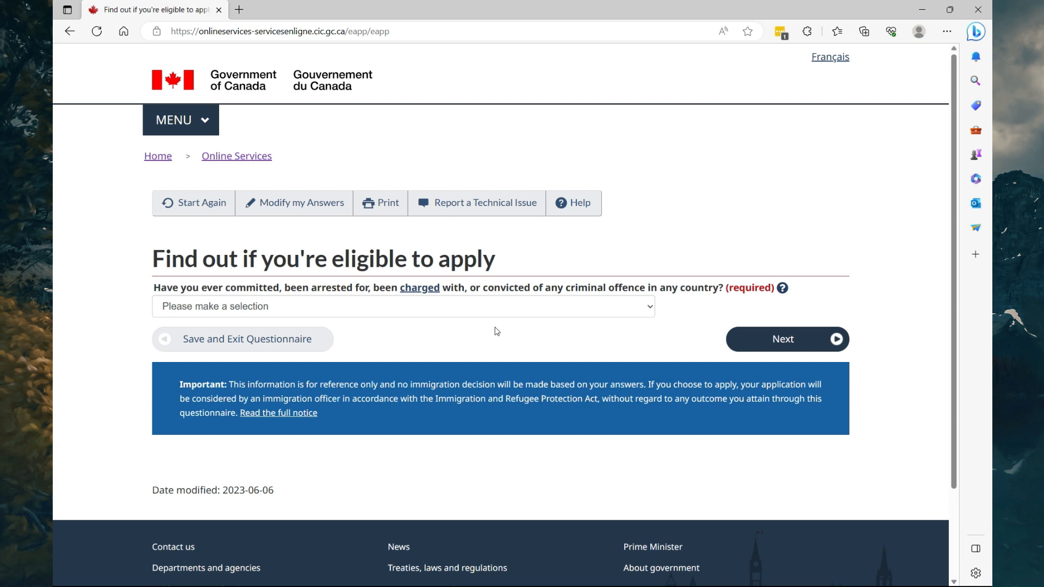
pyautogui.moveTo(619, 325)
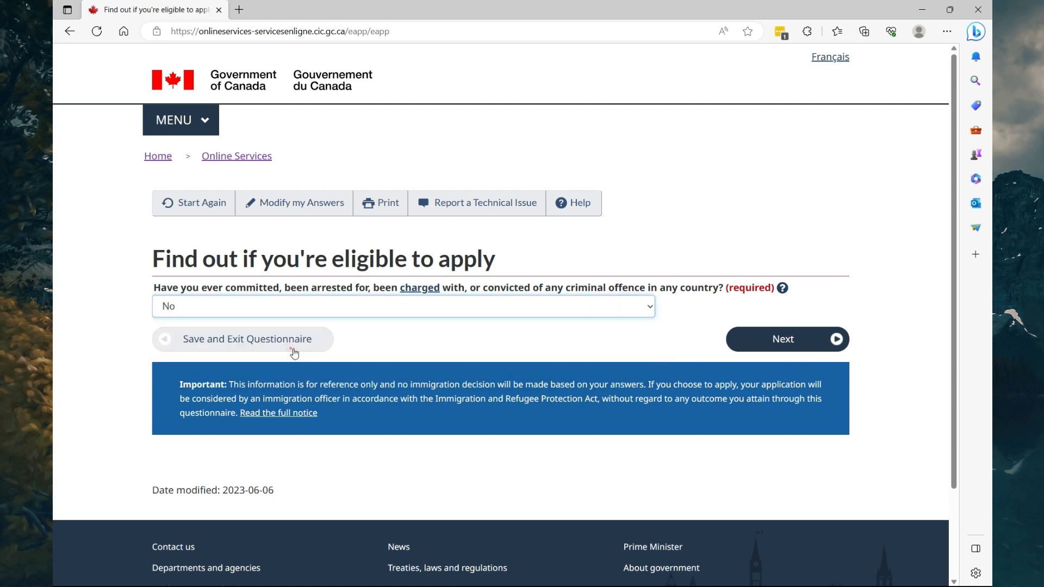
pyautogui.click(787, 340)
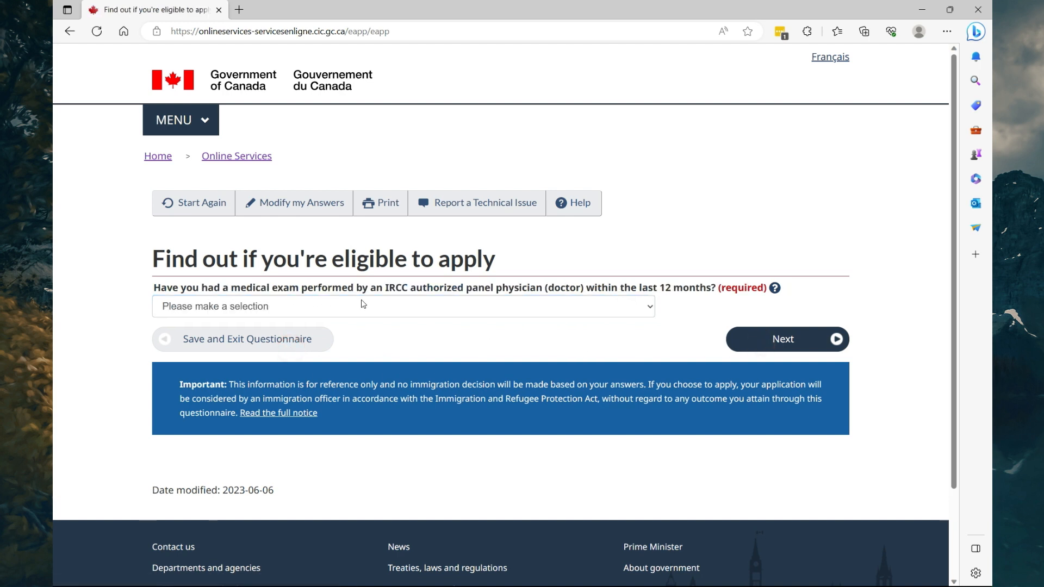
pyautogui.moveTo(494, 301)
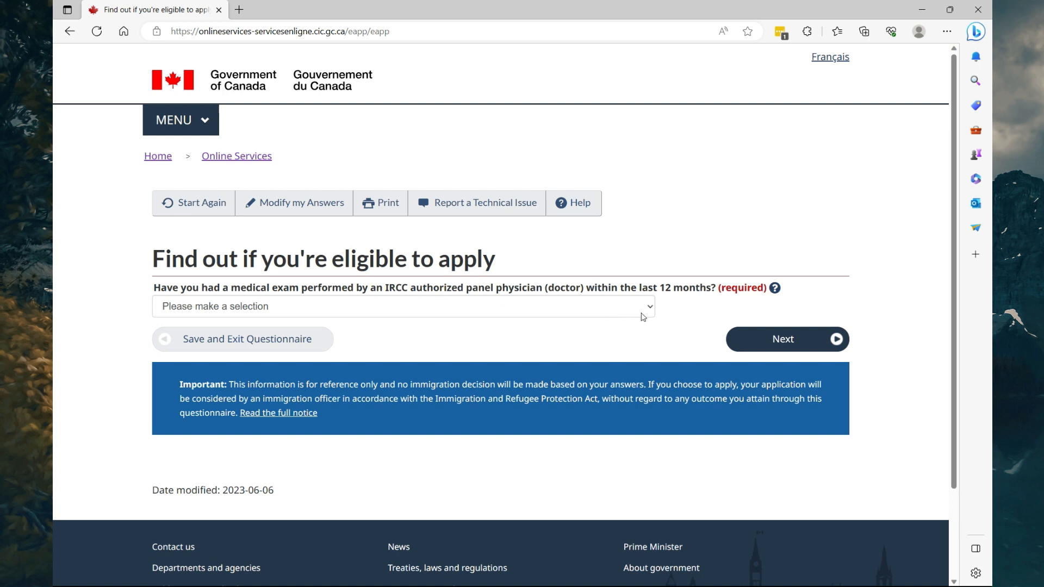
pyautogui.click(402, 306)
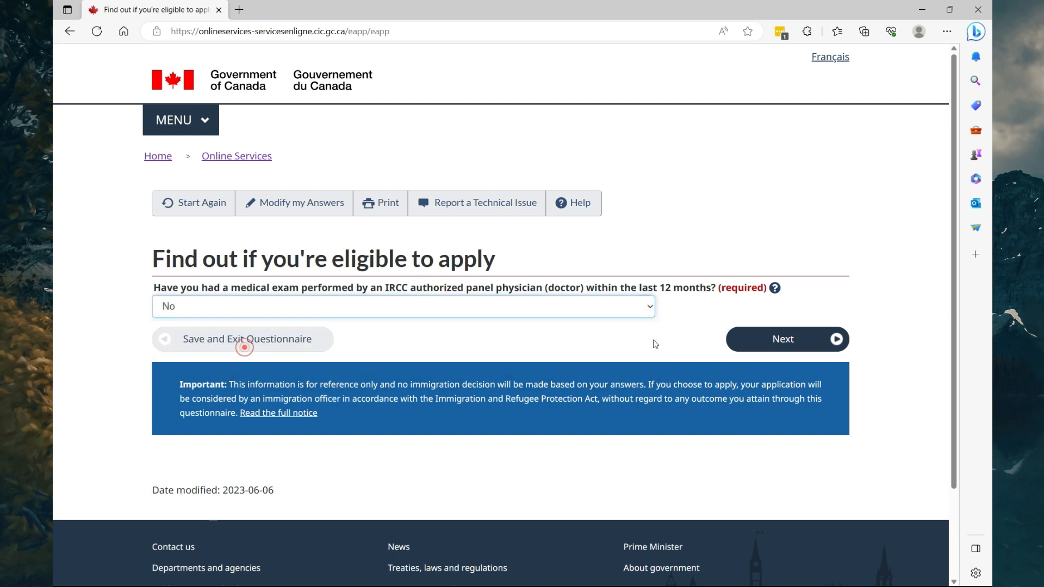
pyautogui.click(783, 338)
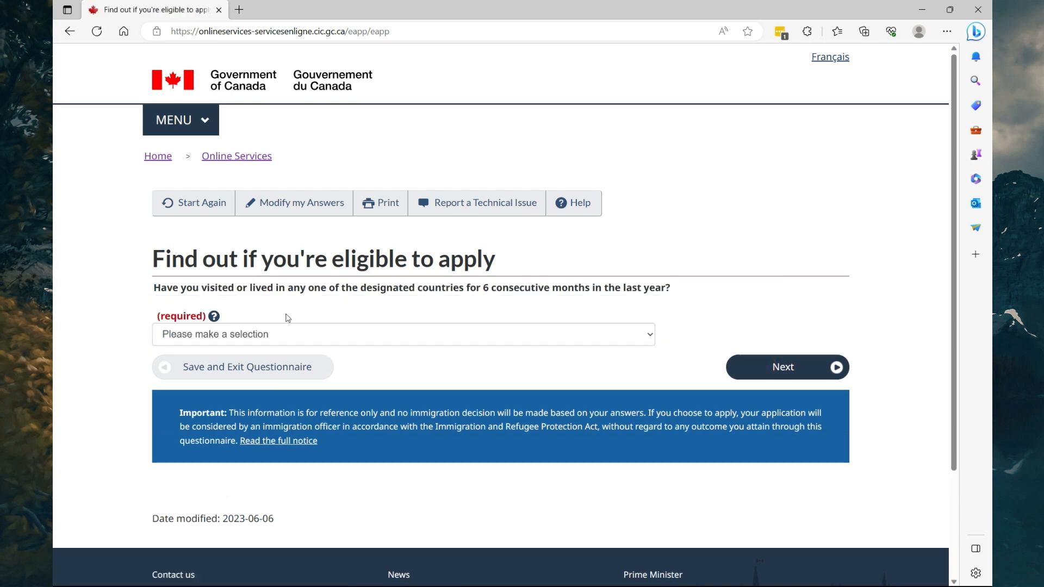
pyautogui.moveTo(374, 311)
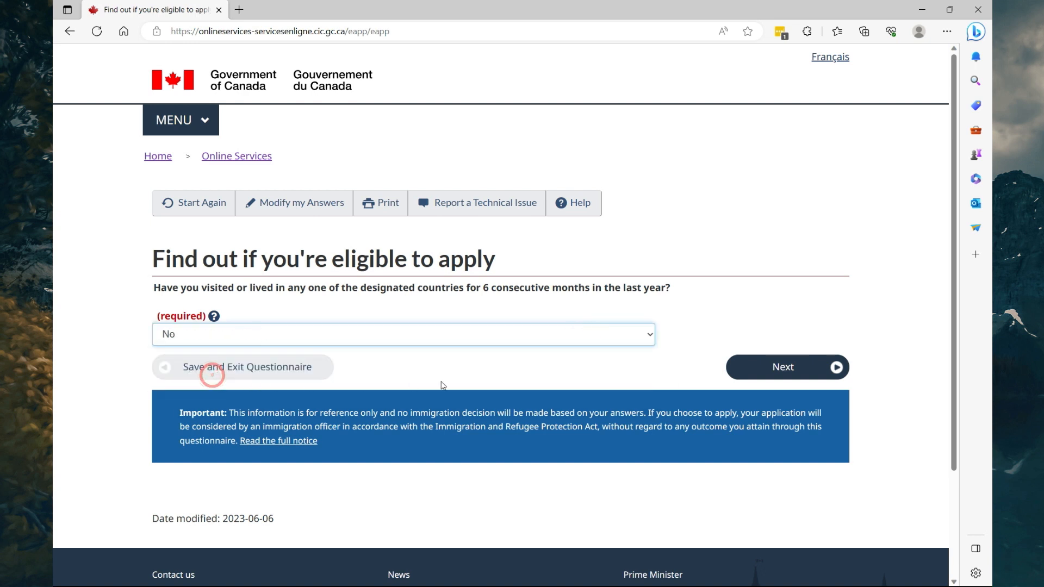
pyautogui.click(784, 367)
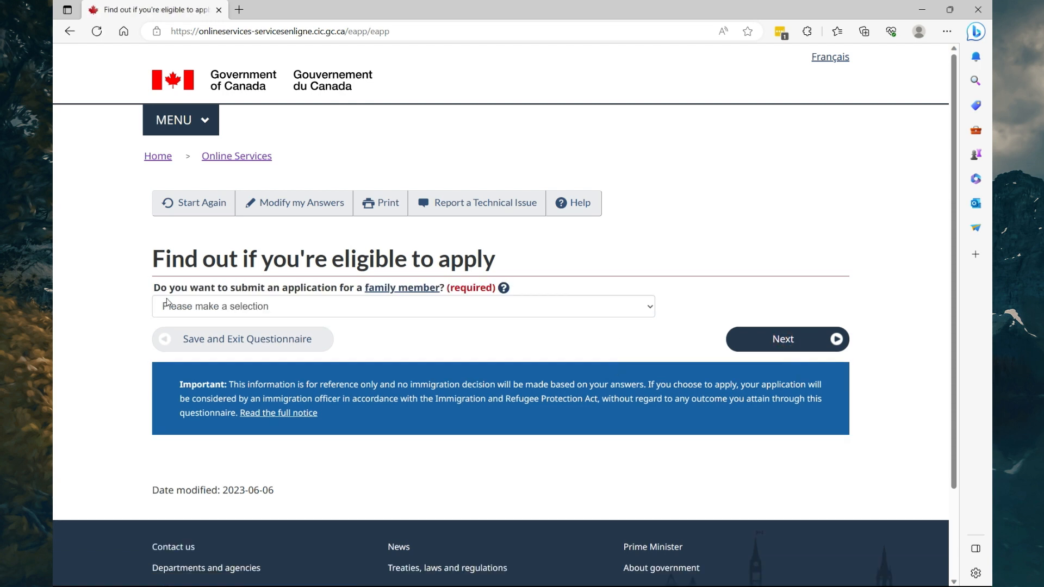
pyautogui.moveTo(457, 310)
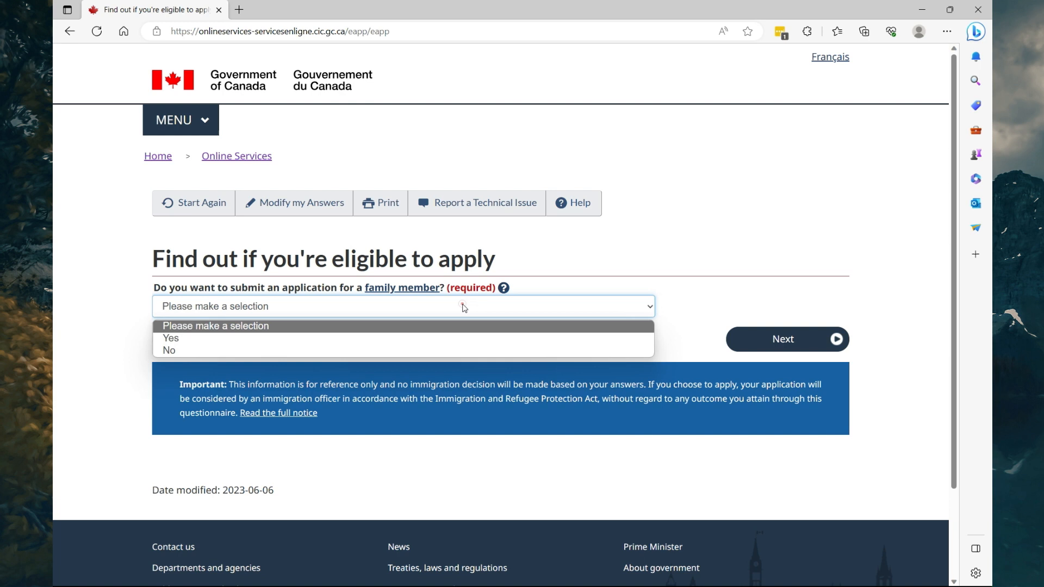
# Answer Yes to applying for a family member, then modify that answer to No.
pyautogui.click(171, 338)
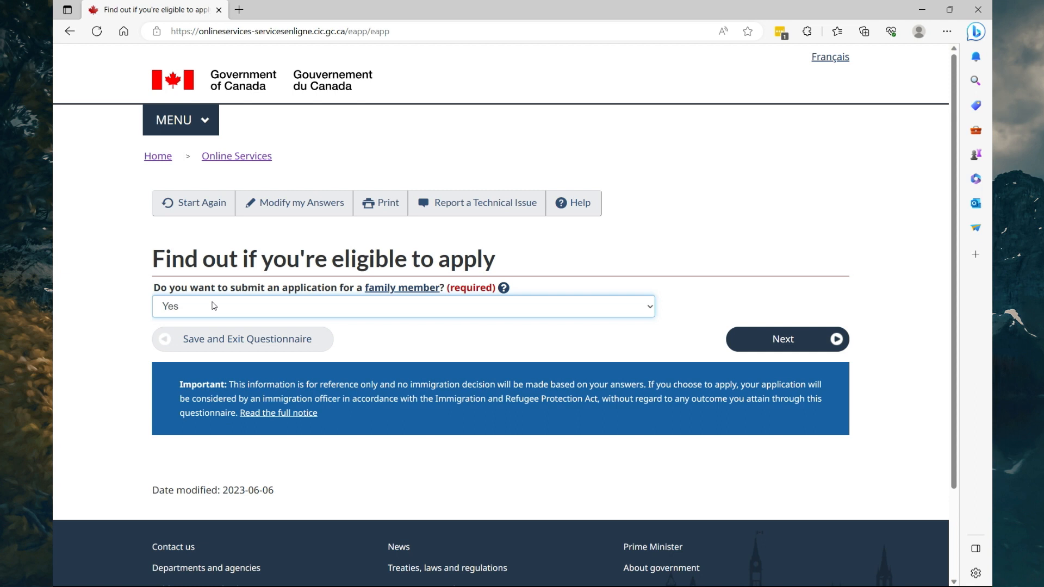
pyautogui.moveTo(760, 345)
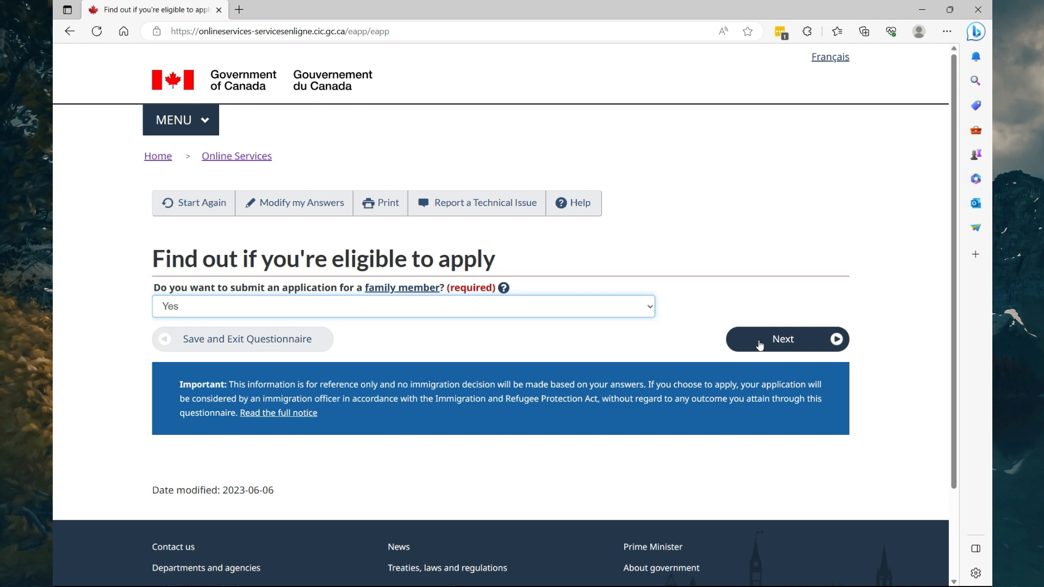
pyautogui.click(783, 339)
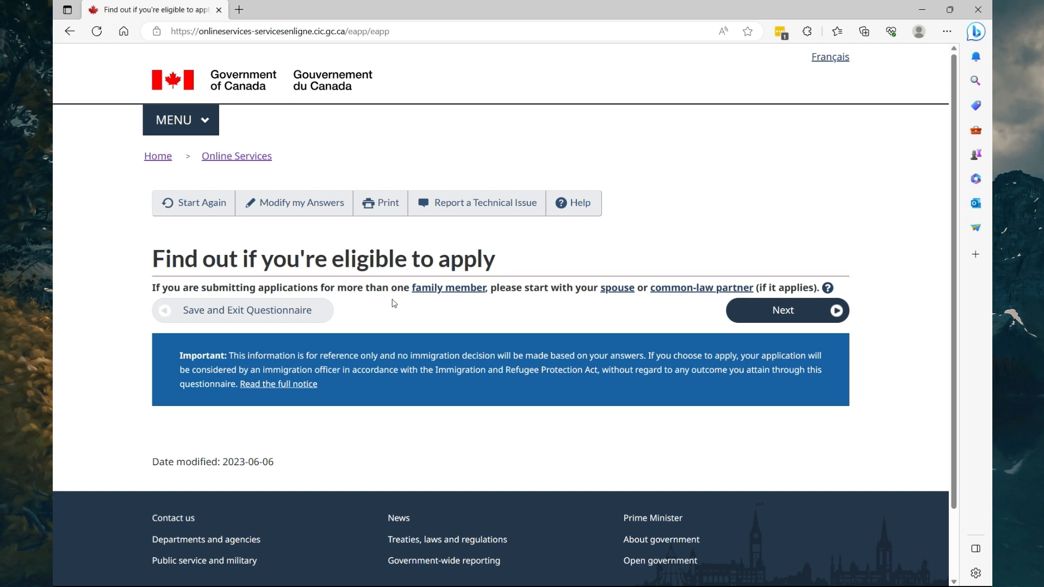
pyautogui.moveTo(576, 298)
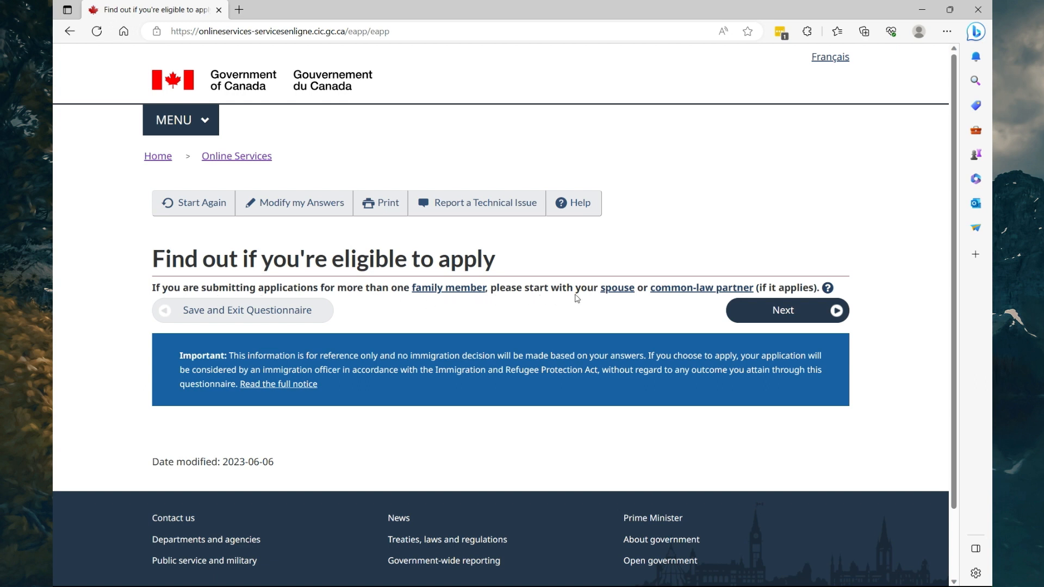
pyautogui.moveTo(701, 297)
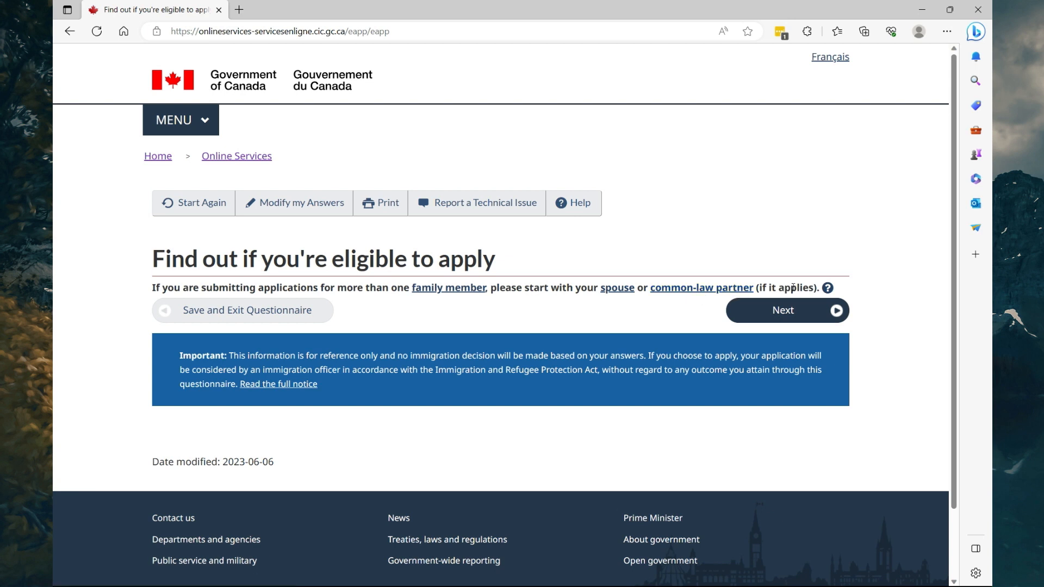
pyautogui.click(286, 203)
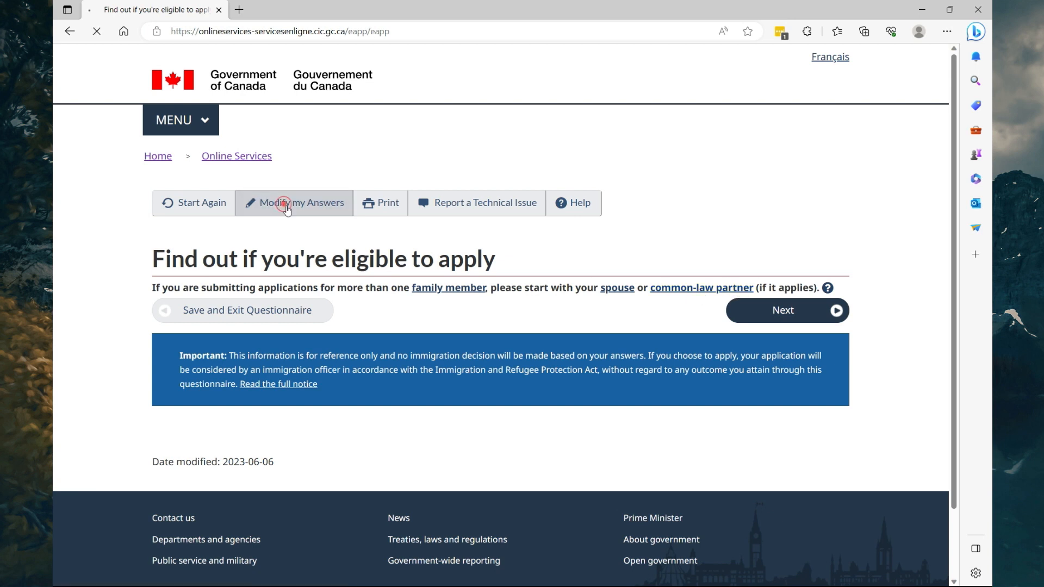
pyautogui.click(289, 203)
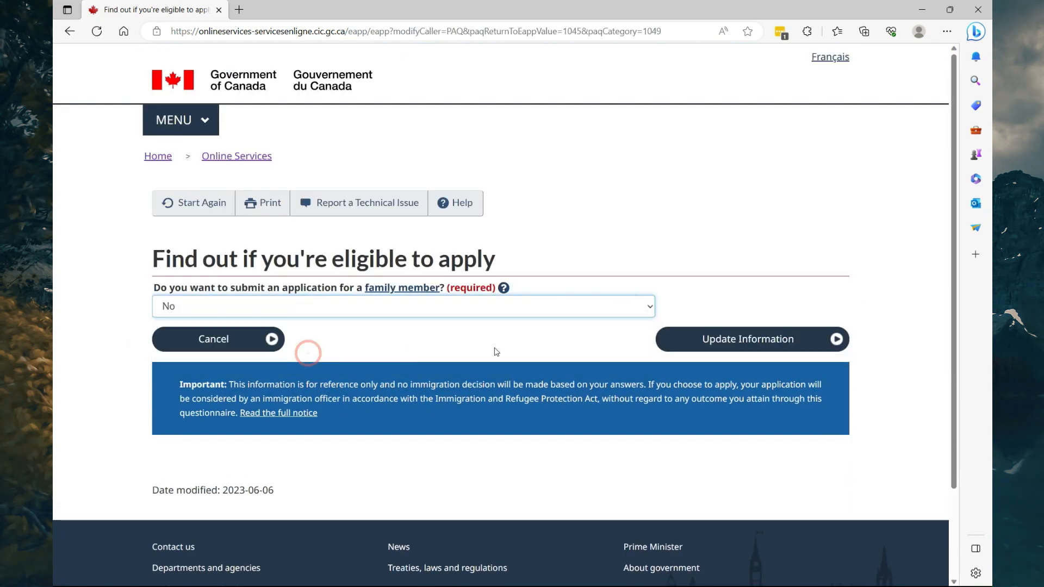
pyautogui.click(752, 340)
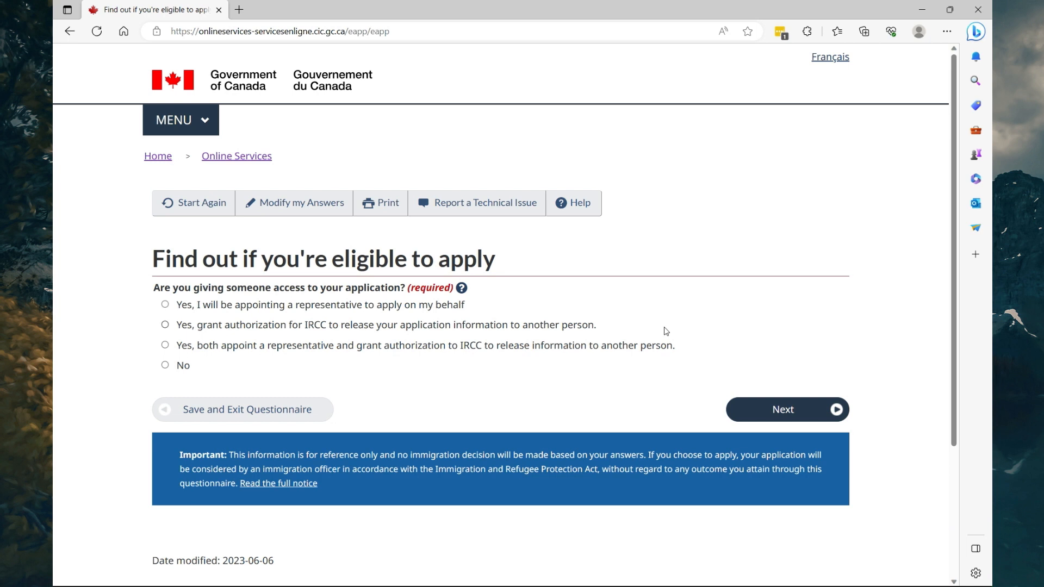
pyautogui.moveTo(364, 311)
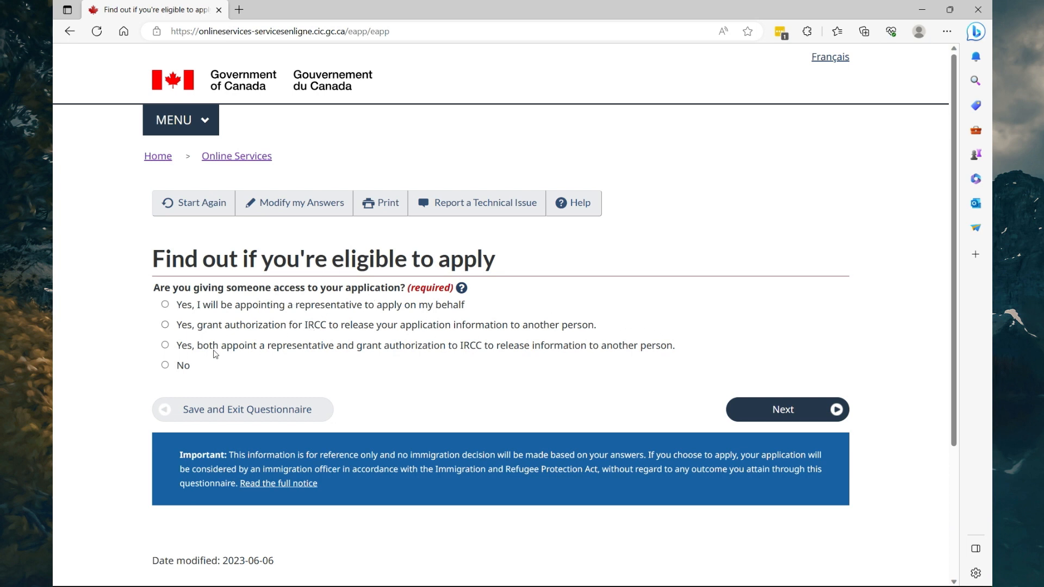
# Answer No to giving access, No to prior biometrics, and Yes to paying fees.
pyautogui.click(166, 366)
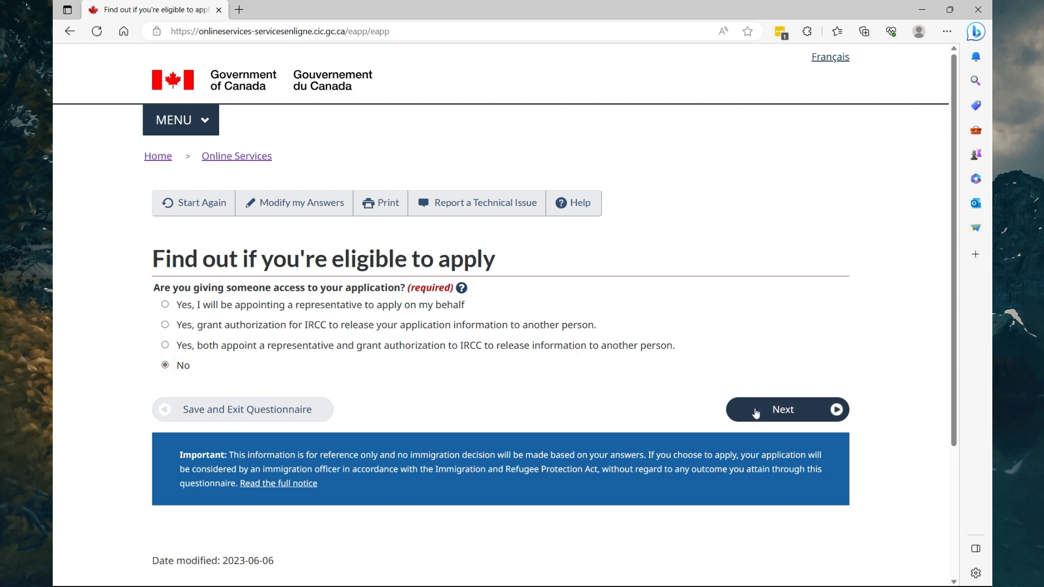
pyautogui.click(783, 409)
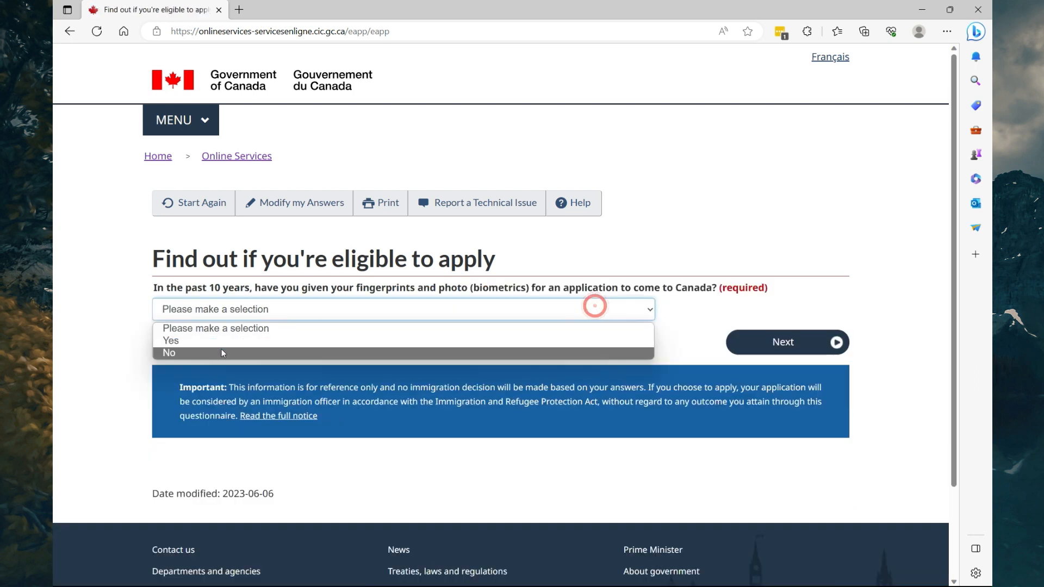
pyautogui.click(169, 353)
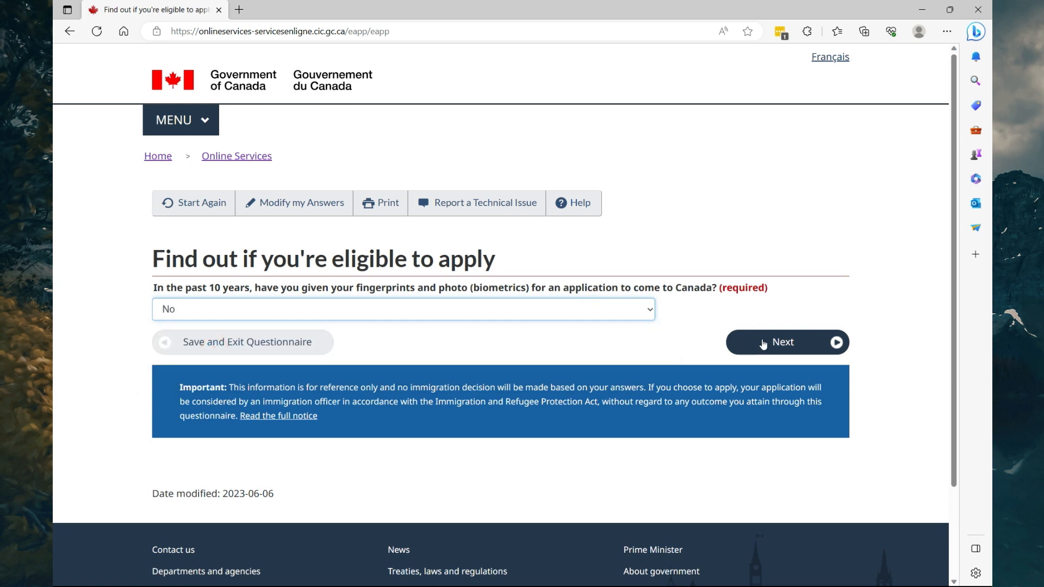
pyautogui.click(783, 343)
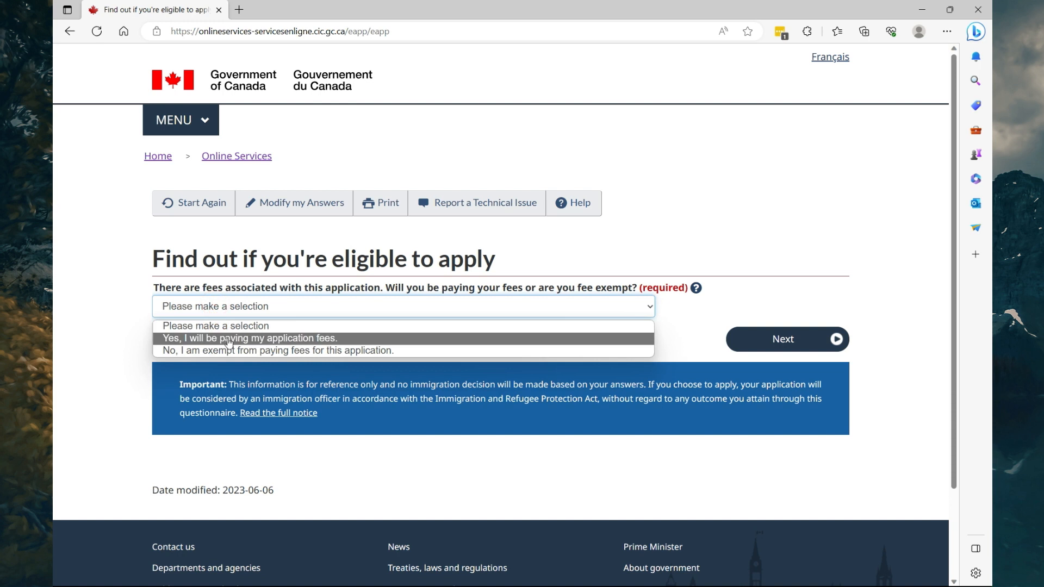
pyautogui.click(249, 338)
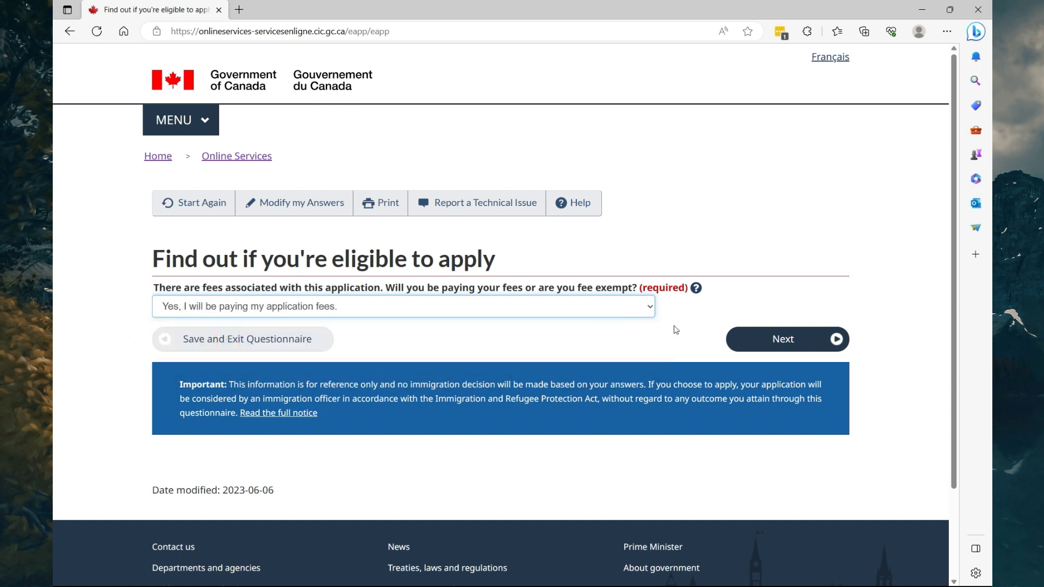
pyautogui.click(787, 339)
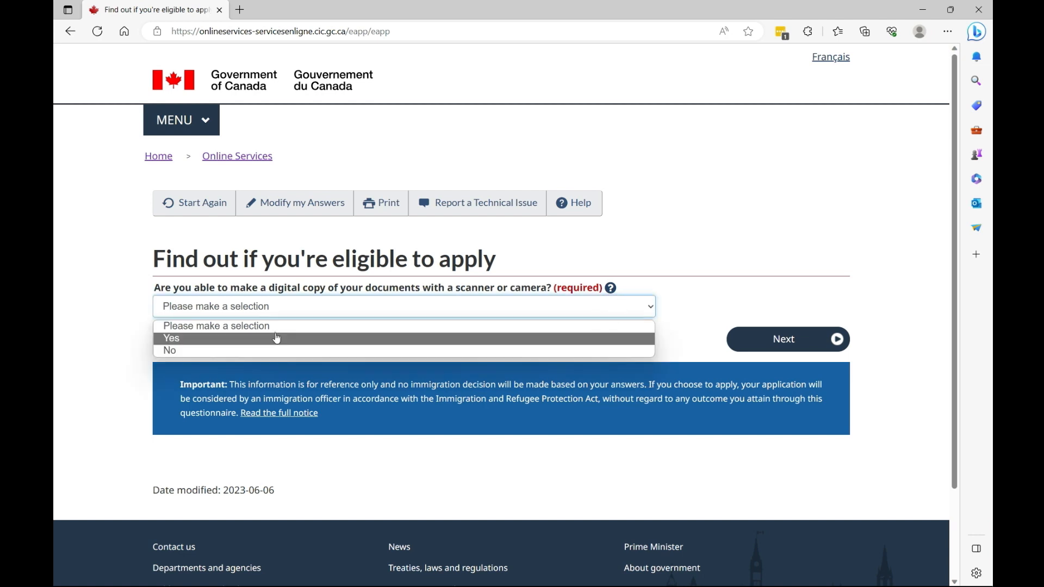
# Answer Yes to digital copies and online payment, then accept the reviewed answers.
pyautogui.click(171, 338)
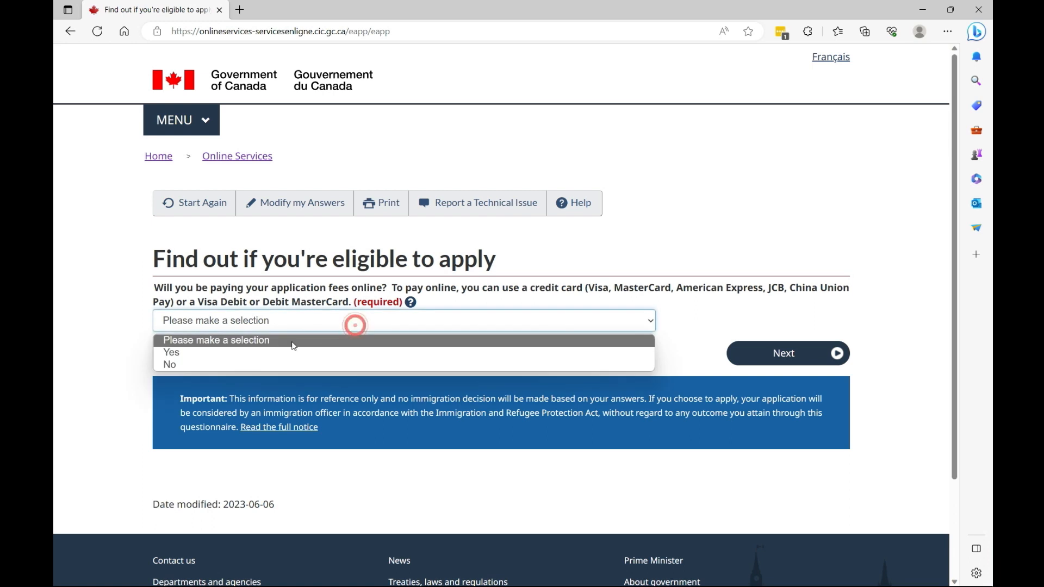
pyautogui.click(172, 352)
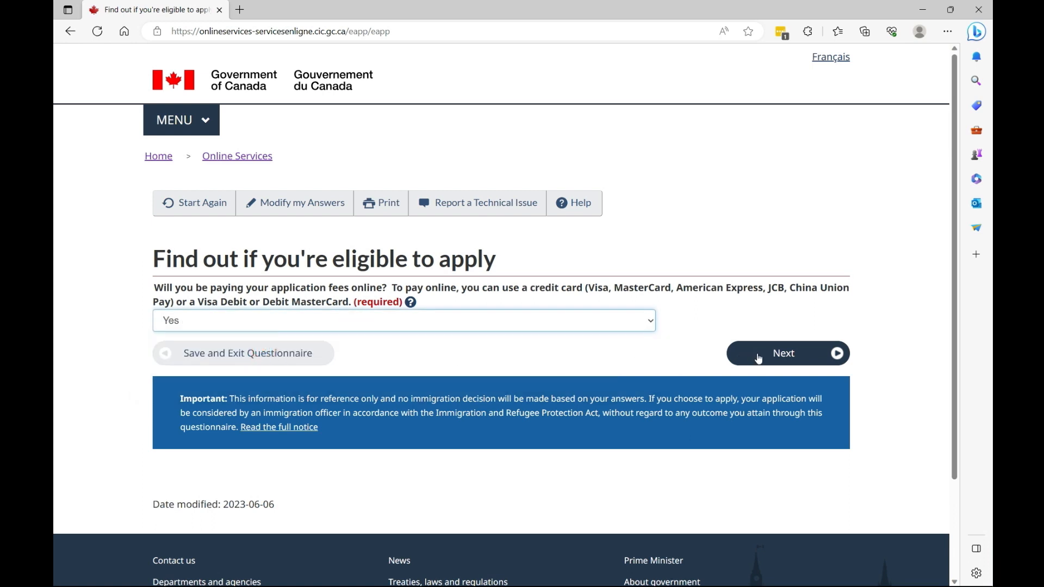
pyautogui.click(788, 354)
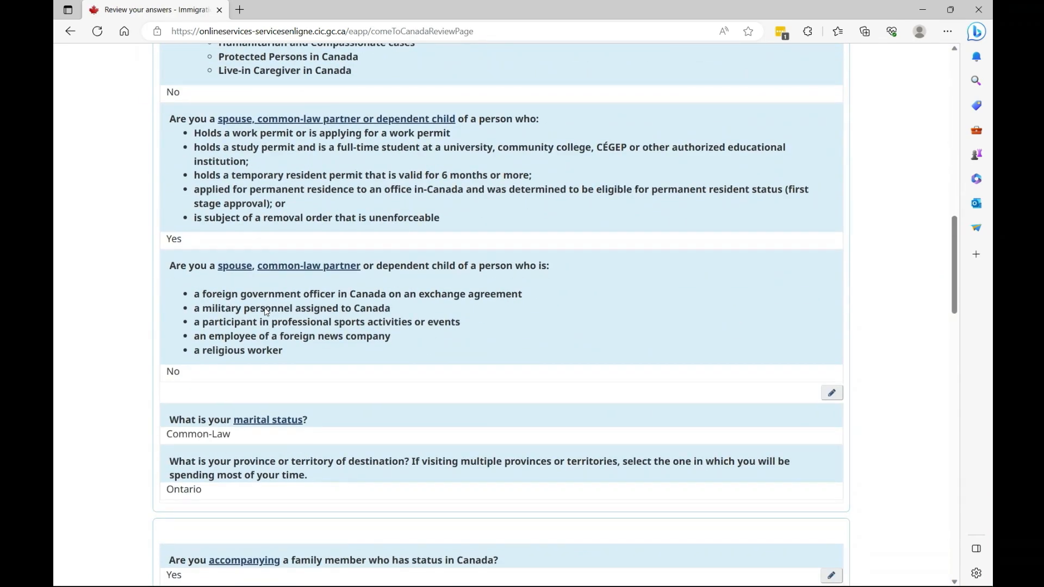
pyautogui.scroll(-3)
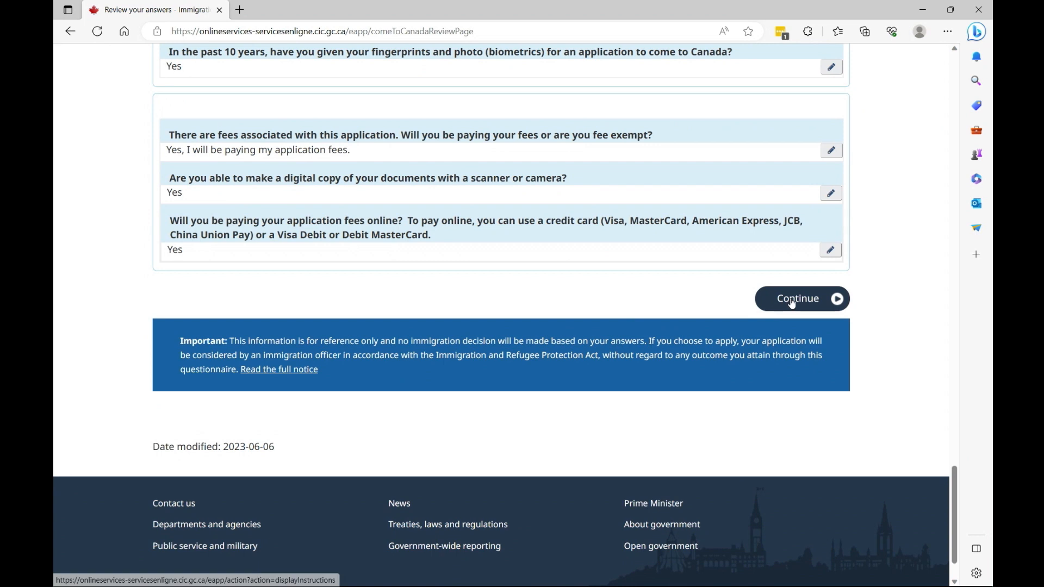
pyautogui.click(797, 298)
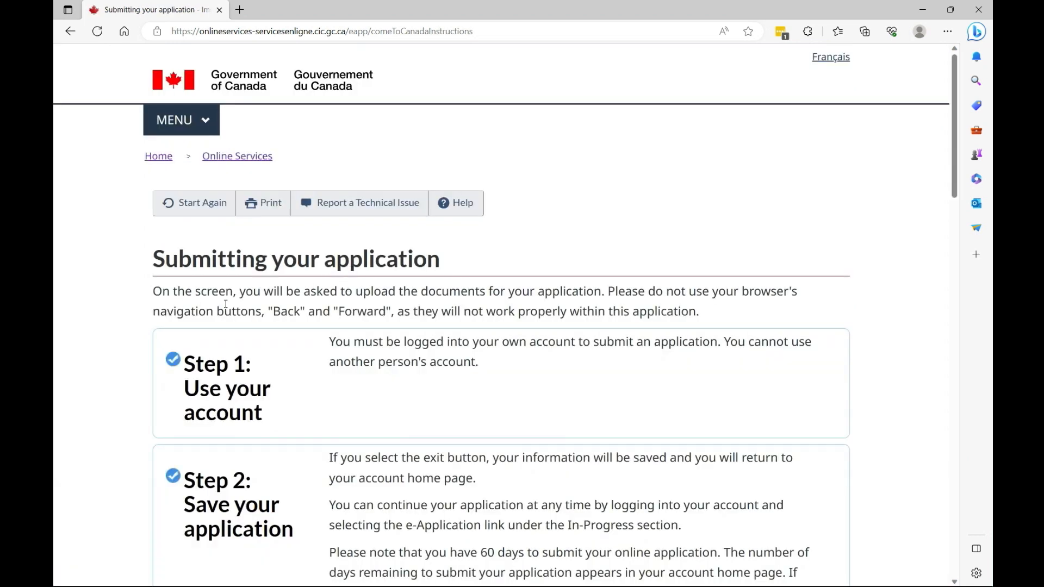
pyautogui.moveTo(500, 309)
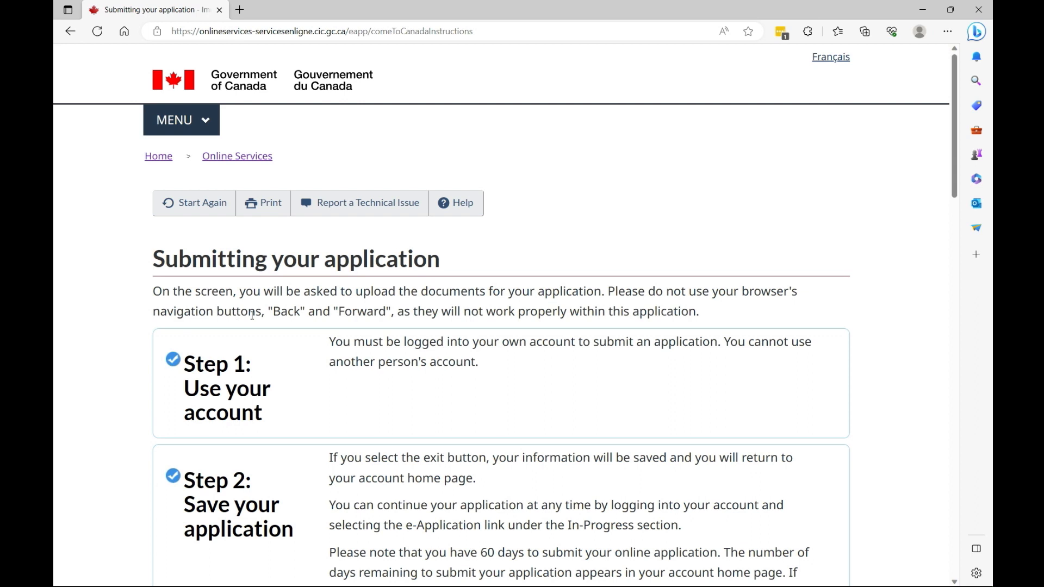
pyautogui.moveTo(198, 101)
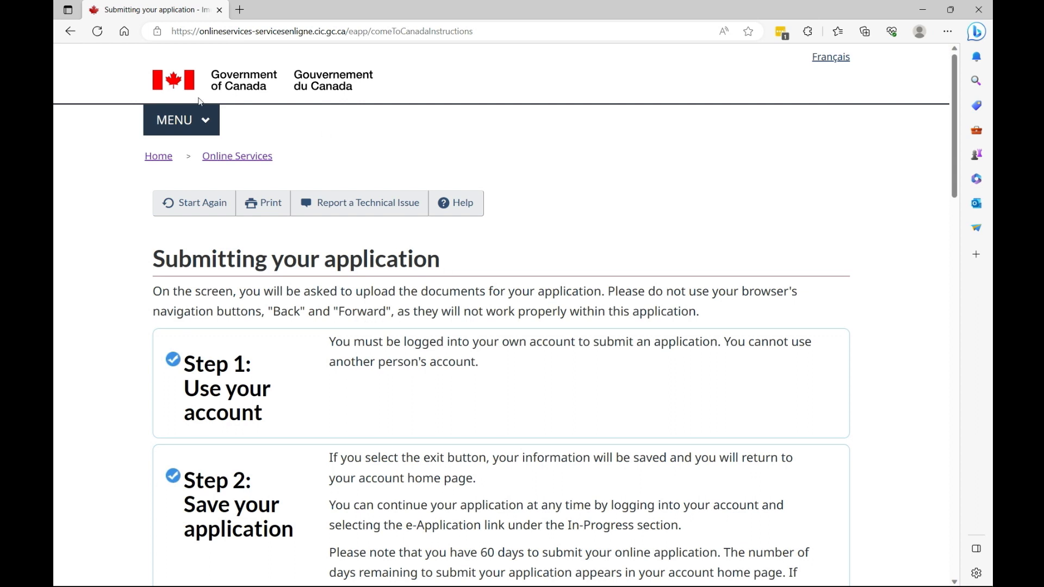
pyautogui.moveTo(422, 318)
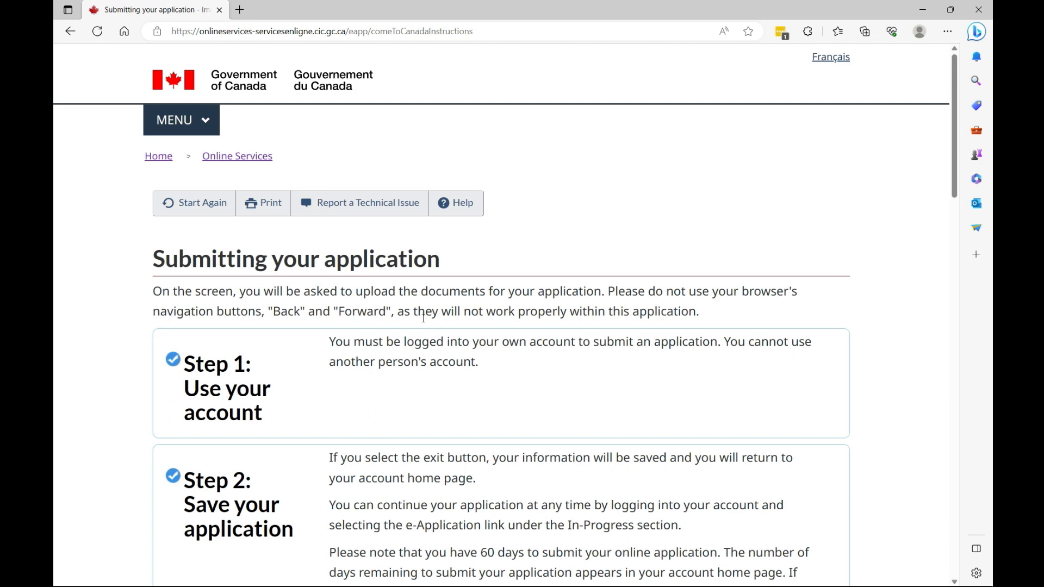
pyautogui.scroll(-3)
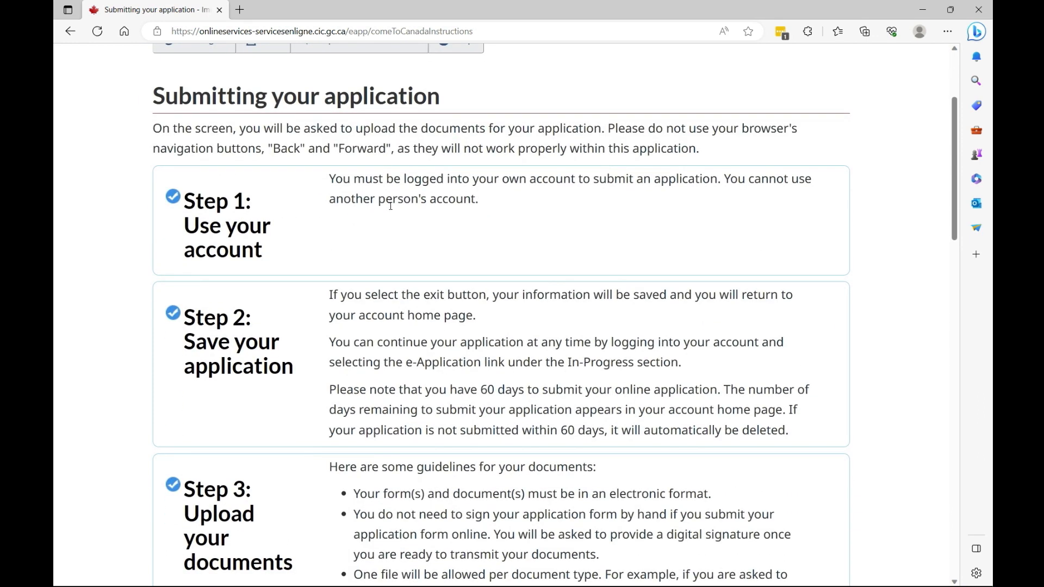
pyautogui.moveTo(713, 202)
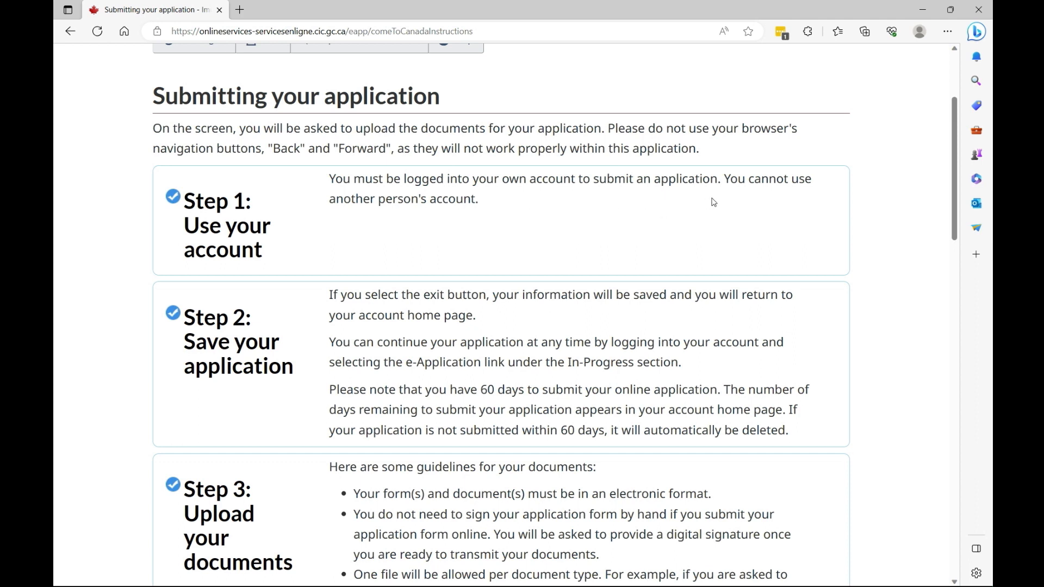
pyautogui.scroll(-3)
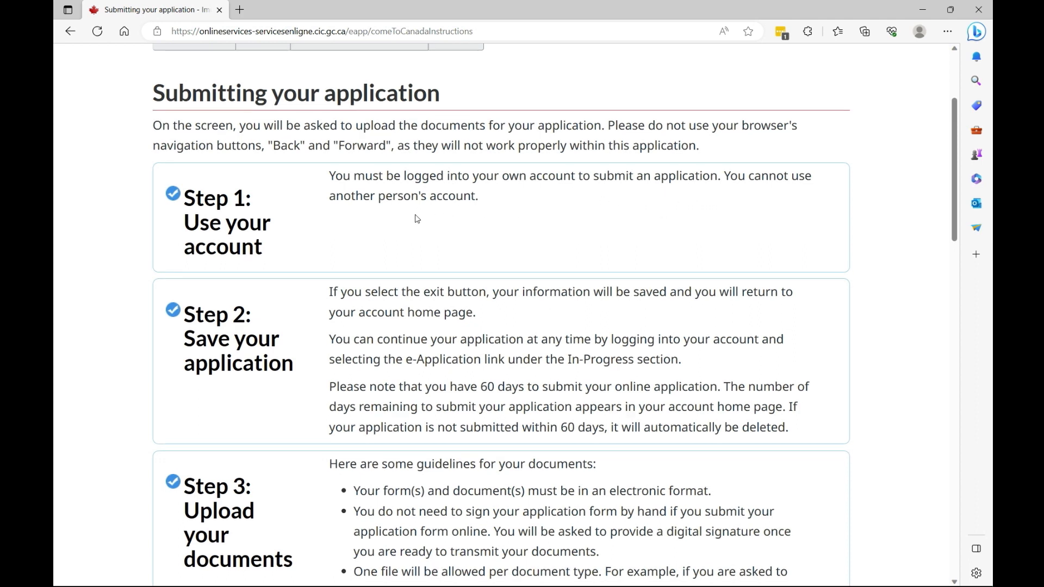
pyautogui.scroll(-3)
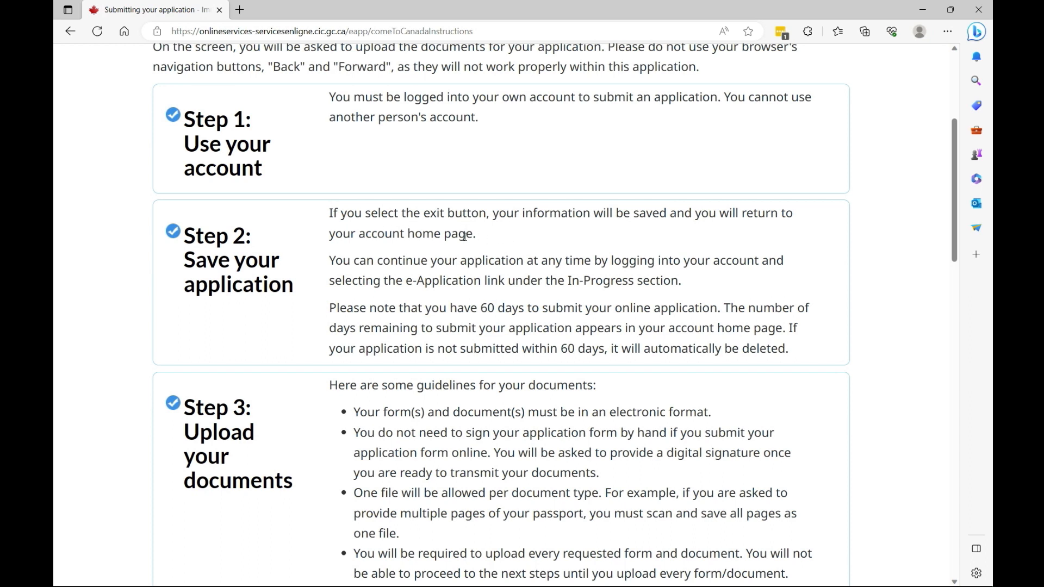
pyautogui.scroll(-3)
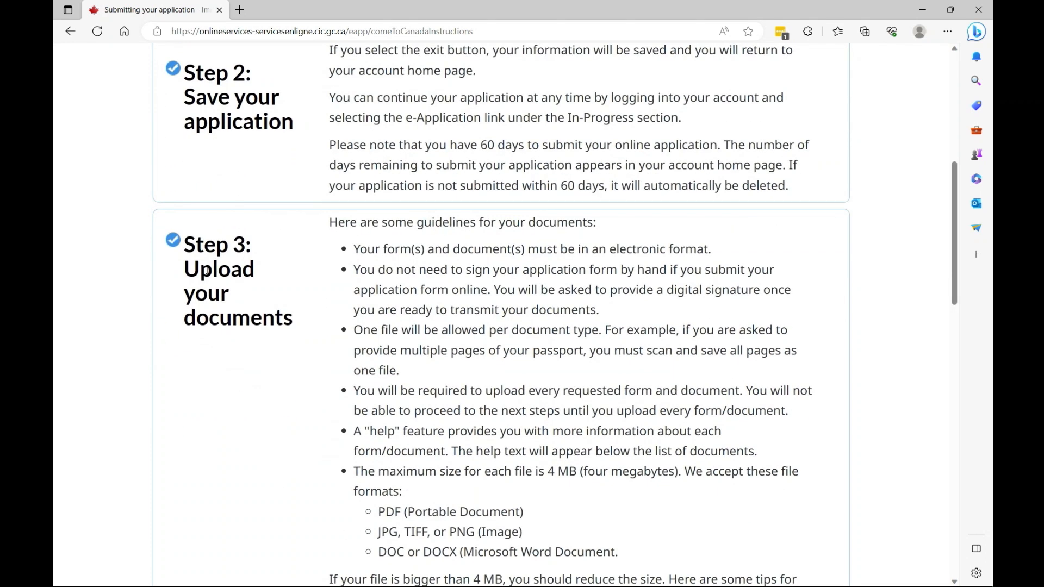
pyautogui.moveTo(350, 245)
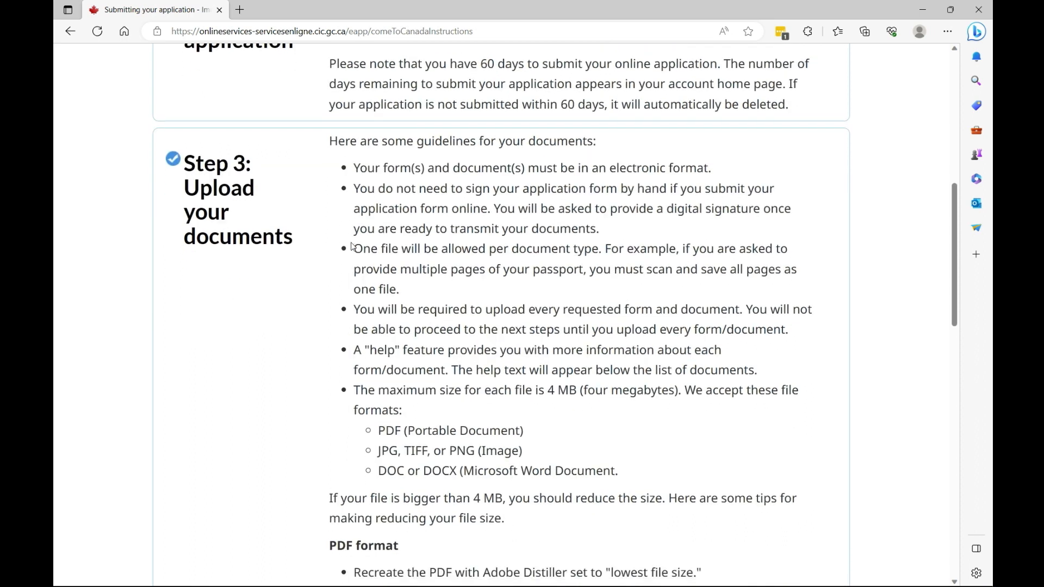
pyautogui.scroll(-3)
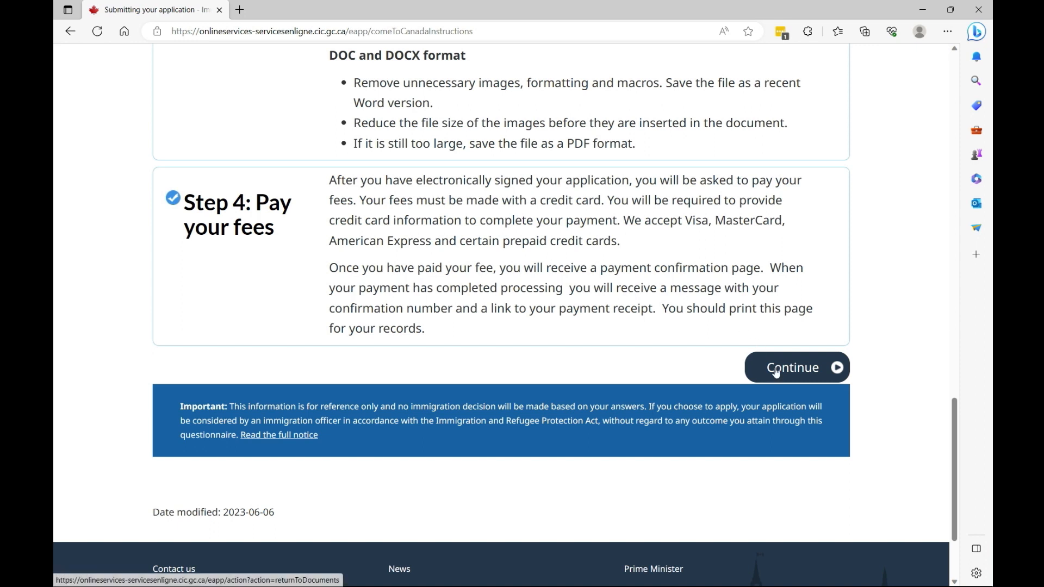
# Continue past the submission instructions and scroll to the Application Form(s) table.
pyautogui.click(794, 367)
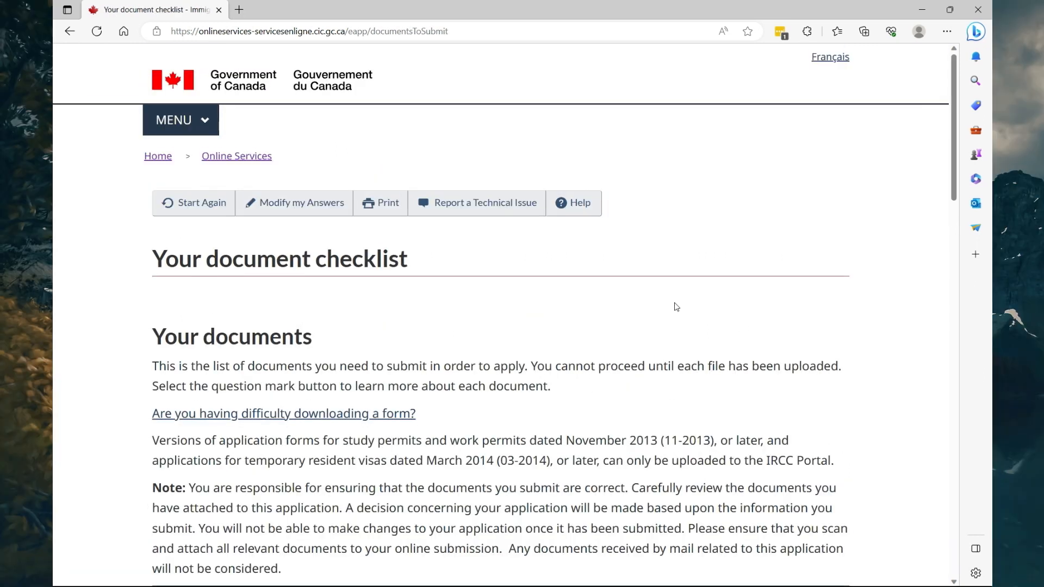
pyautogui.scroll(-3)
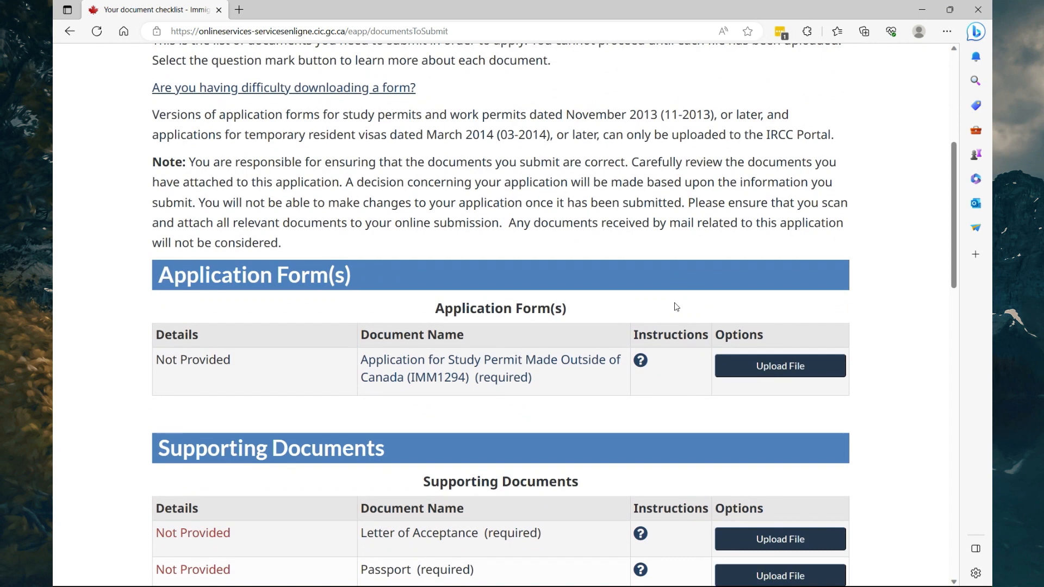
pyautogui.scroll(-3)
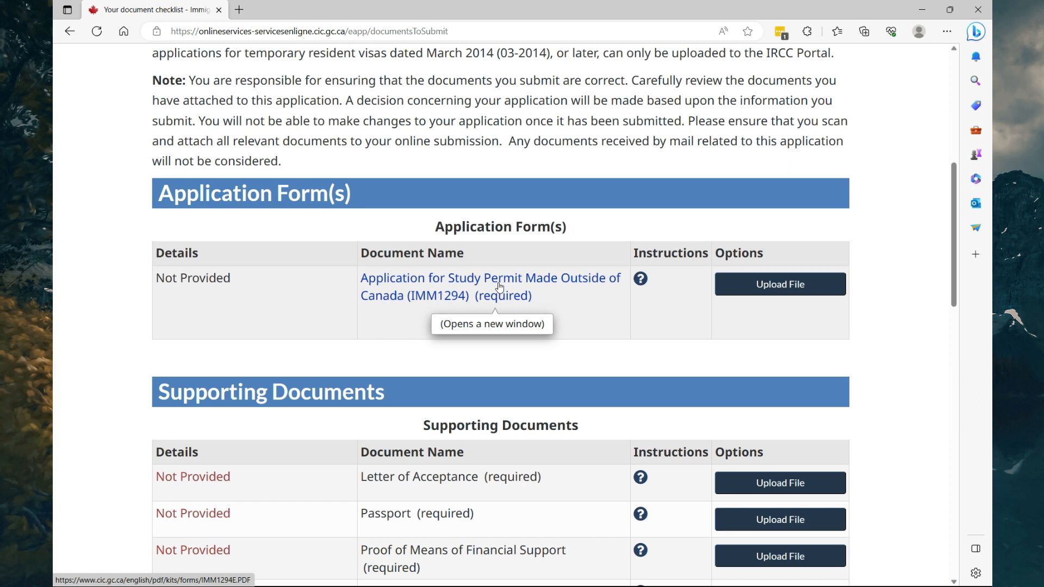
# Save the IMM1294 study permit PDF to Downloads and open it with Adobe Acrobat.
pyautogui.click(498, 282)
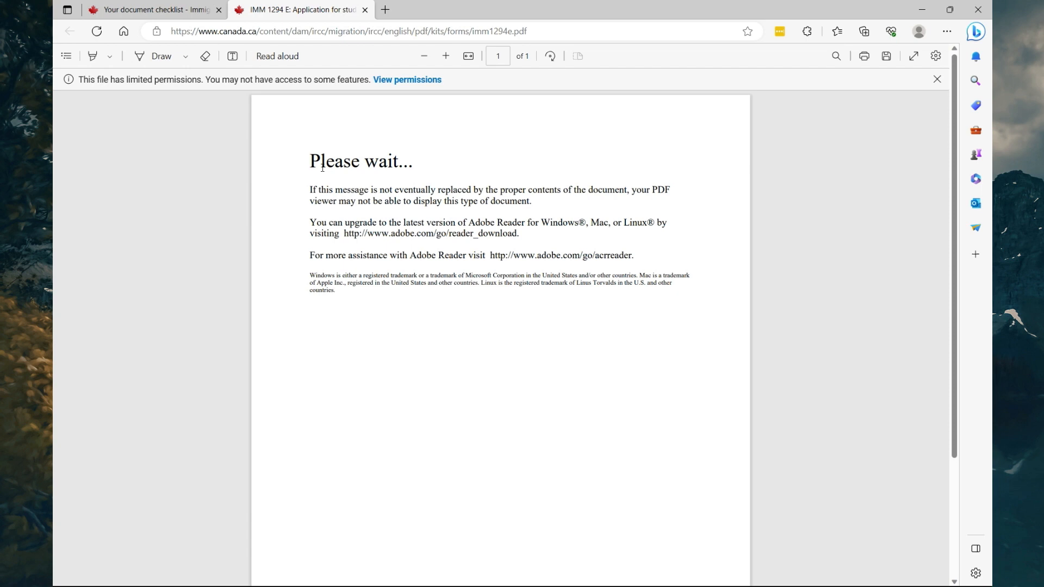
pyautogui.moveTo(887, 67)
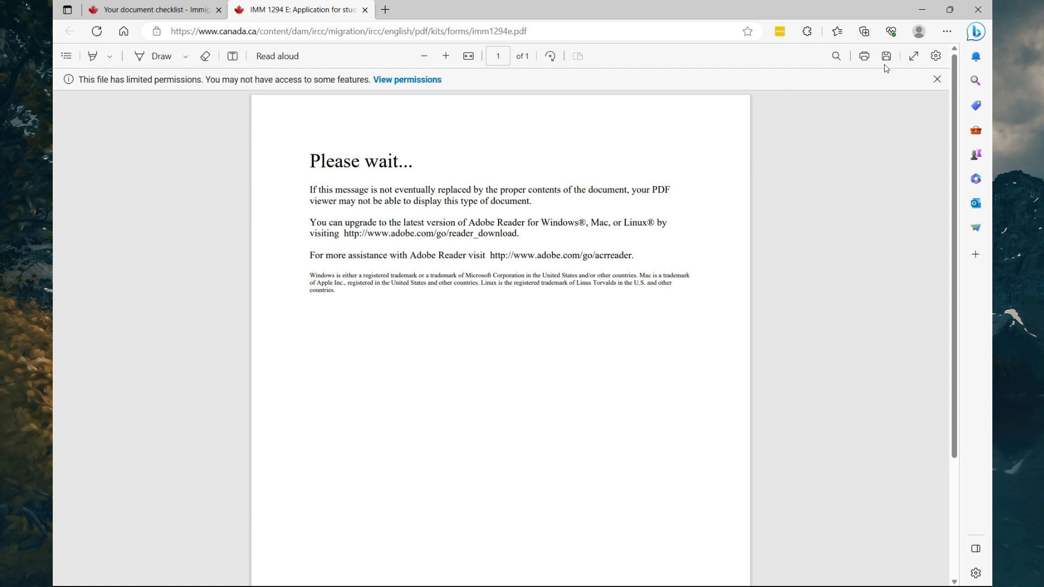
pyautogui.click(885, 56)
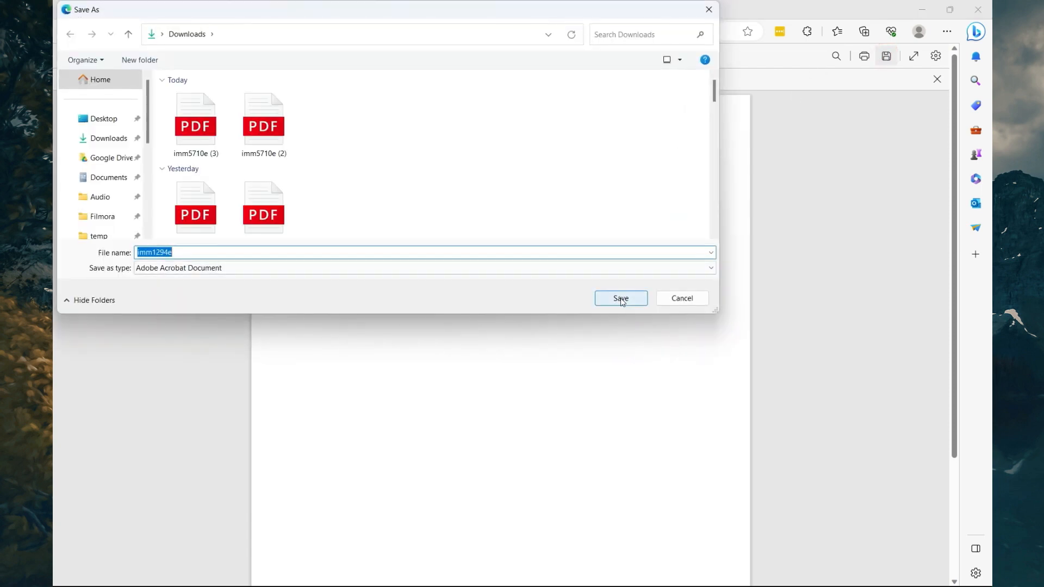
pyautogui.click(621, 298)
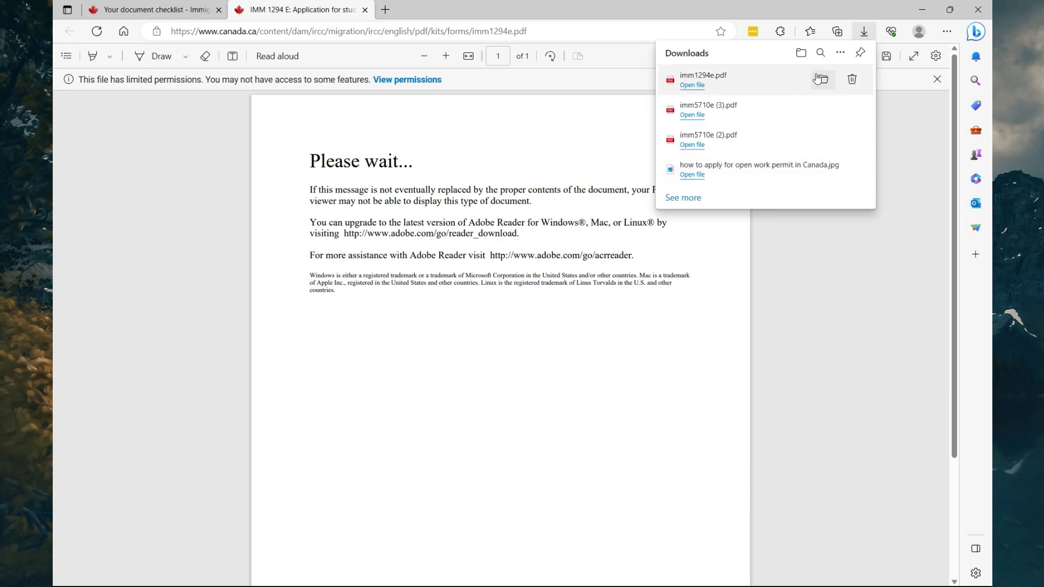
pyautogui.click(822, 80)
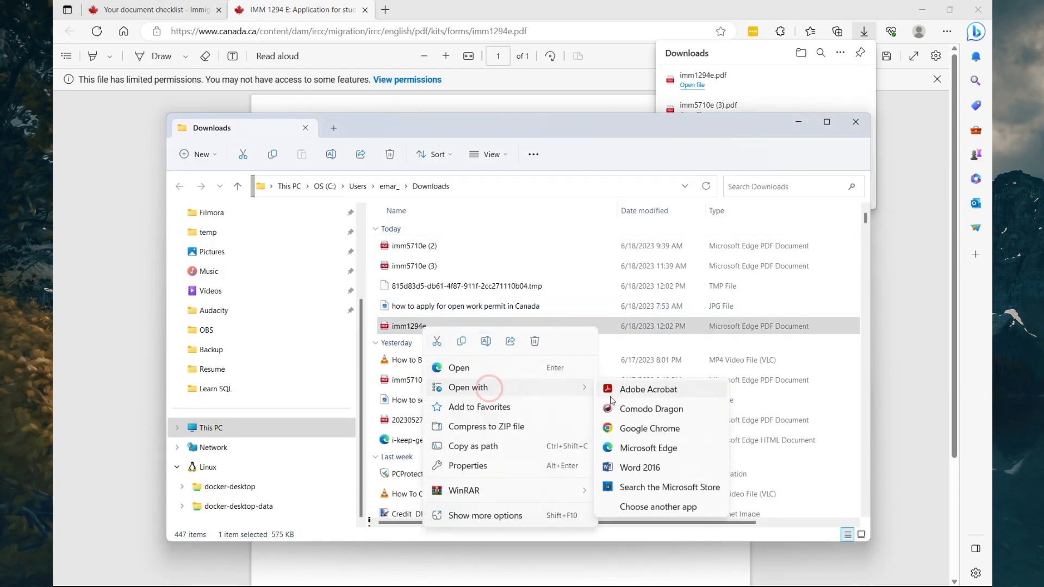
pyautogui.click(623, 395)
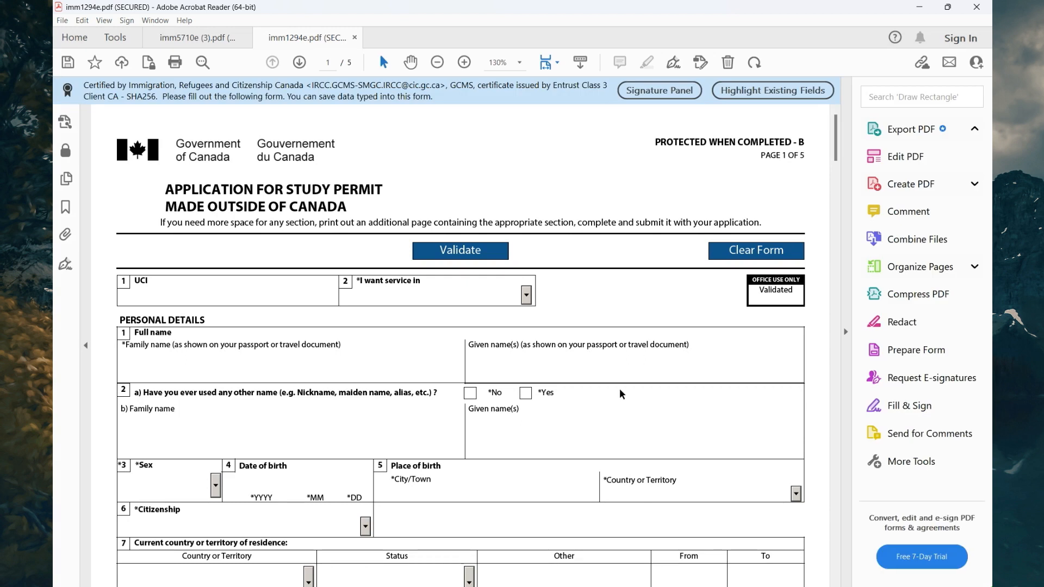
# Scroll through the blank IMM1294 study, education and employment sections, then return to Edge.
pyautogui.click(912, 129)
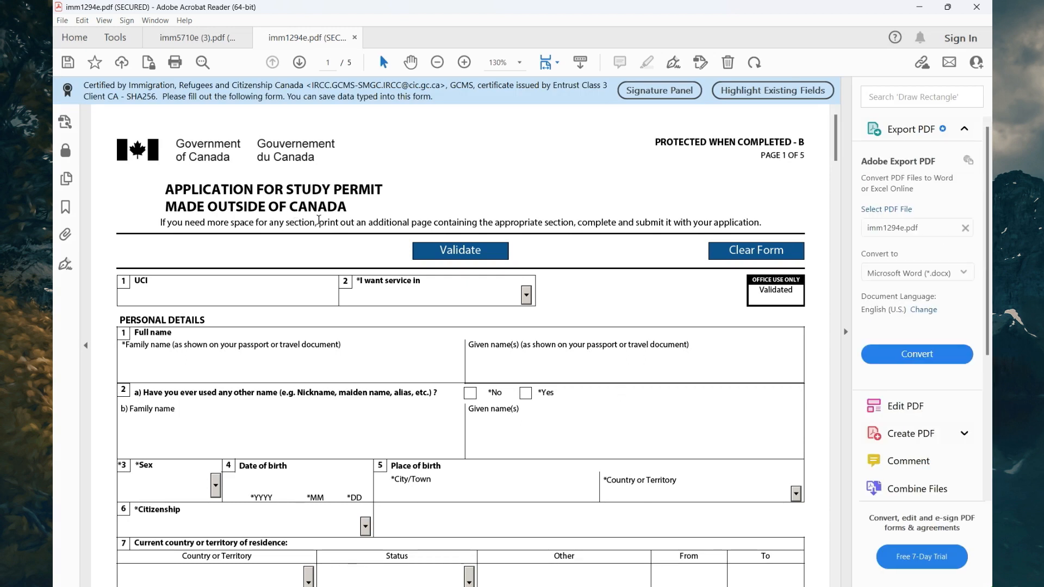
pyautogui.scroll(-3)
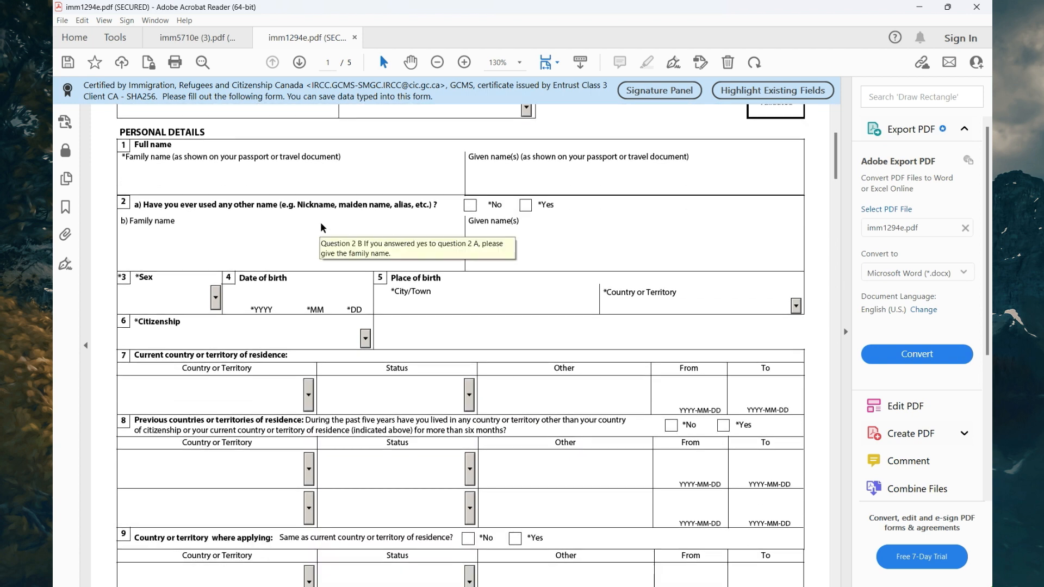
pyautogui.scroll(-3)
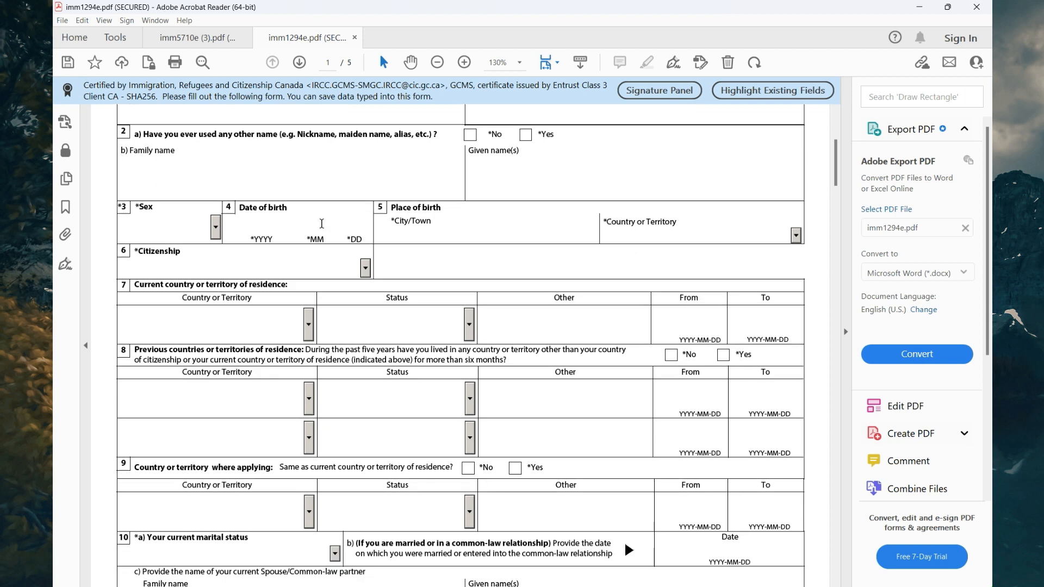
pyautogui.scroll(-3)
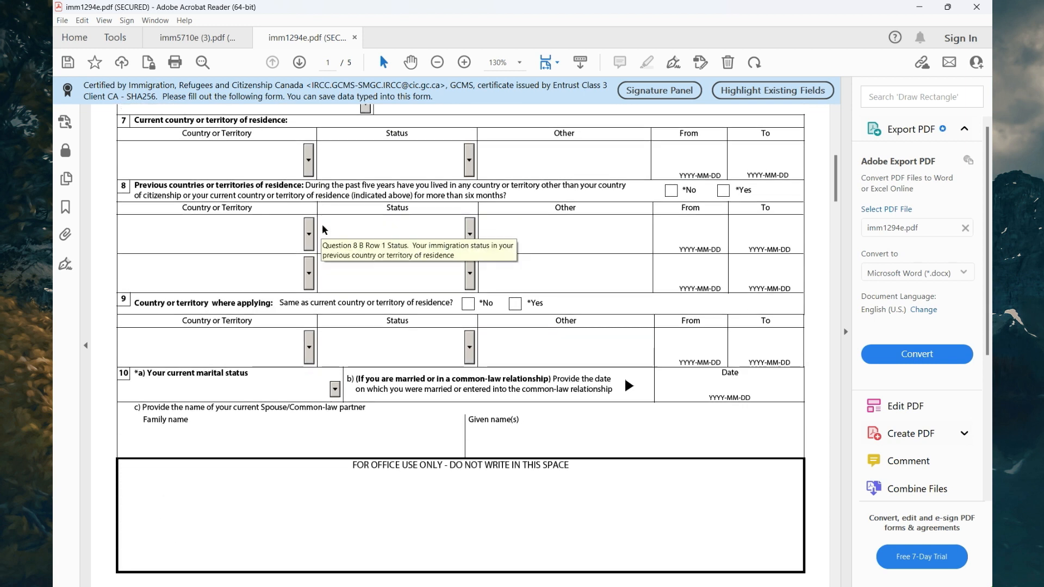
pyautogui.scroll(-3)
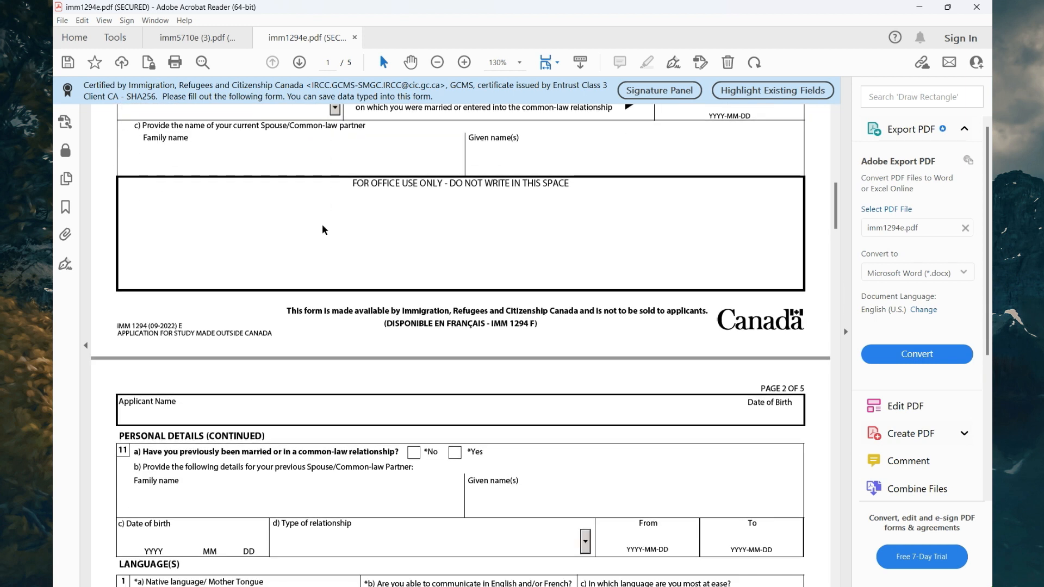
pyautogui.scroll(-3)
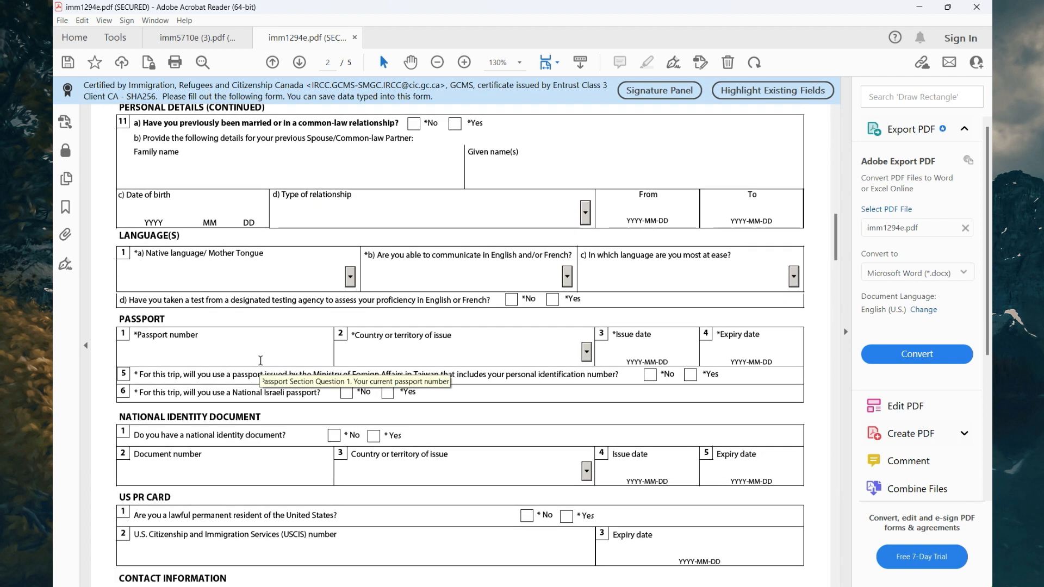
pyautogui.scroll(-3)
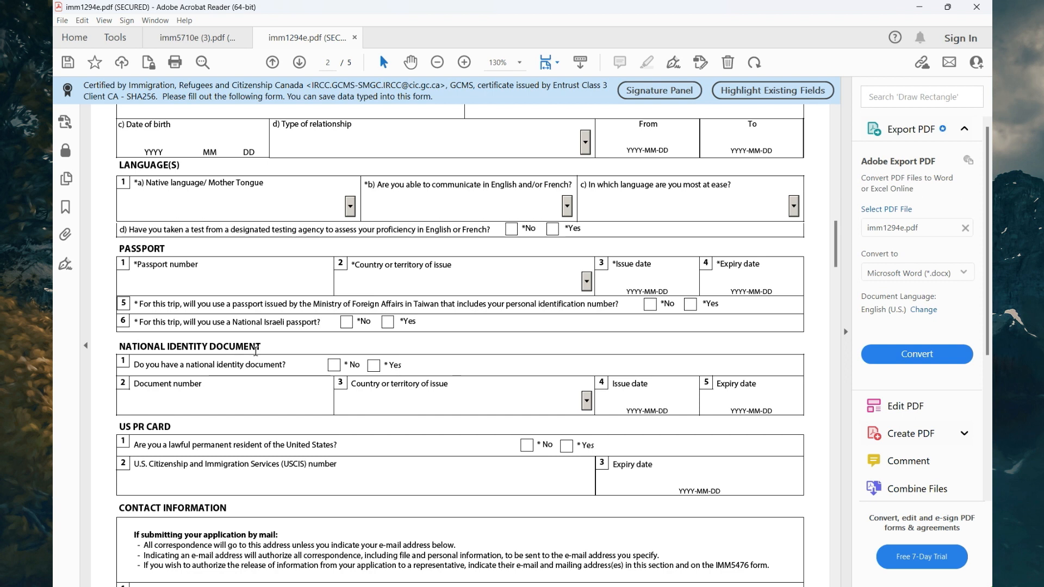
pyautogui.scroll(-3)
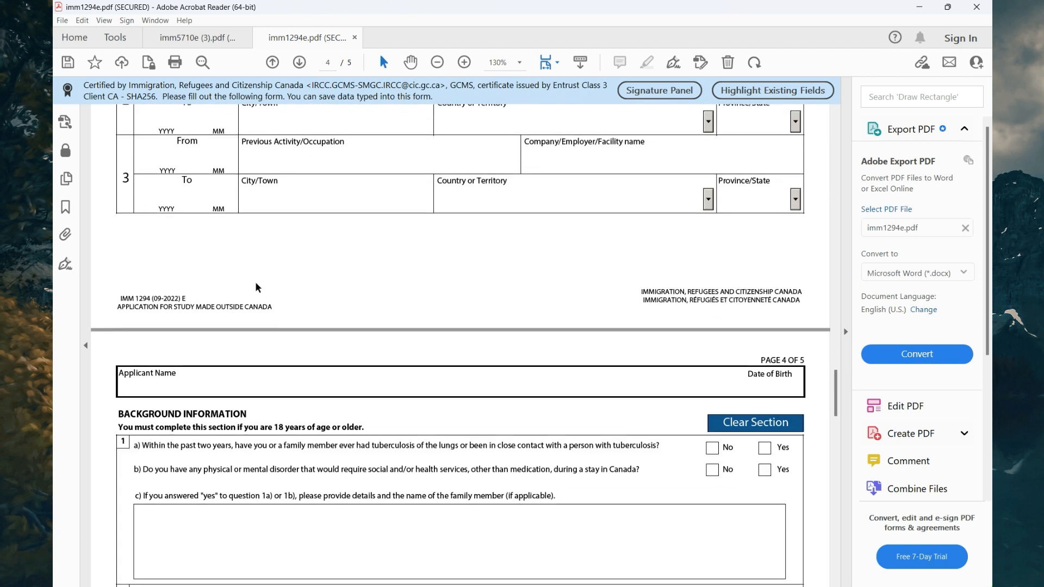
pyautogui.scroll(-3)
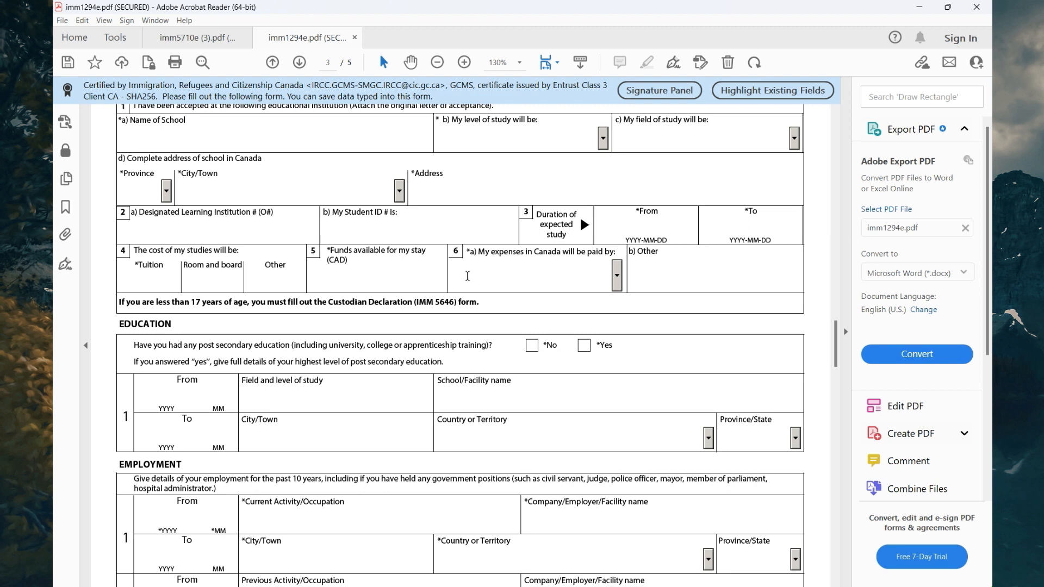
pyautogui.scroll(3)
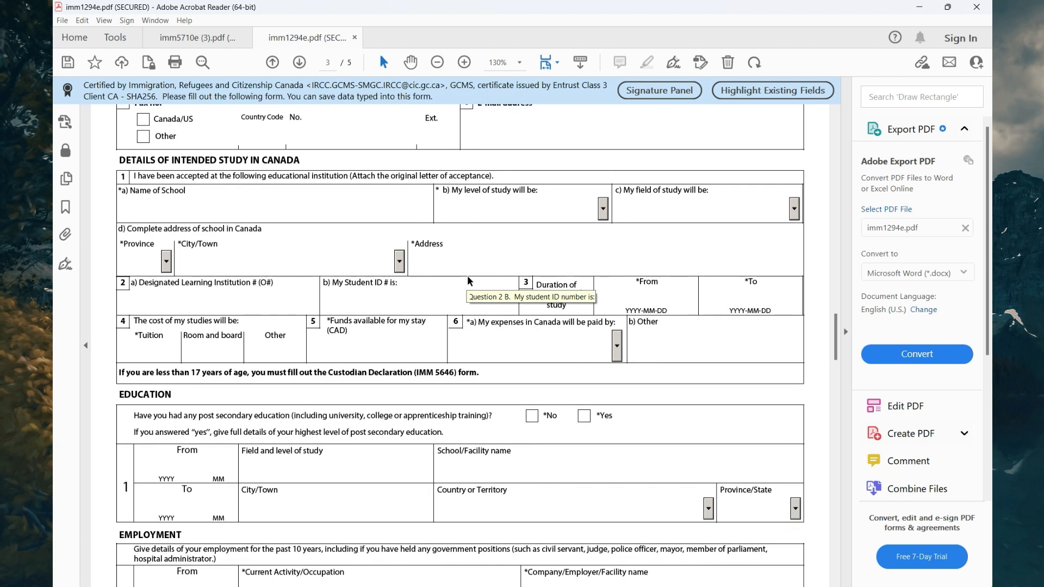
pyautogui.click(274, 294)
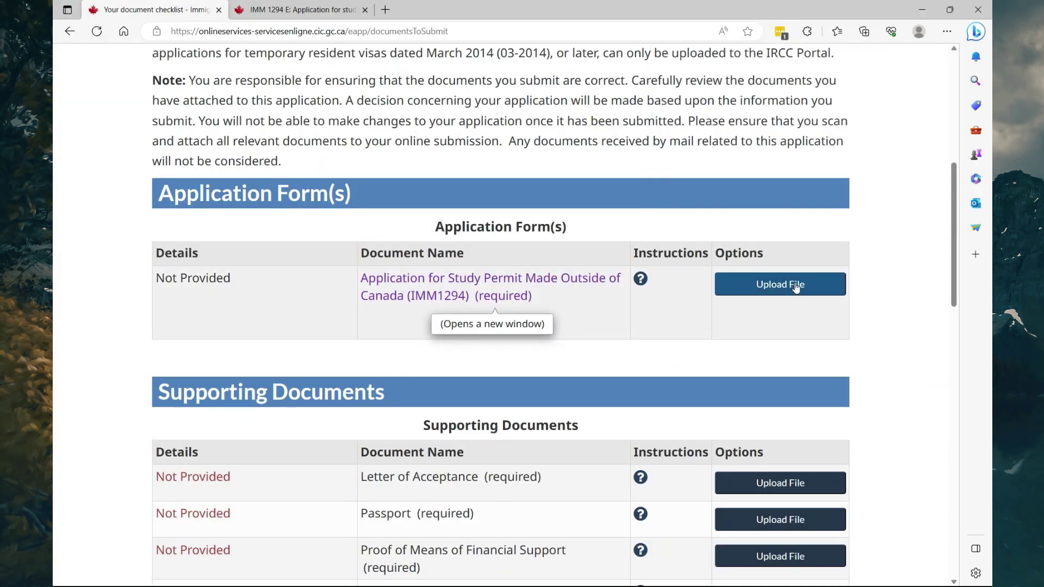
# Scroll the checklist to the five required supporting documents, letter of acceptance through family information.
pyautogui.scroll(-3)
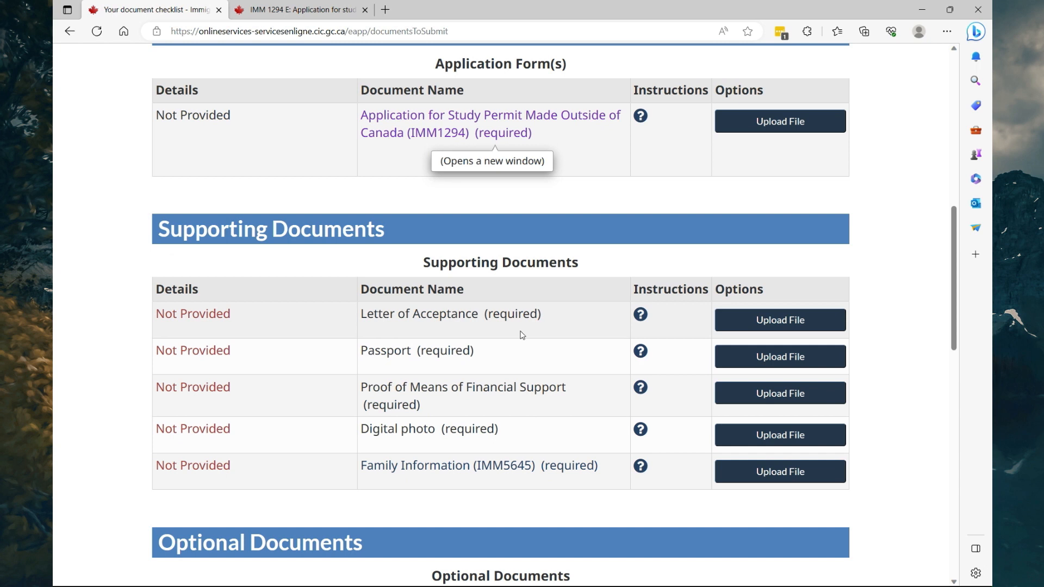
pyautogui.moveTo(422, 401)
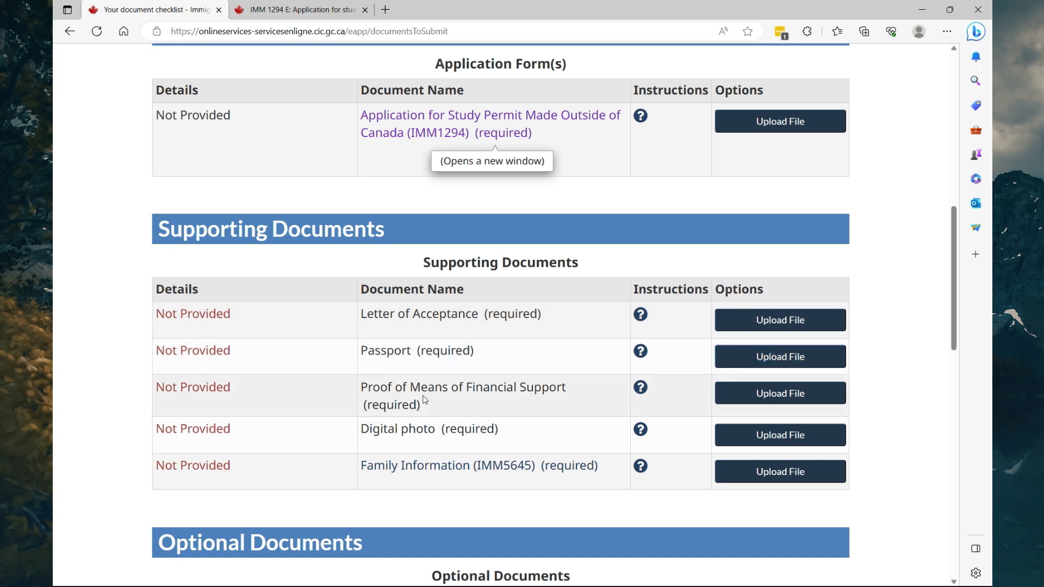
pyautogui.moveTo(550, 395)
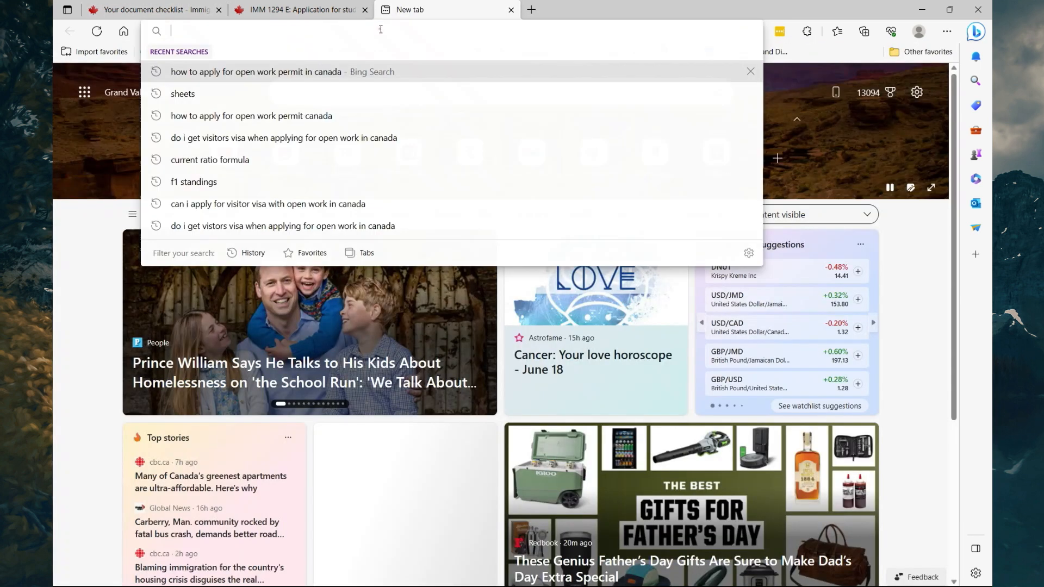
# Merge imm1294e.pdf and two imm5710e PDFs in iLovePDF; a damaged-file error appears.
pyautogui.write('i love pdf')
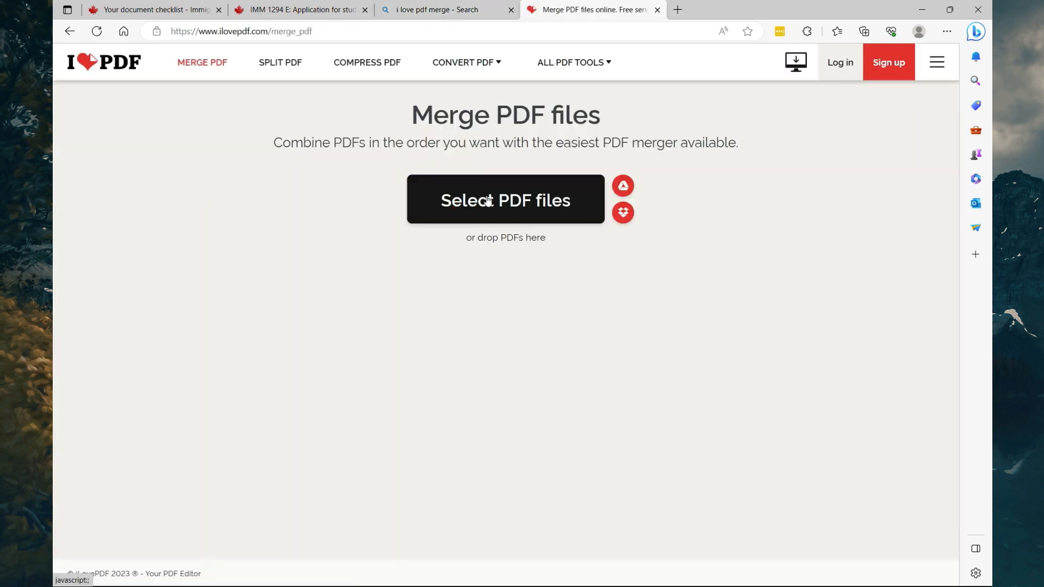
pyautogui.click(506, 200)
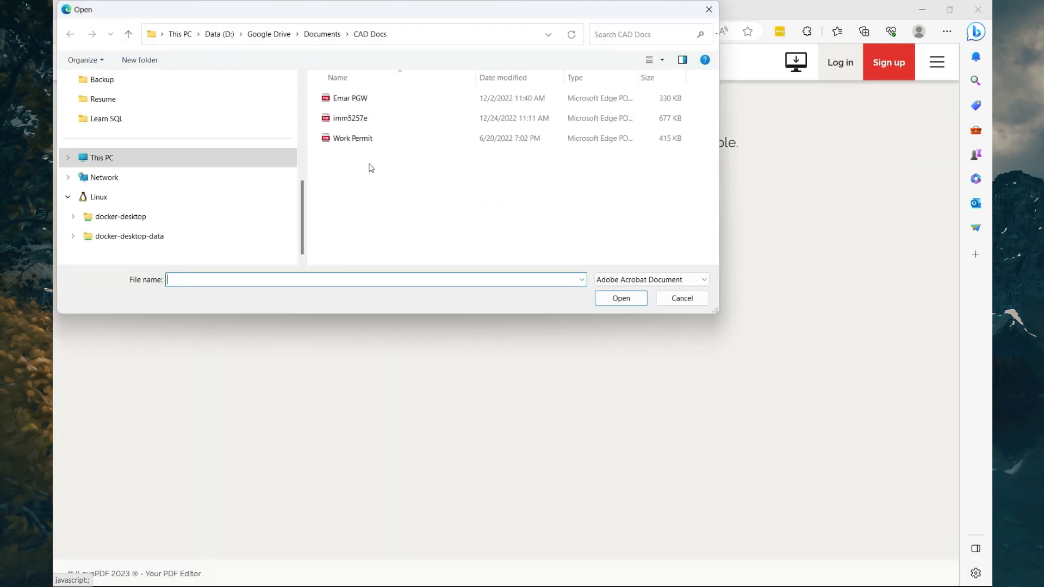
pyautogui.click(622, 298)
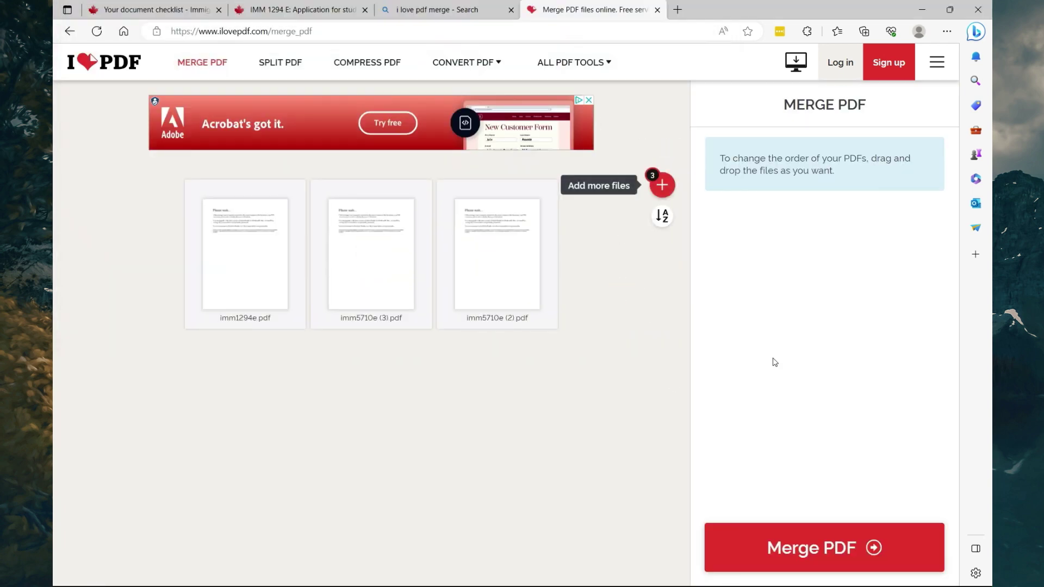
pyautogui.click(824, 547)
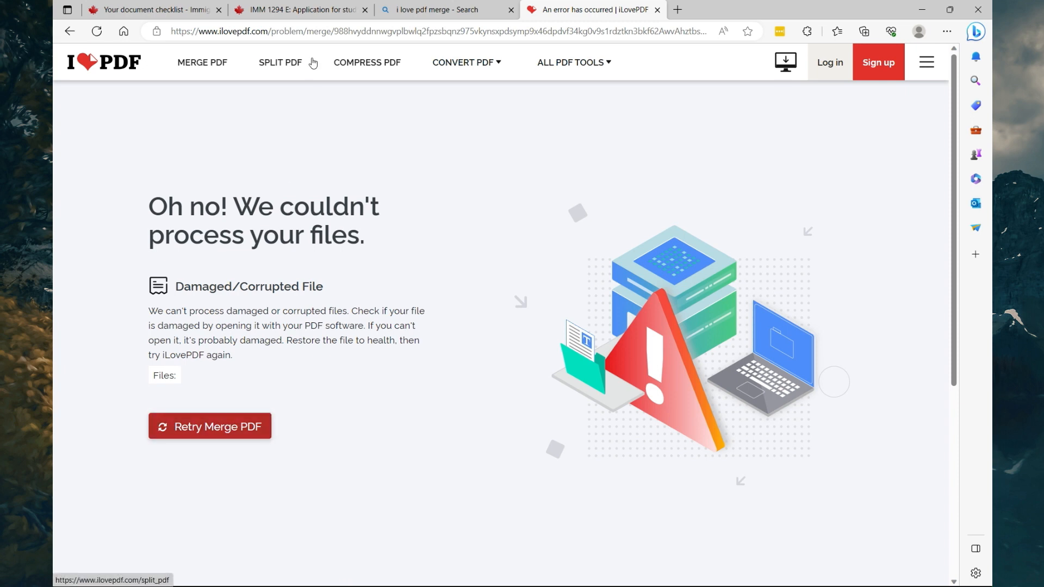
pyautogui.click(154, 10)
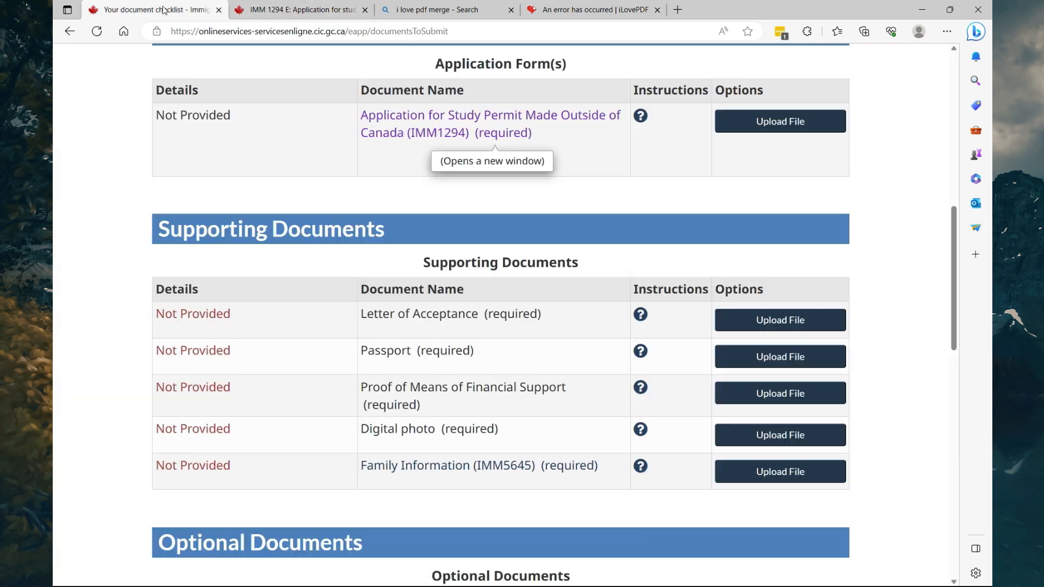
pyautogui.moveTo(429, 435)
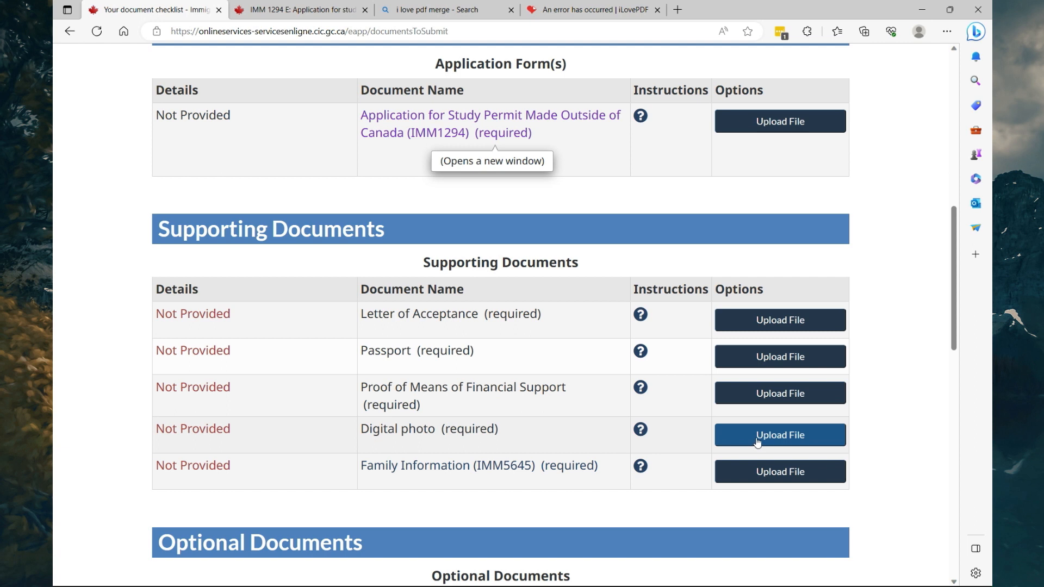
pyautogui.moveTo(609, 418)
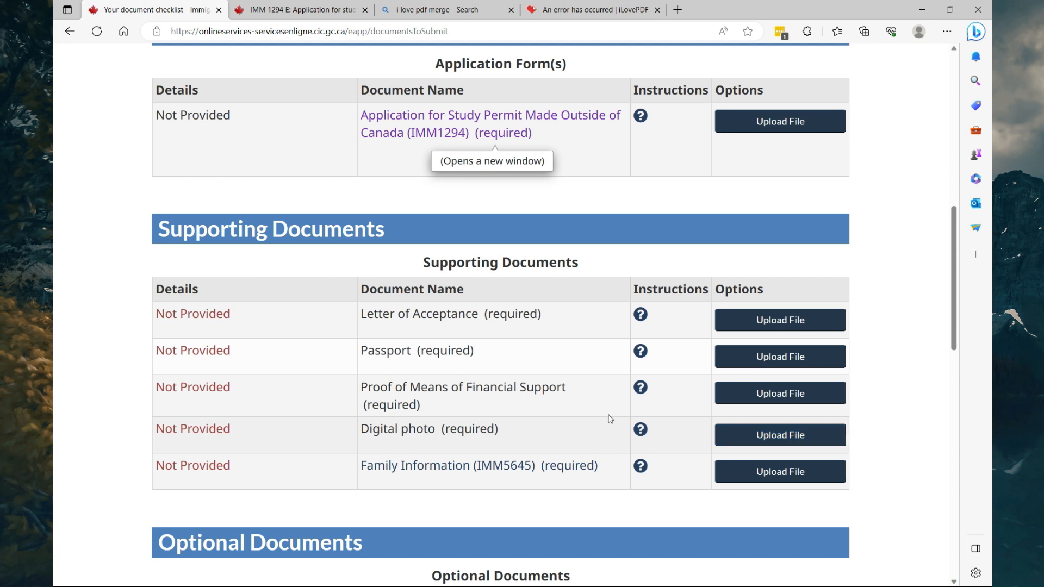
# Scroll past Supporting Documents to the Optional Documents table, including the IMM 5257 schedule.
pyautogui.scroll(-3)
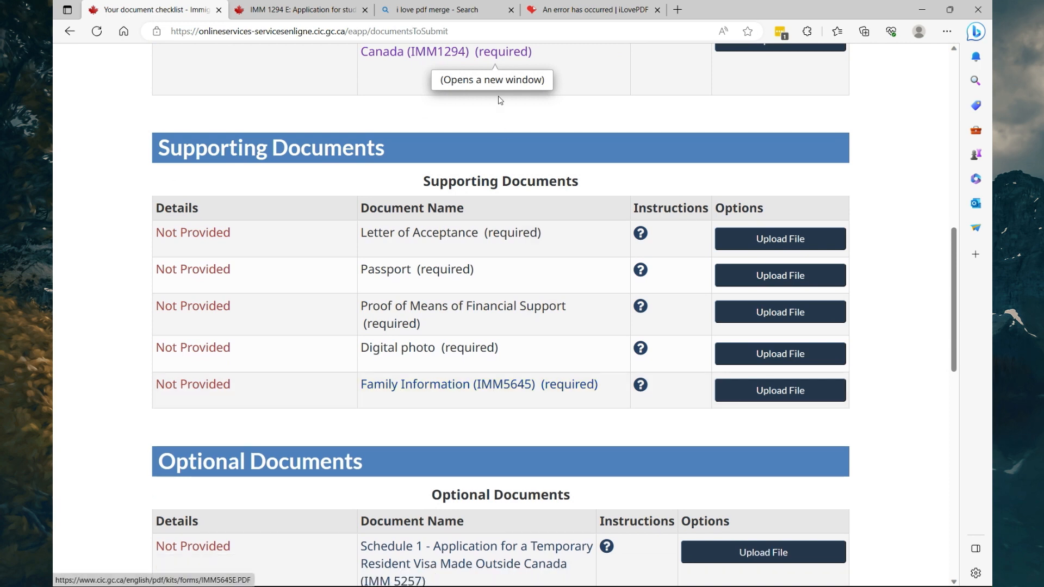
pyautogui.scroll(-3)
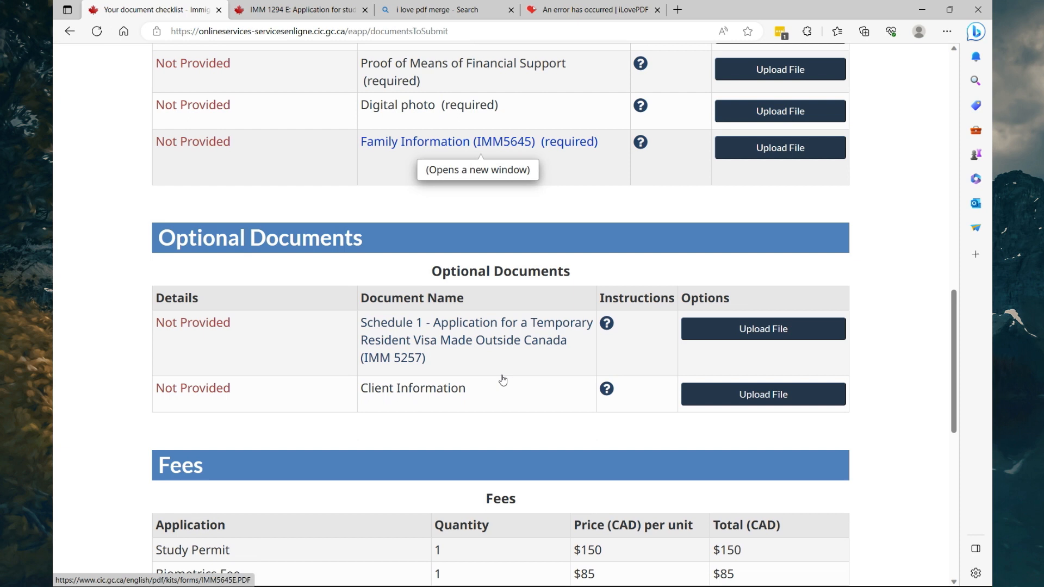
pyautogui.scroll(-3)
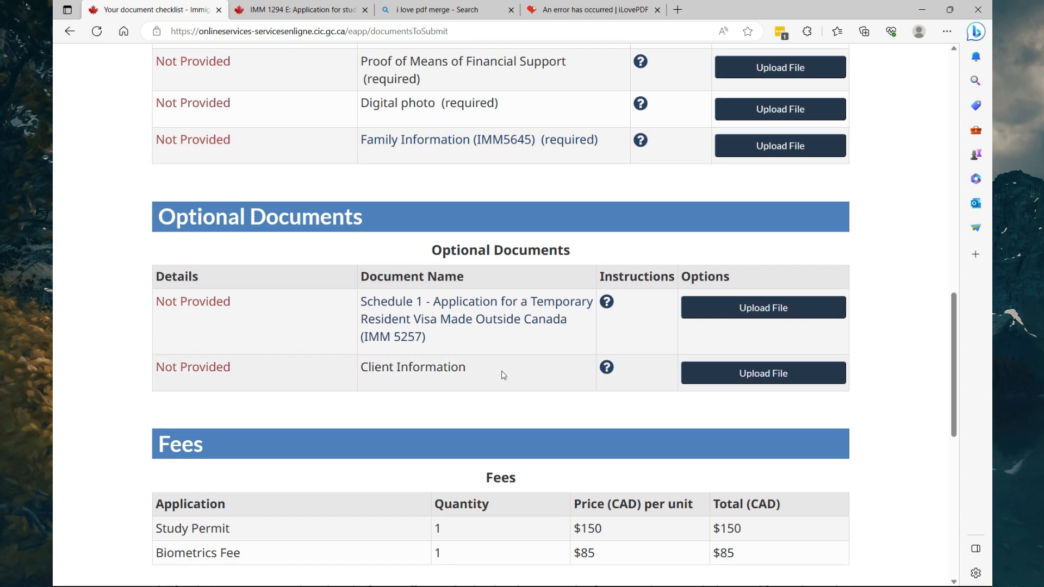
pyautogui.moveTo(480, 336)
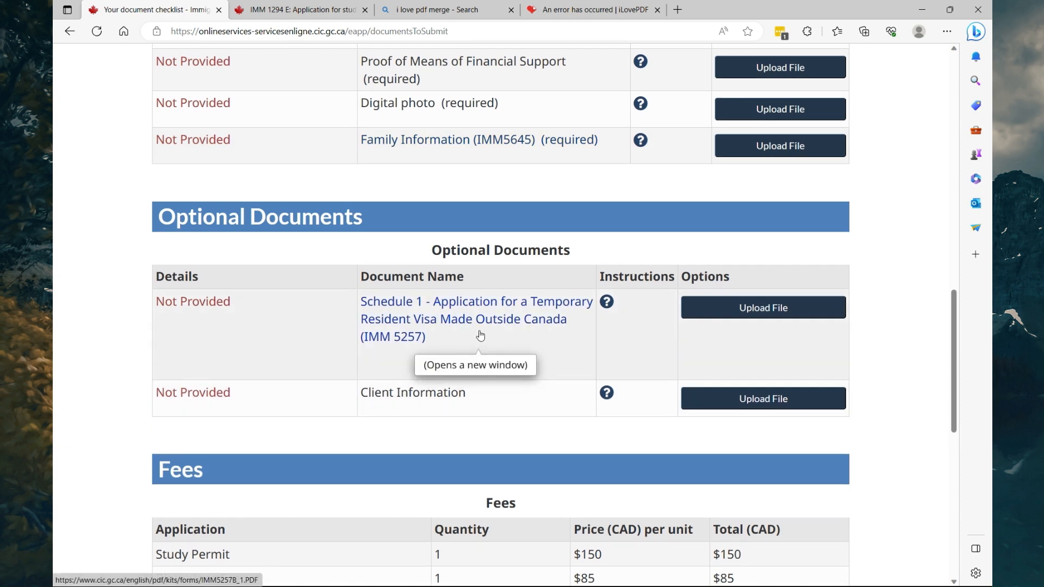
pyautogui.moveTo(482, 331)
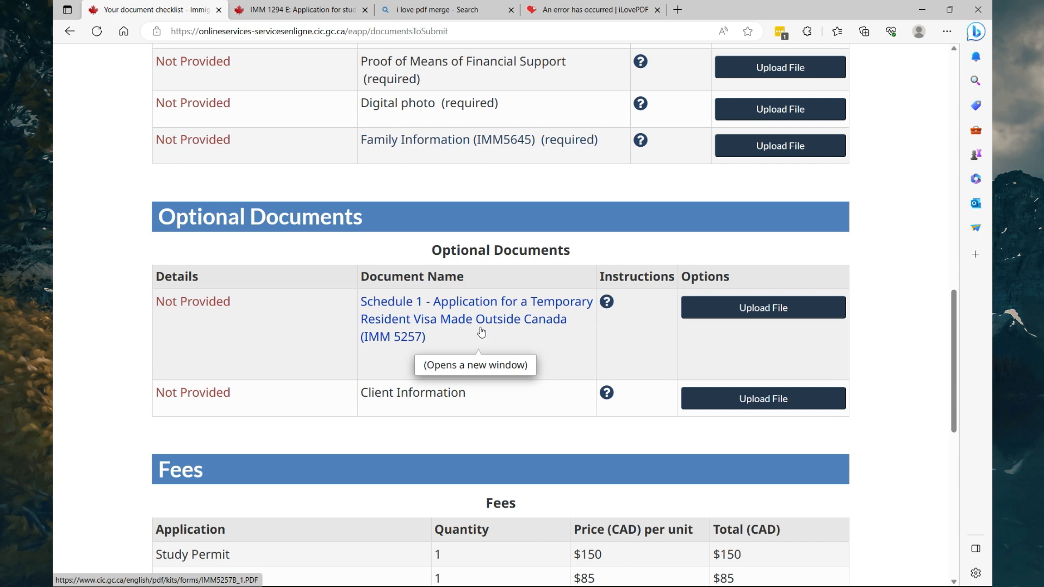
pyautogui.moveTo(484, 320)
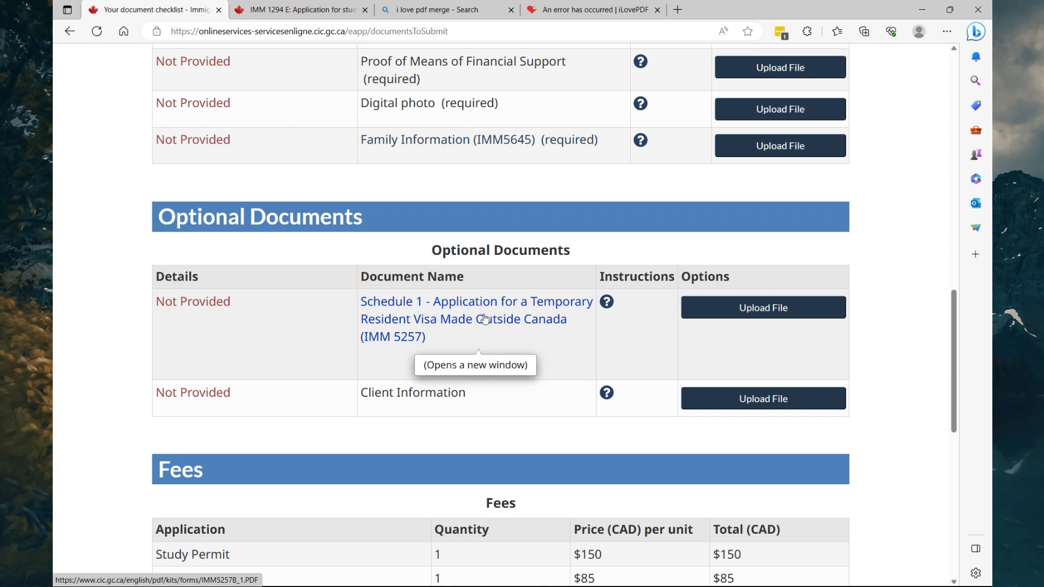
pyautogui.moveTo(479, 318)
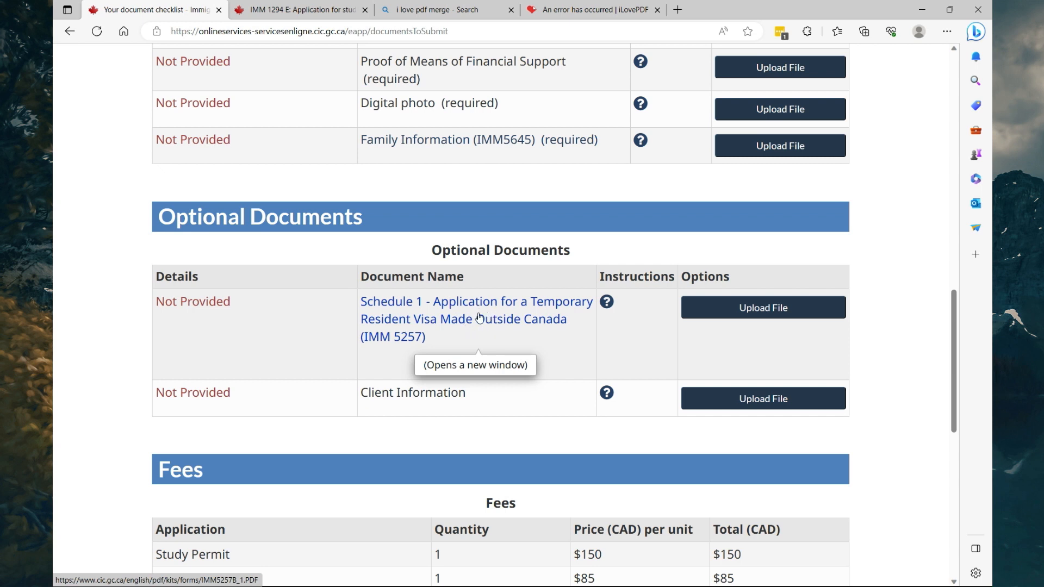
pyautogui.scroll(-3)
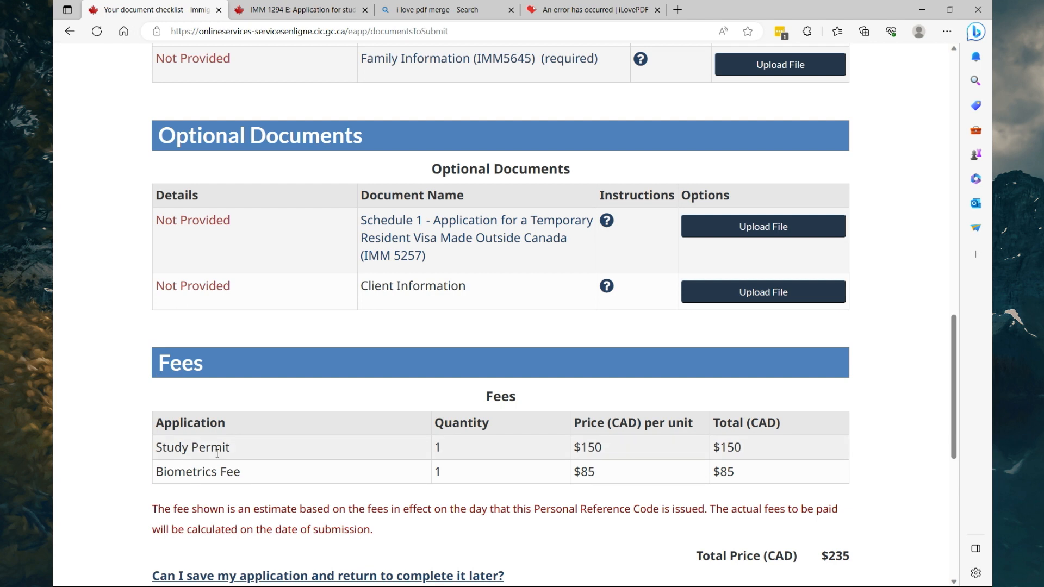
pyautogui.moveTo(256, 450)
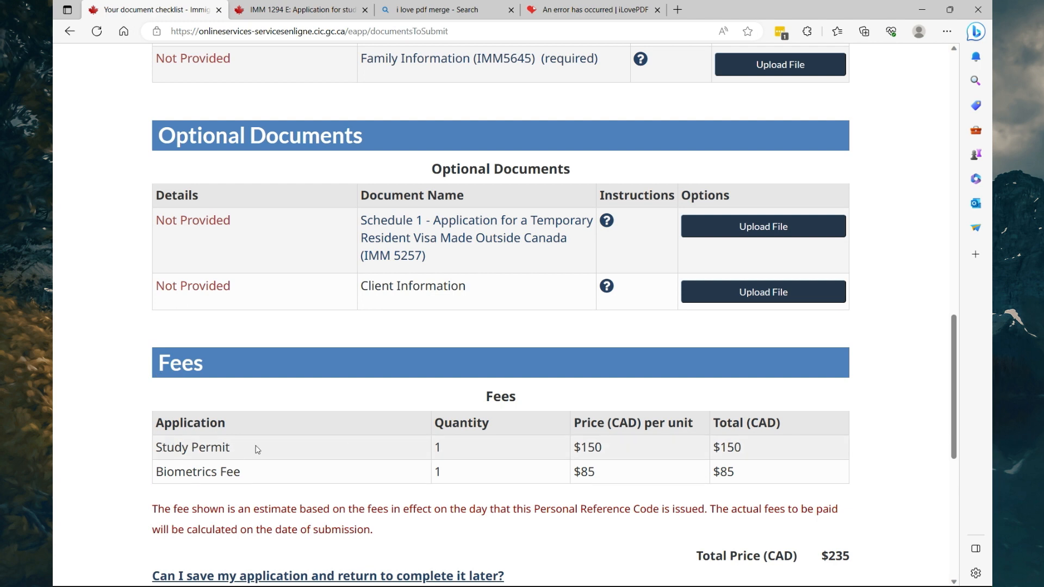
pyautogui.moveTo(213, 486)
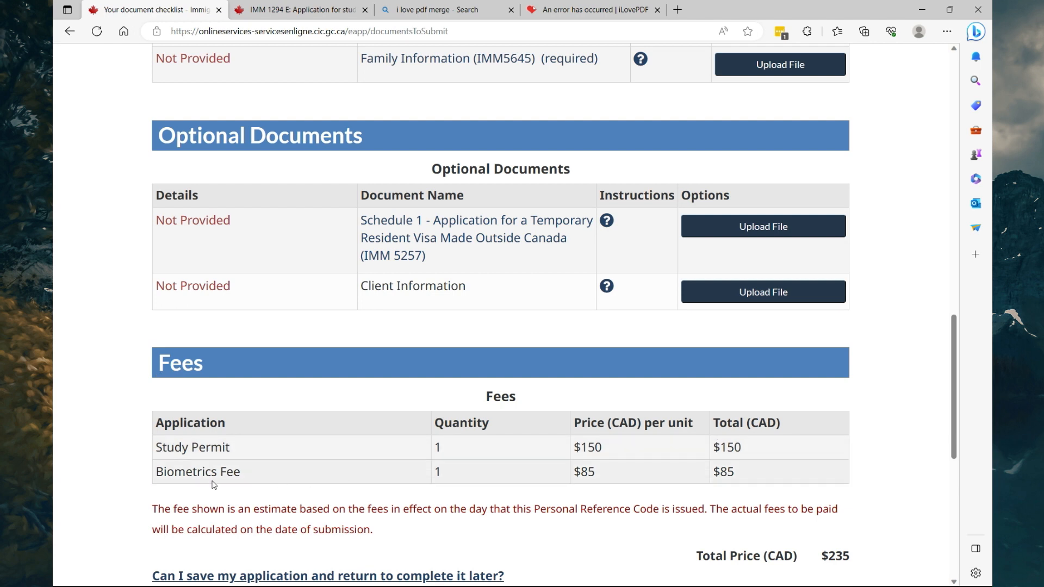
# Scroll to the Fees table: $150 study permit plus $85 biometrics, $235 total.
pyautogui.scroll(-3)
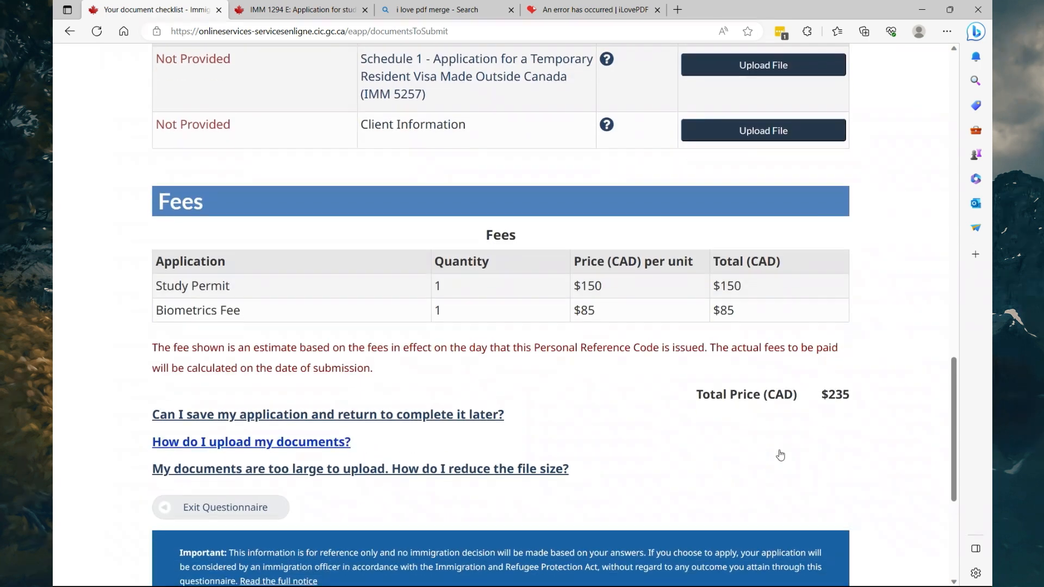
pyautogui.scroll(-3)
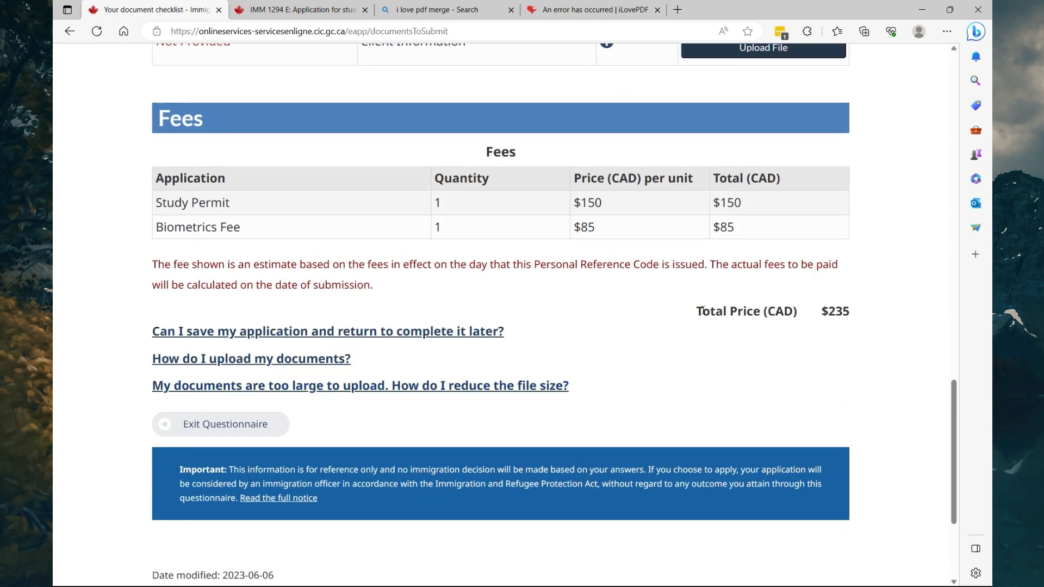
pyautogui.scroll(-3)
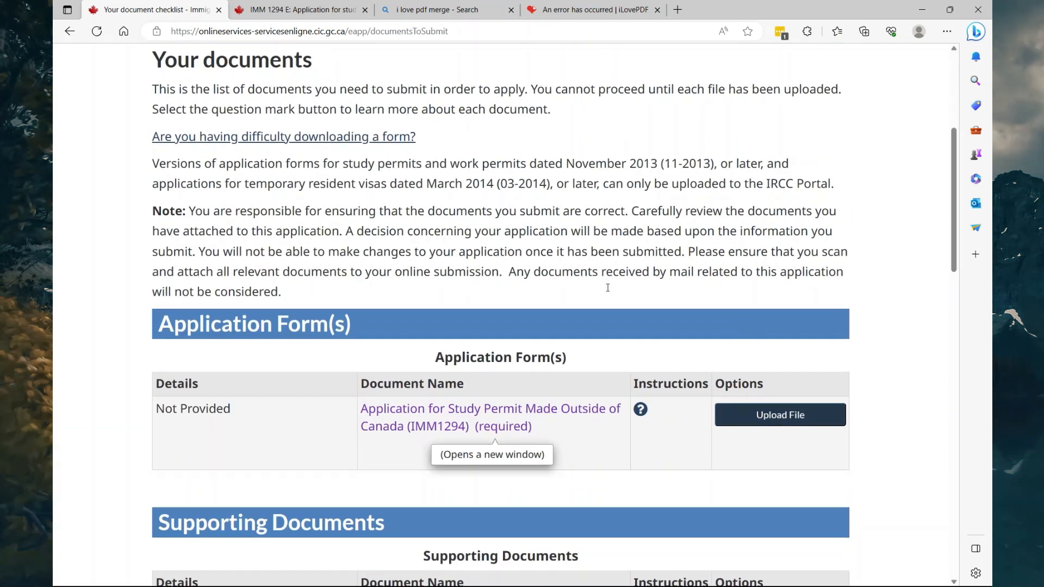
pyautogui.scroll(-3)
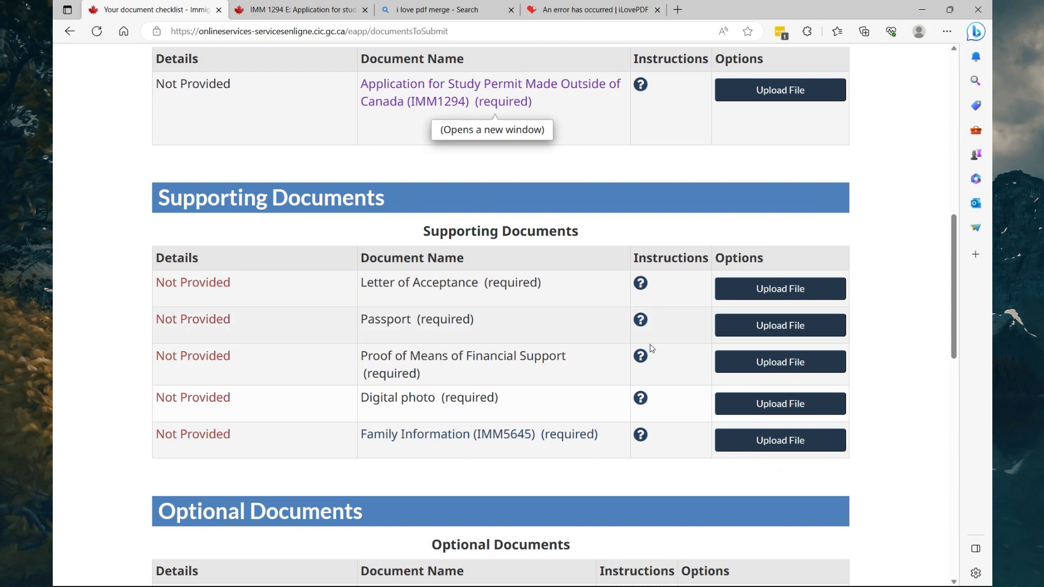
pyautogui.scroll(-3)
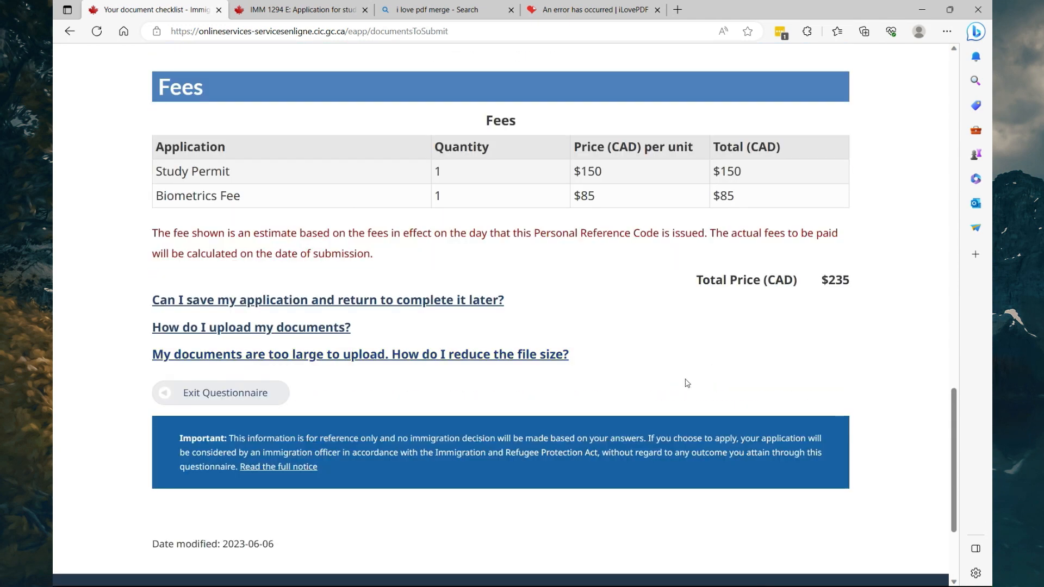